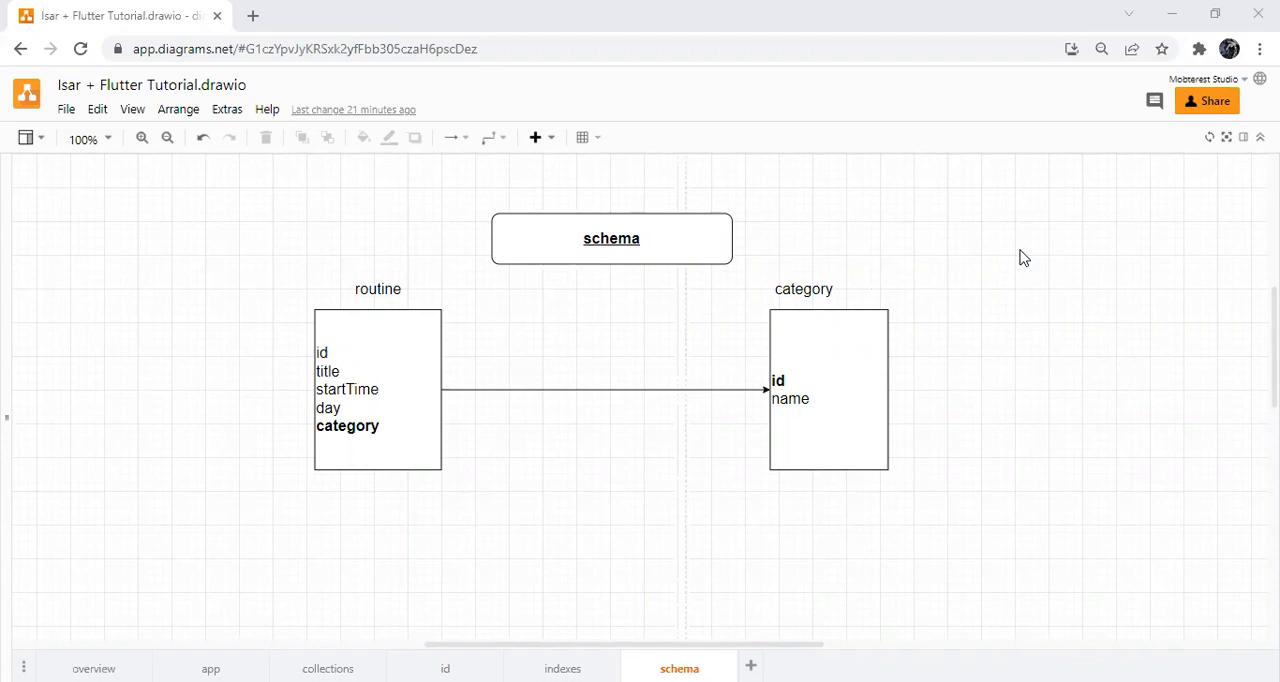
pyautogui.moveTo(679, 219)
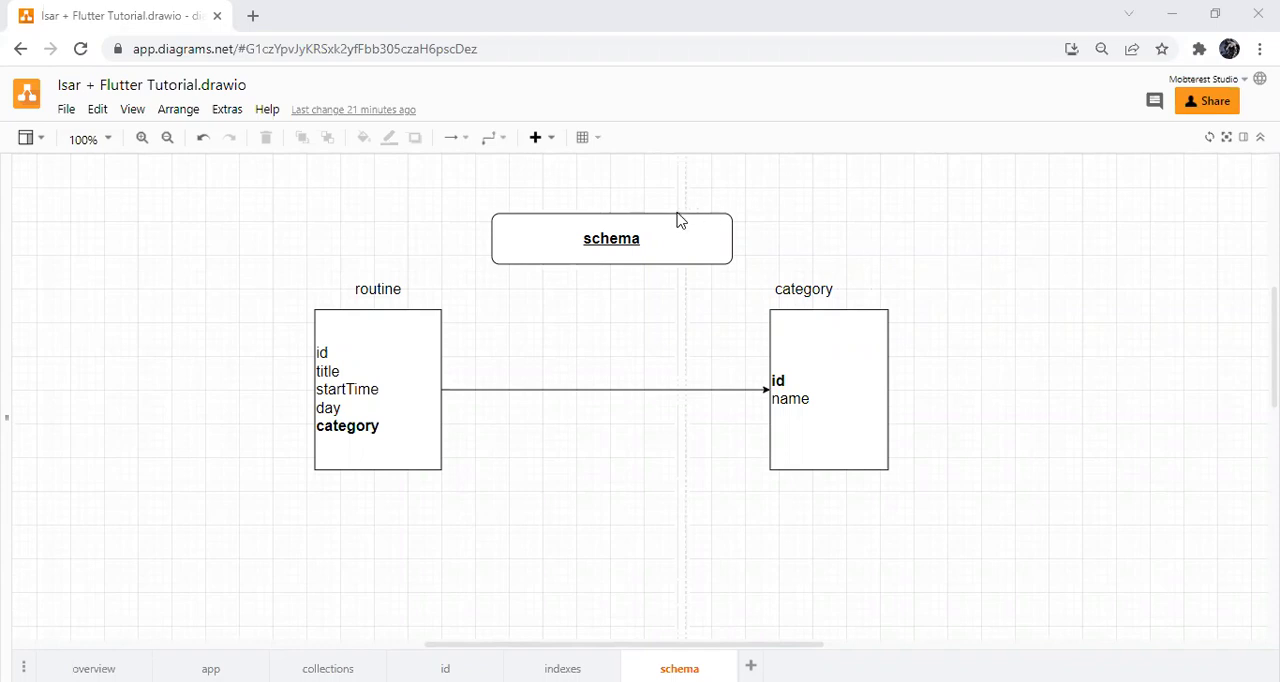
# - Review the routine and category entity files before editing routine.dart
pyautogui.click(611, 238)
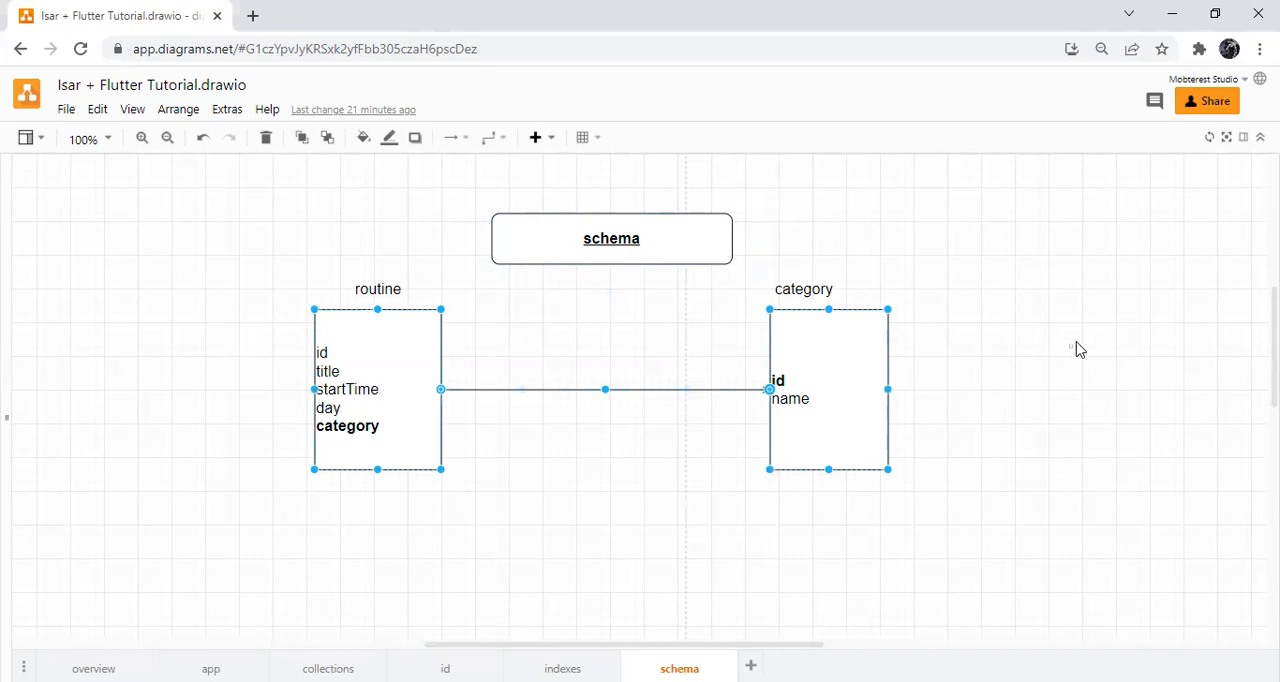
pyautogui.click(974, 351)
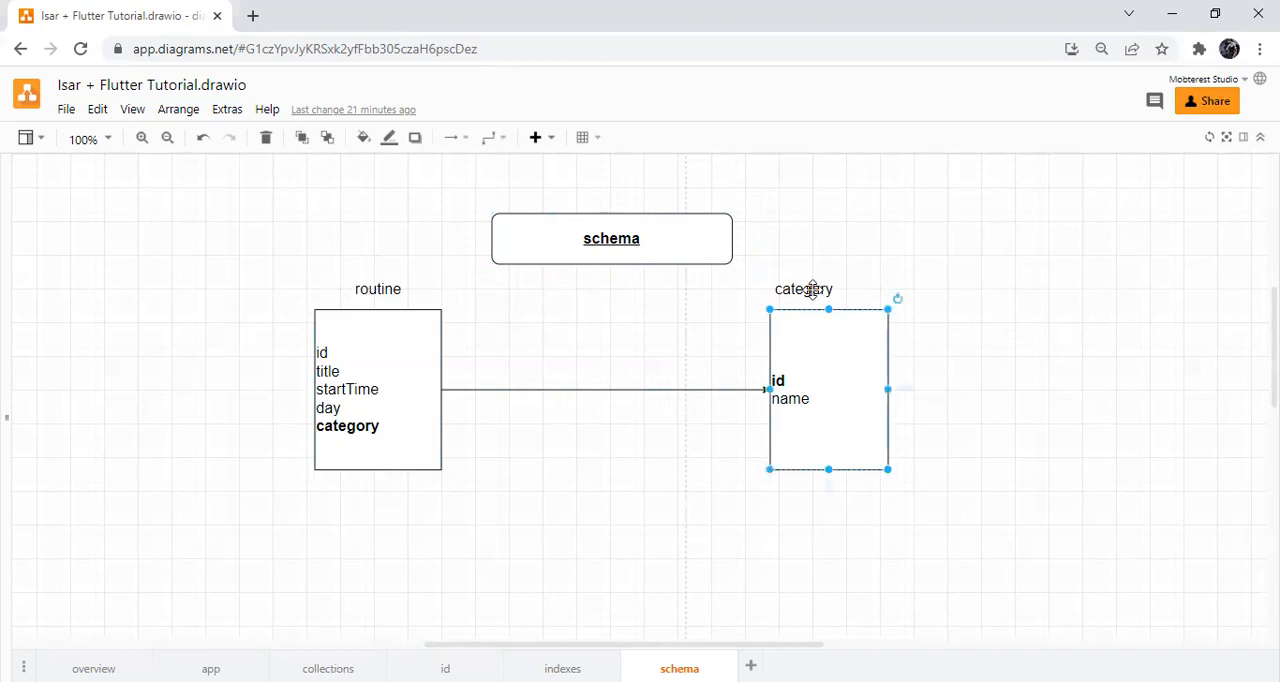
pyautogui.click(645, 338)
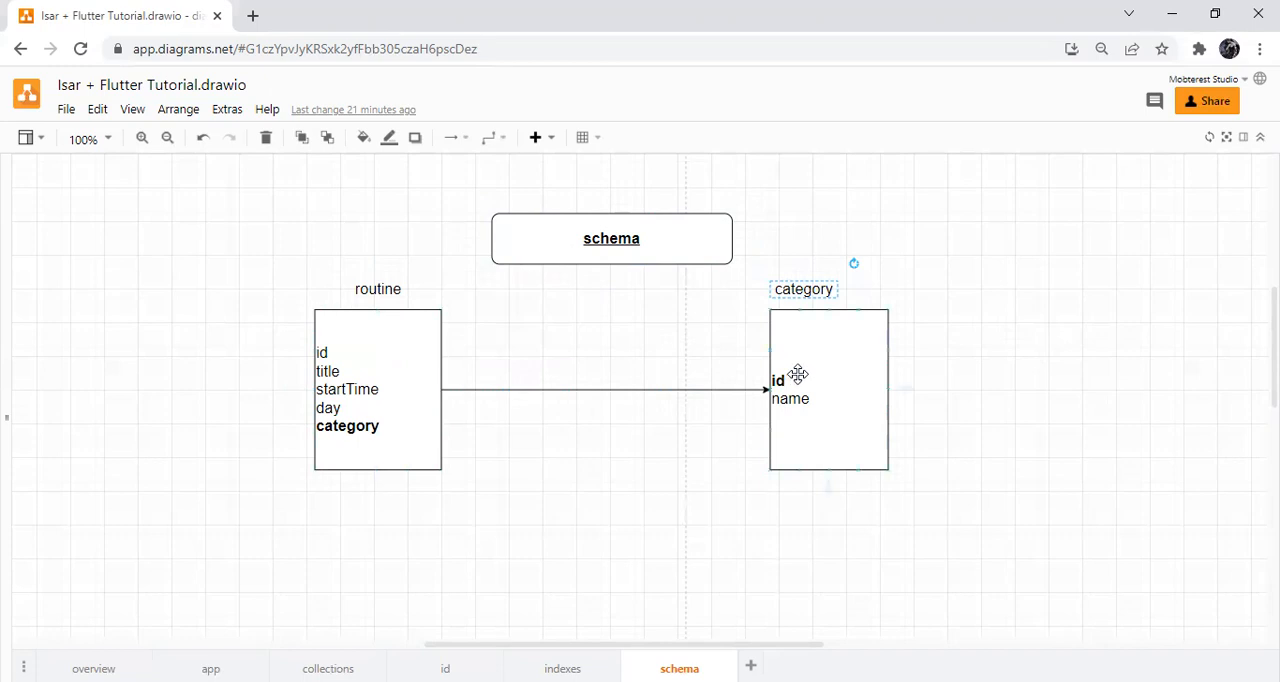
pyautogui.moveTo(820, 366)
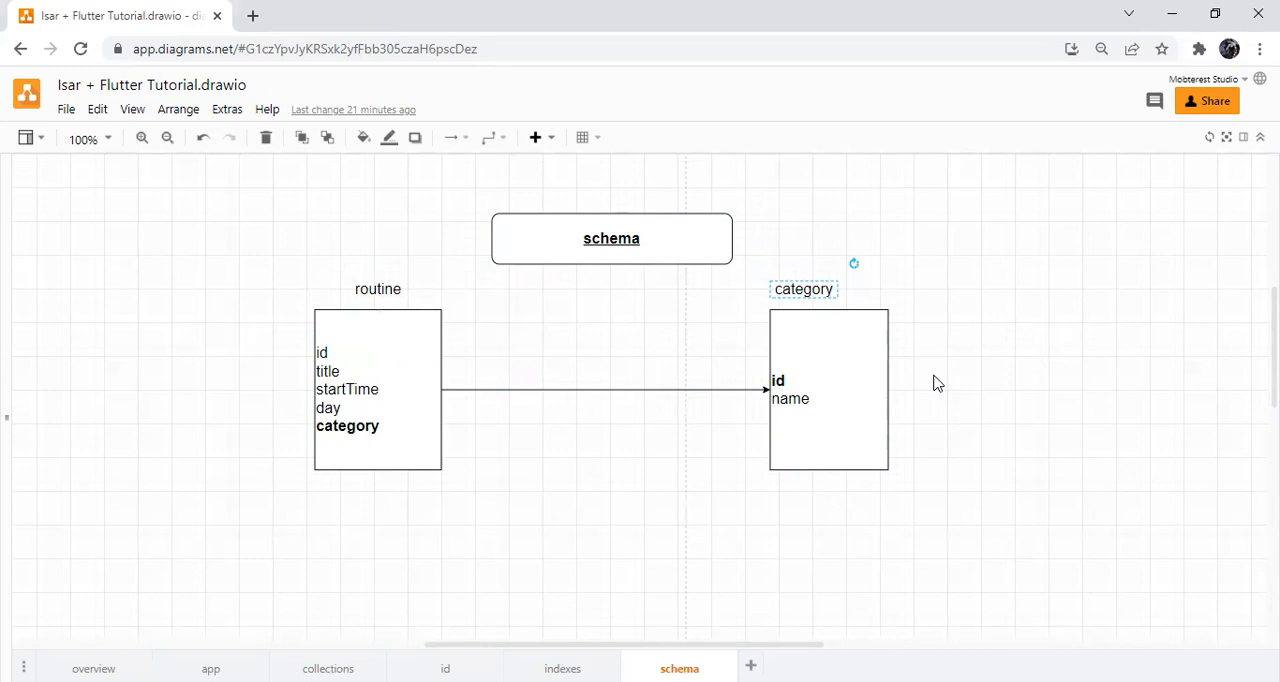
pyautogui.moveTo(945, 375)
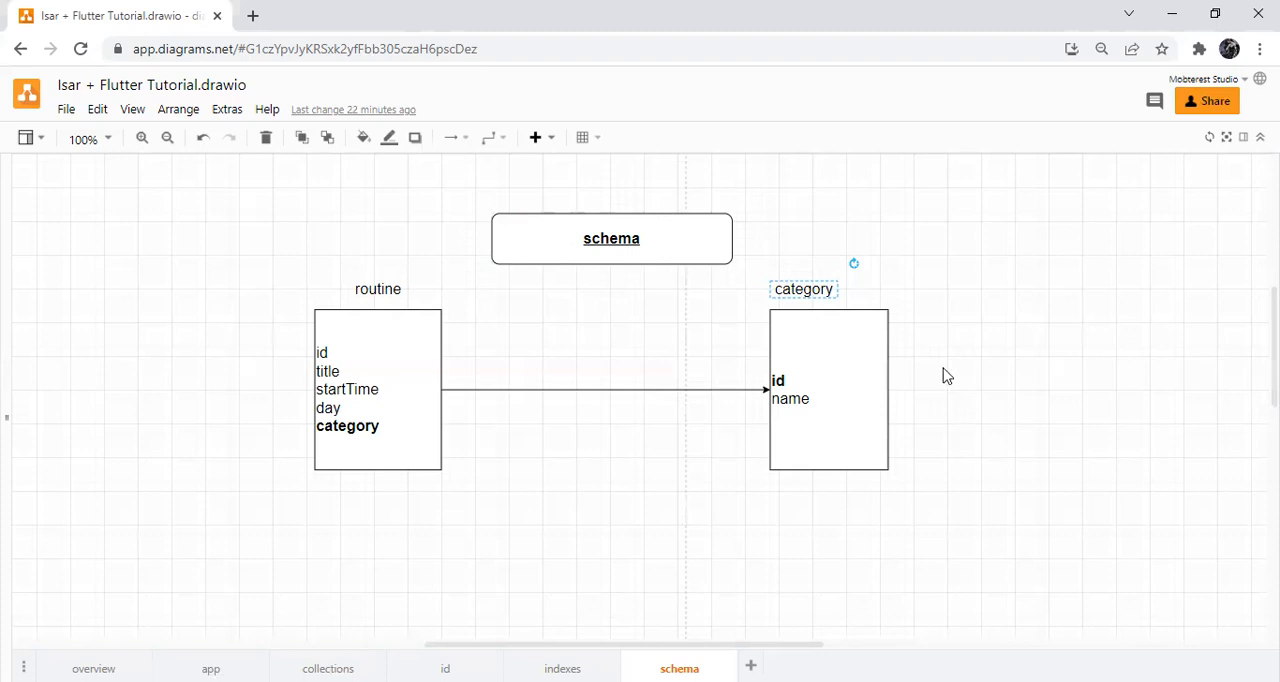
pyautogui.moveTo(942, 366)
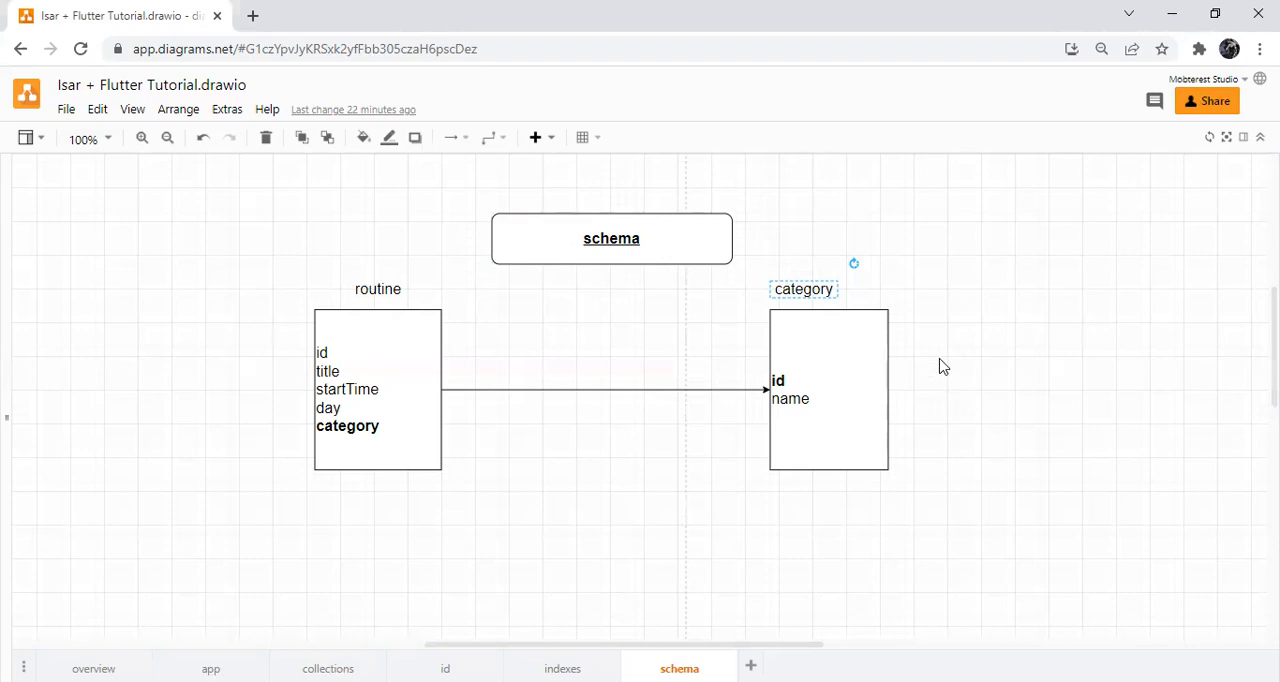
pyautogui.moveTo(977, 362)
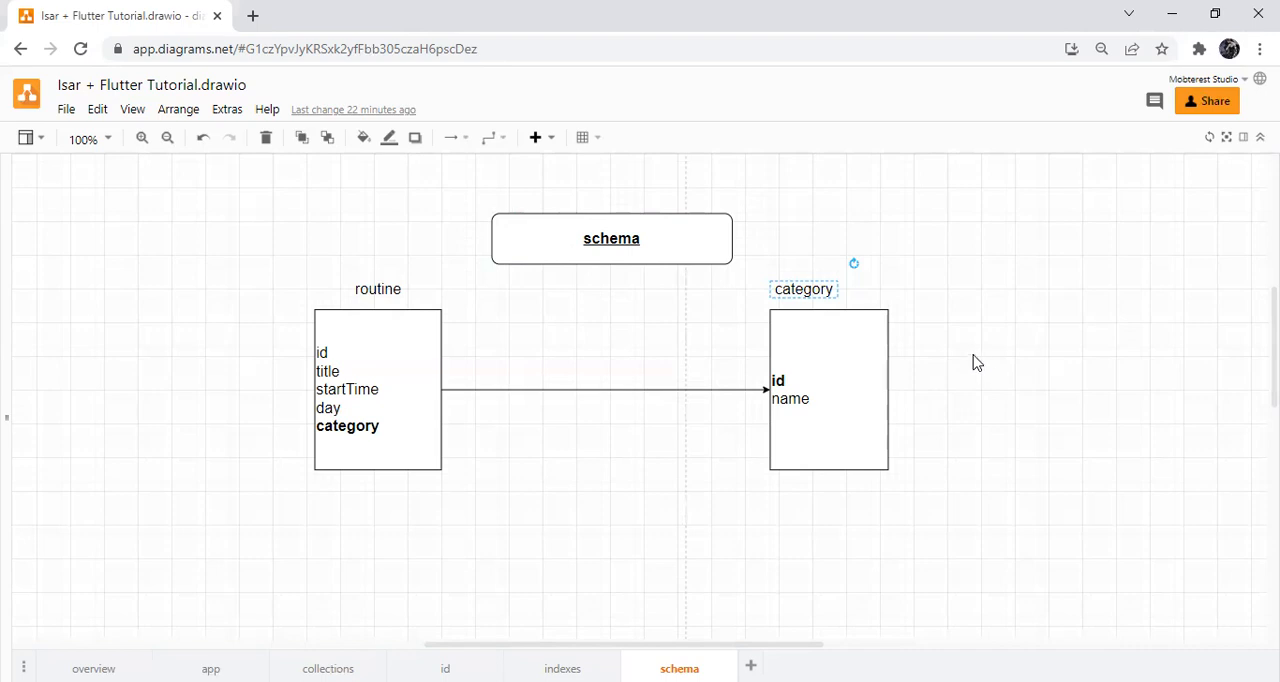
pyautogui.moveTo(1089, 360)
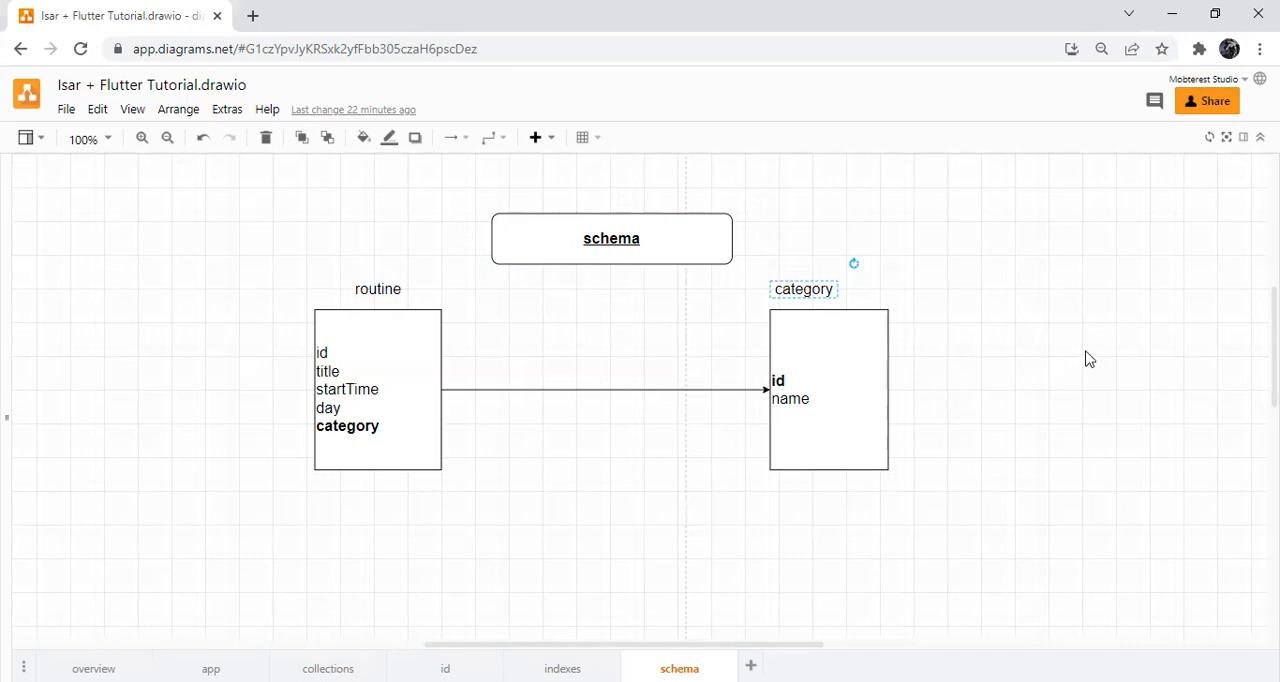
pyautogui.moveTo(1070, 374)
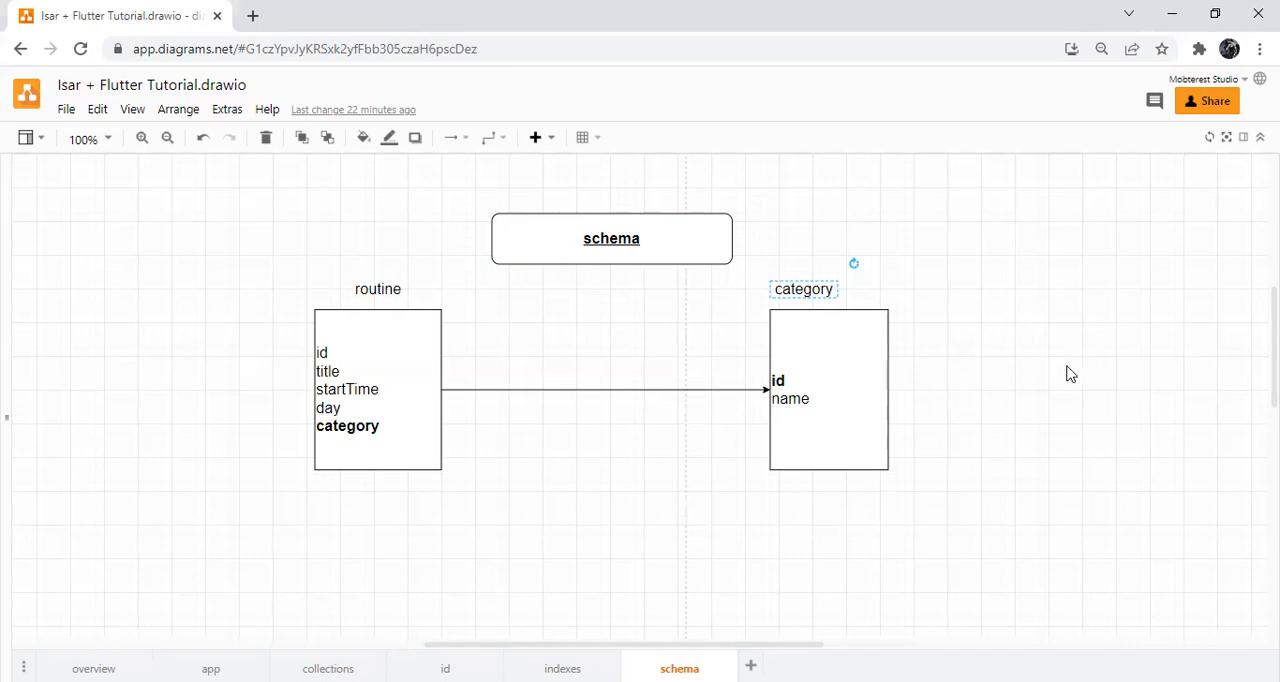
pyautogui.moveTo(1065, 391)
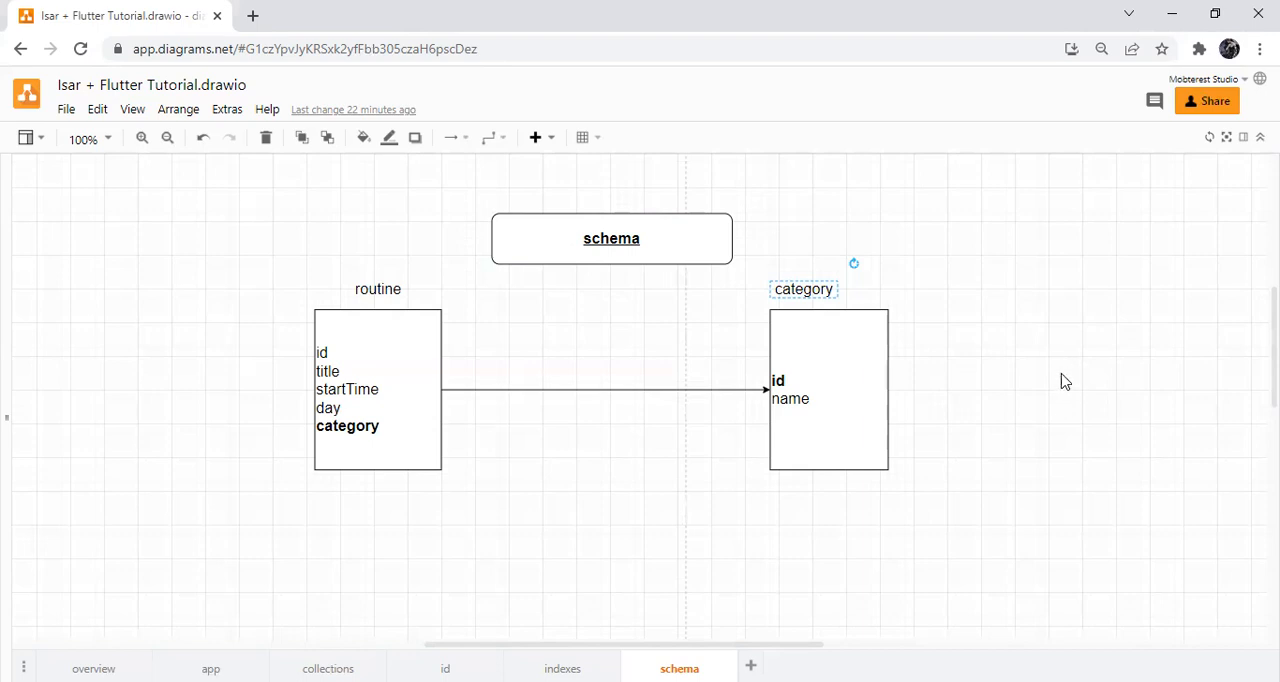
pyautogui.moveTo(1033, 394)
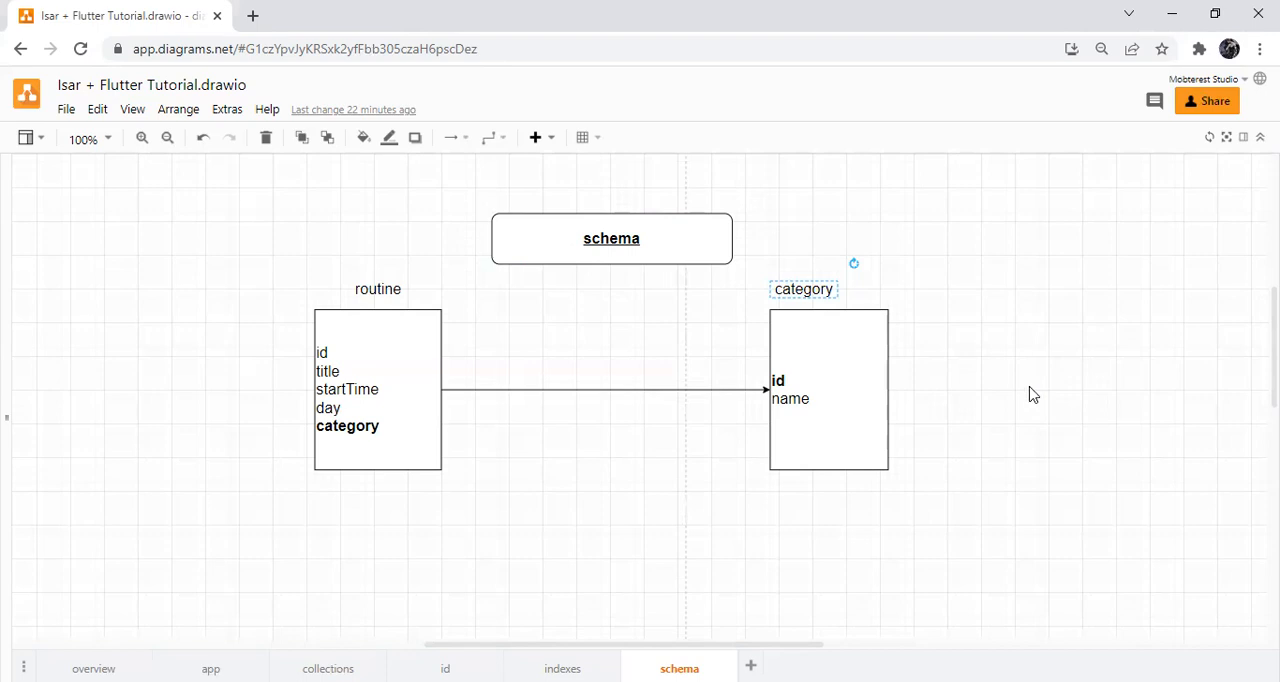
pyautogui.moveTo(1020, 391)
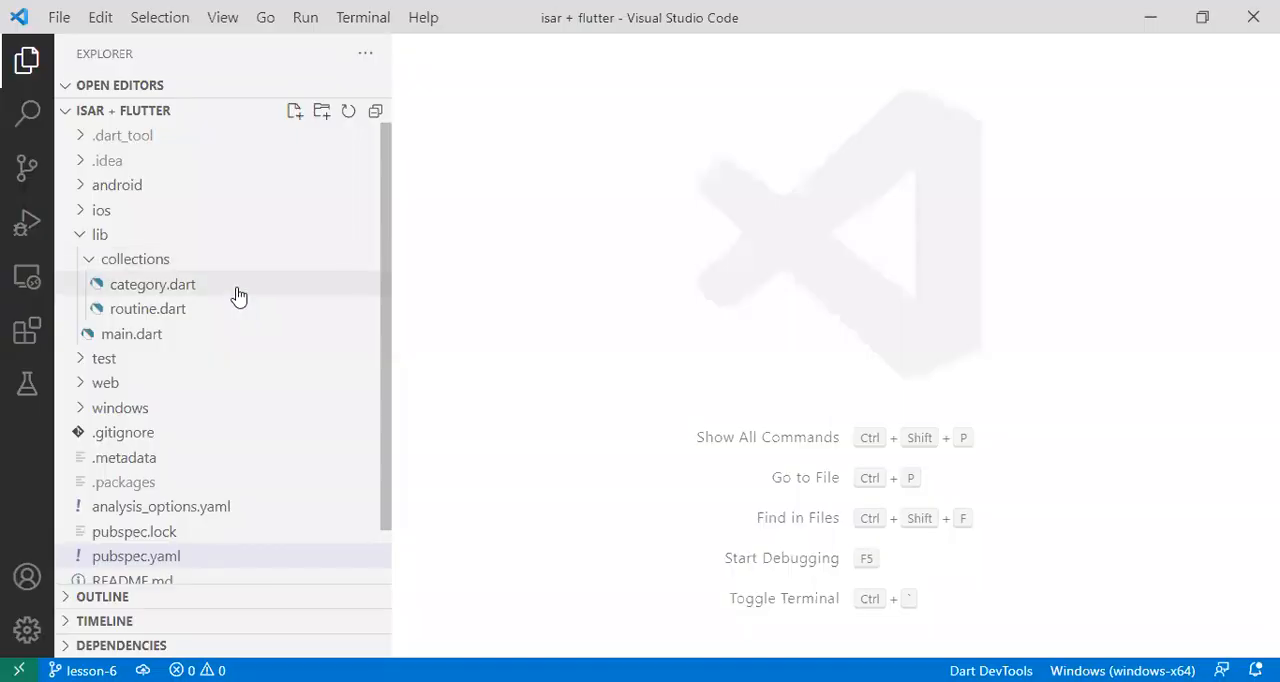
pyautogui.moveTo(170, 308)
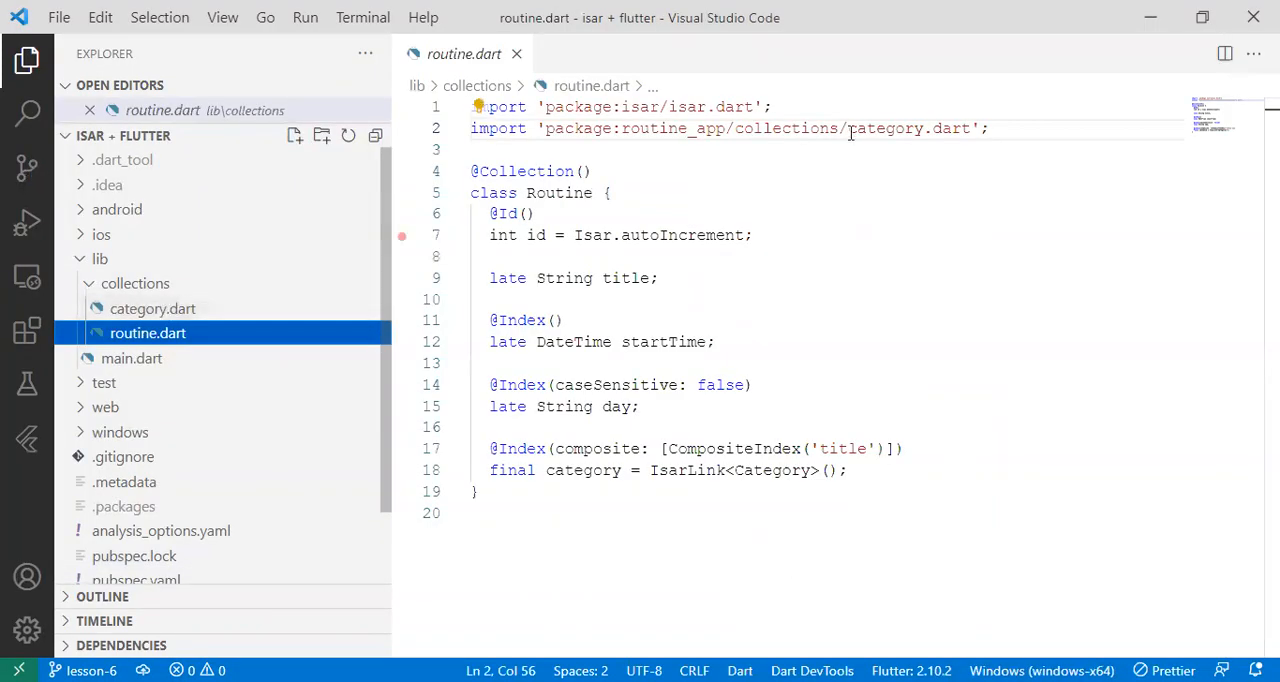
# - Add a part 'routine.g.dart' directive below the imports in routine.dart
pyautogui.click(985, 128)
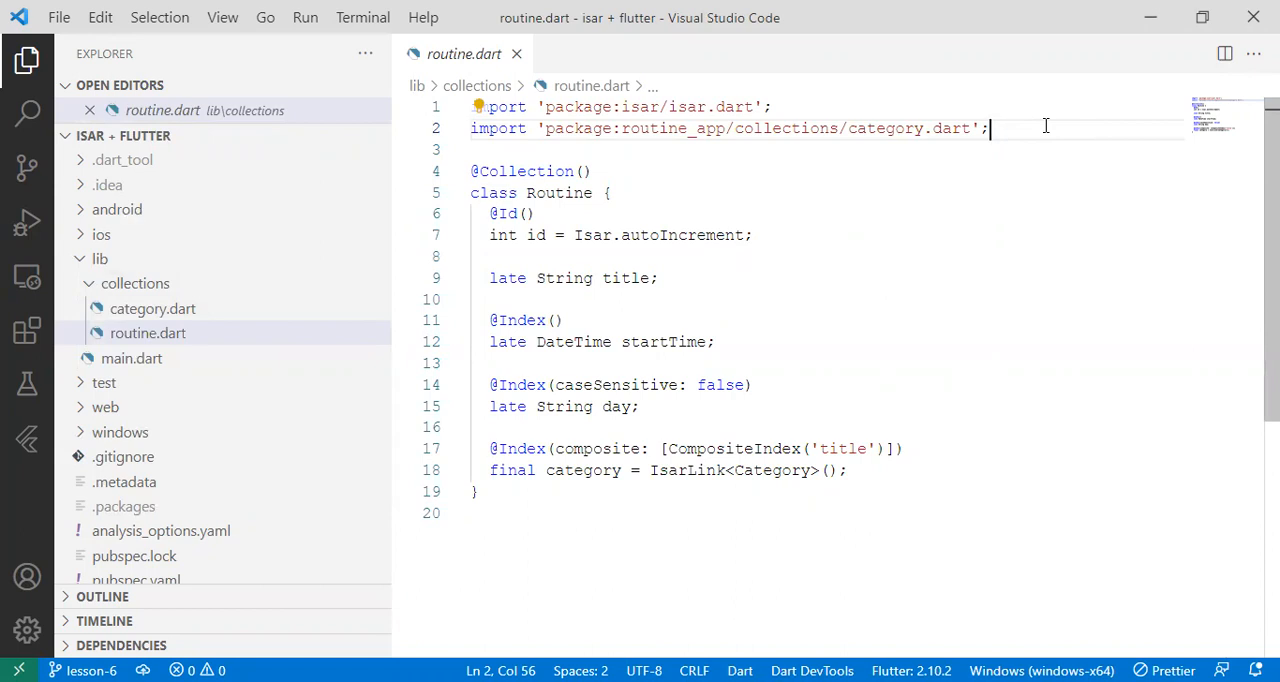
pyautogui.write("part '';")
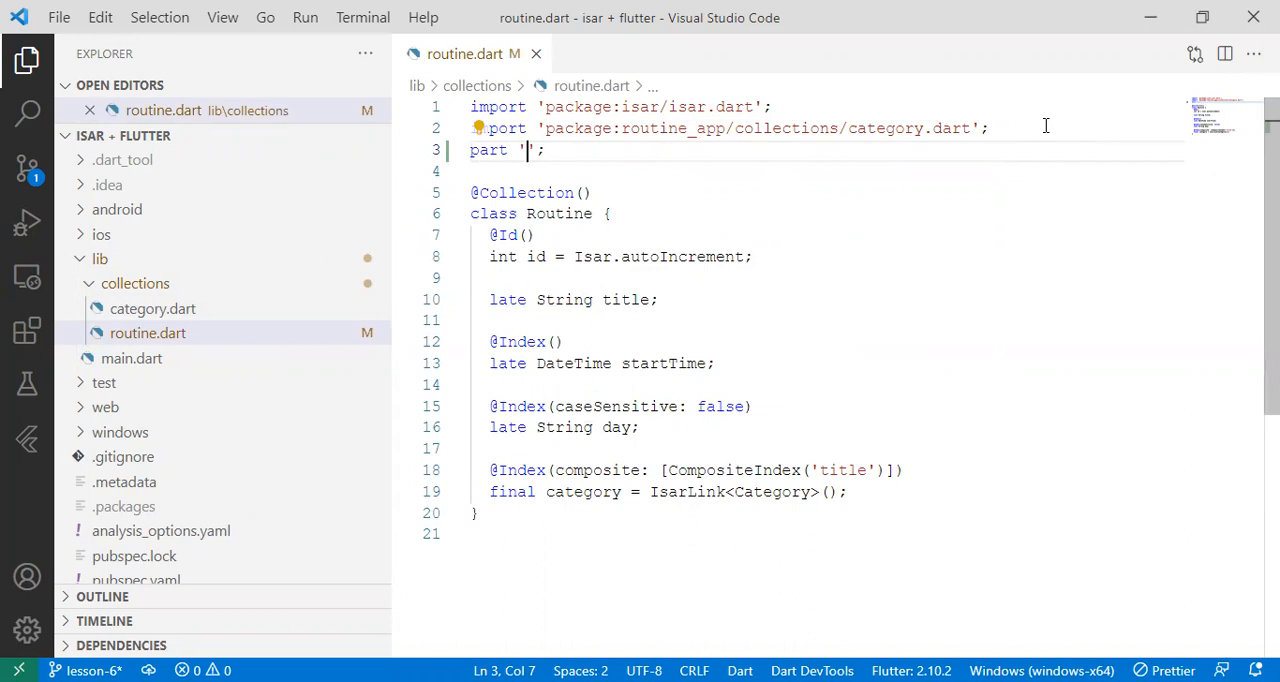
pyautogui.write('rou')
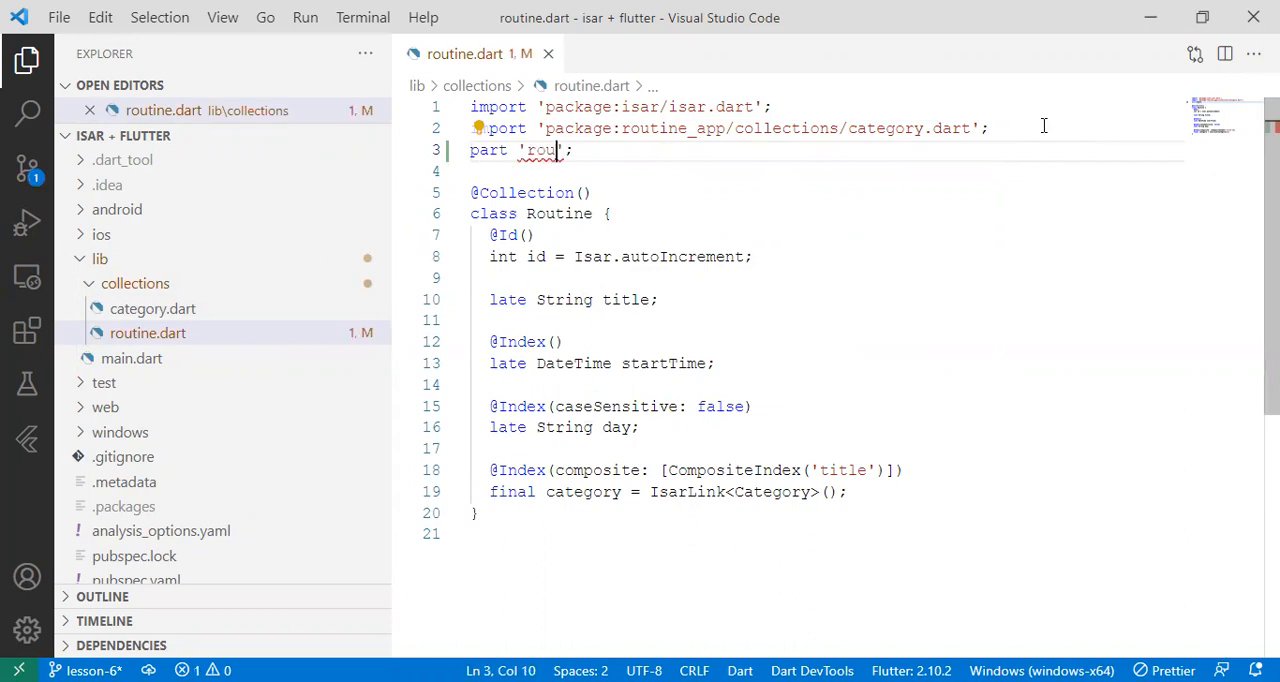
pyautogui.write('tine.g.da')
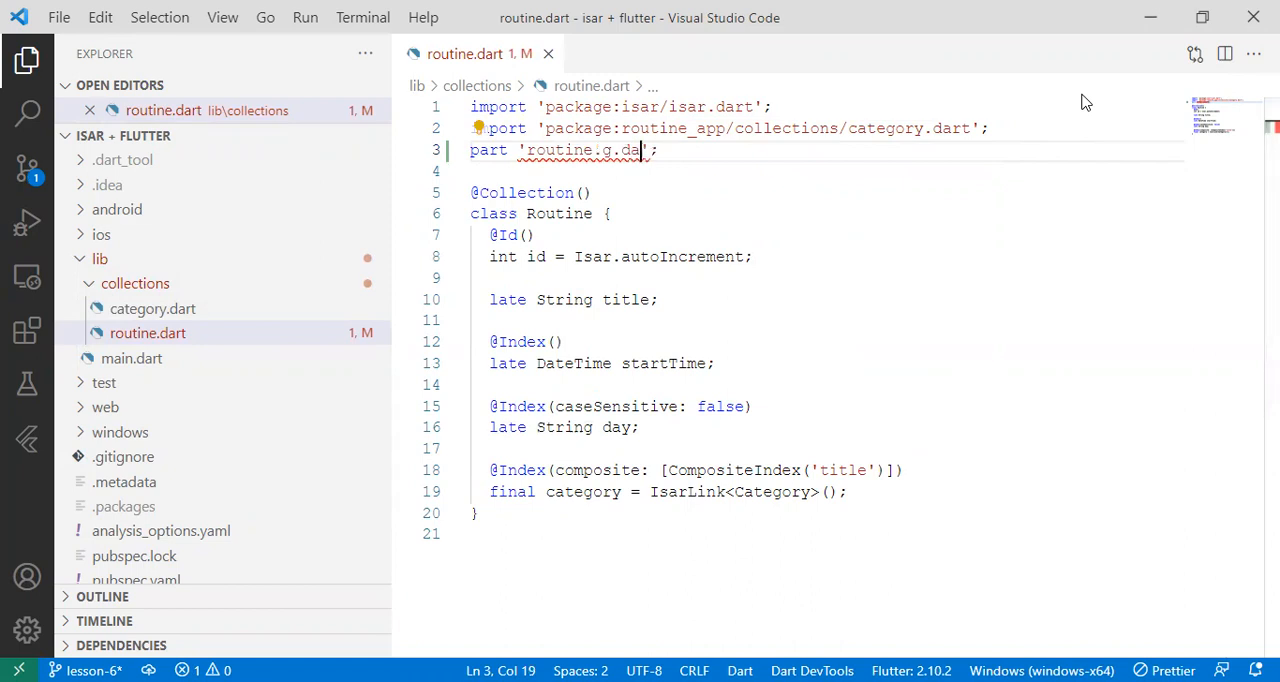
pyautogui.write('rt')
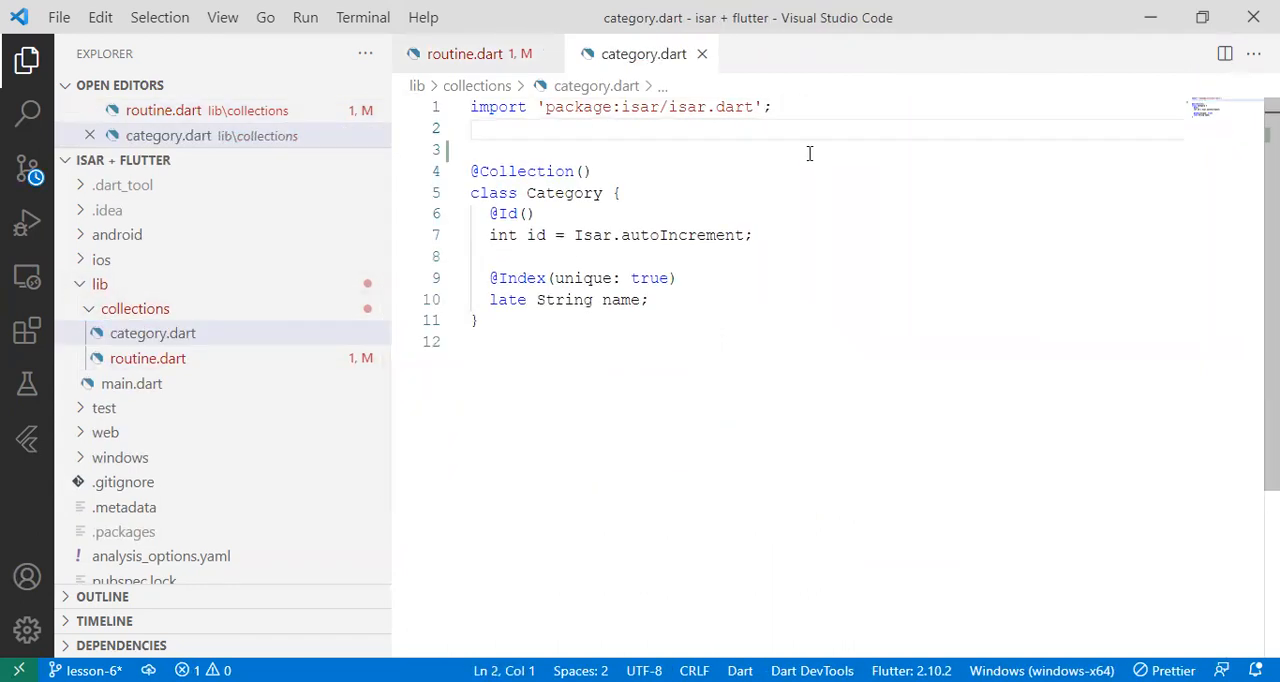
# - Add a part 'category.g.dart' directive in category.dart
pyautogui.write("part '';")
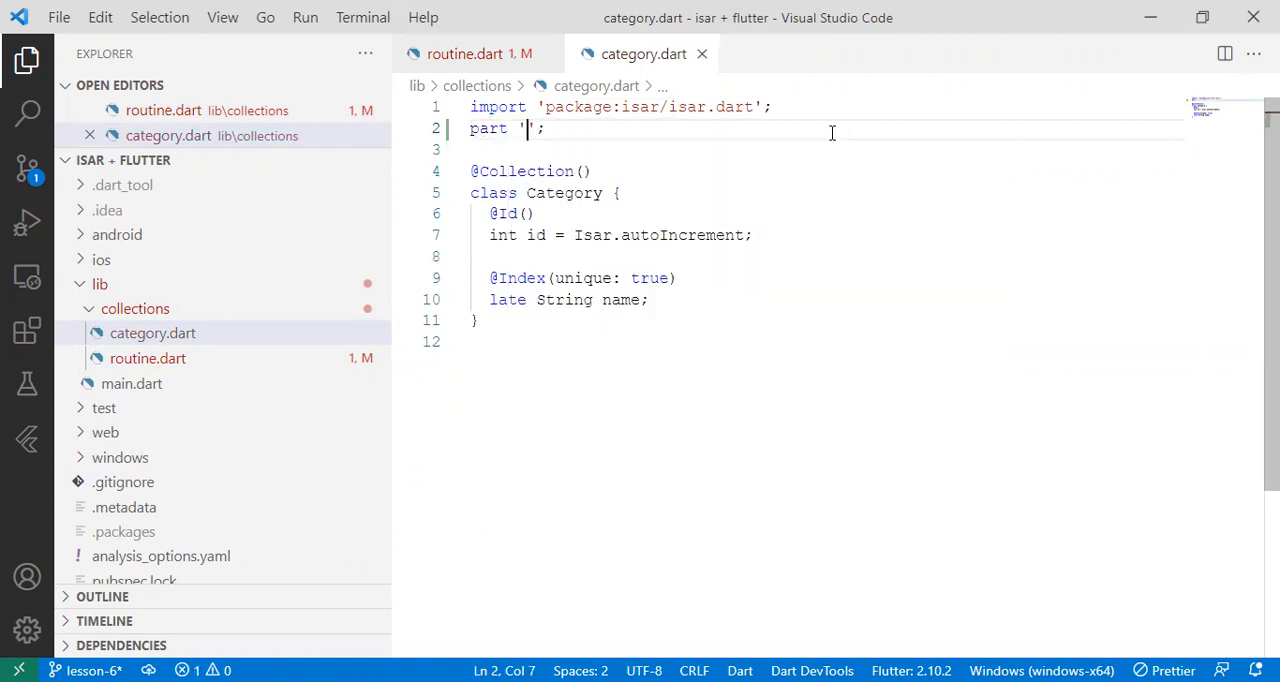
pyautogui.write('categ')
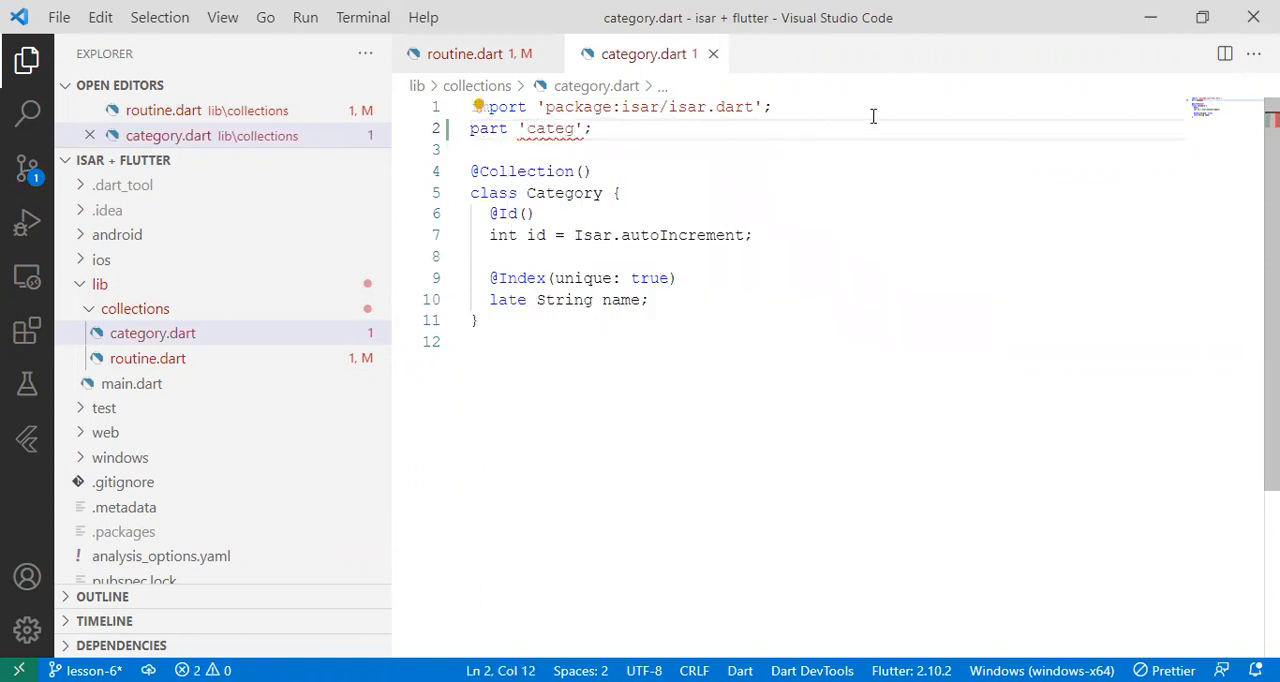
pyautogui.write('ory')
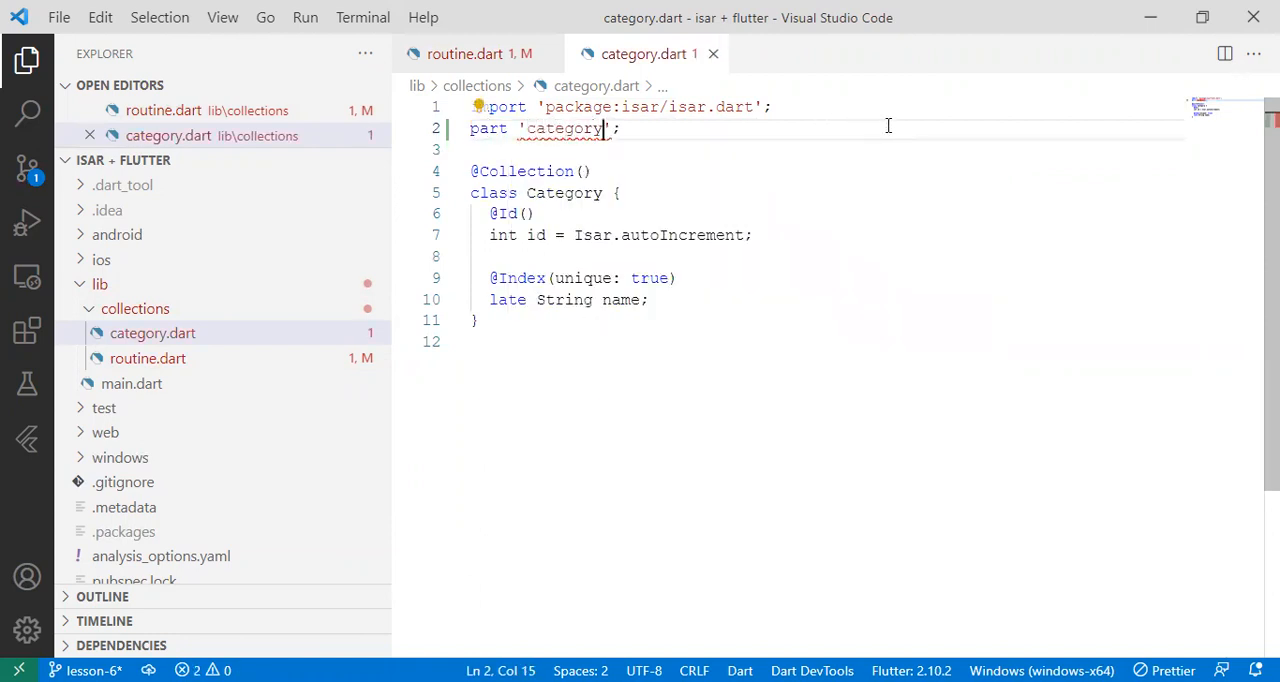
pyautogui.write('.g.dart')
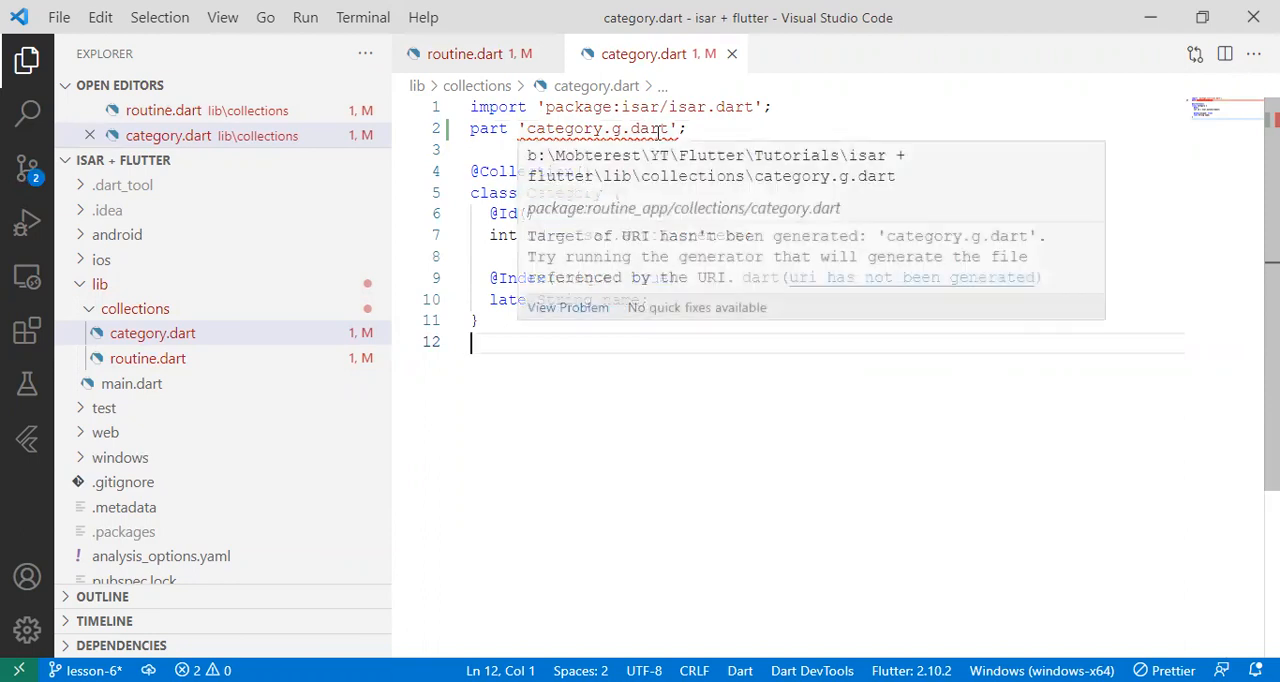
# - Return to routine.dart and place the caret after the first import line
pyautogui.click(464, 53)
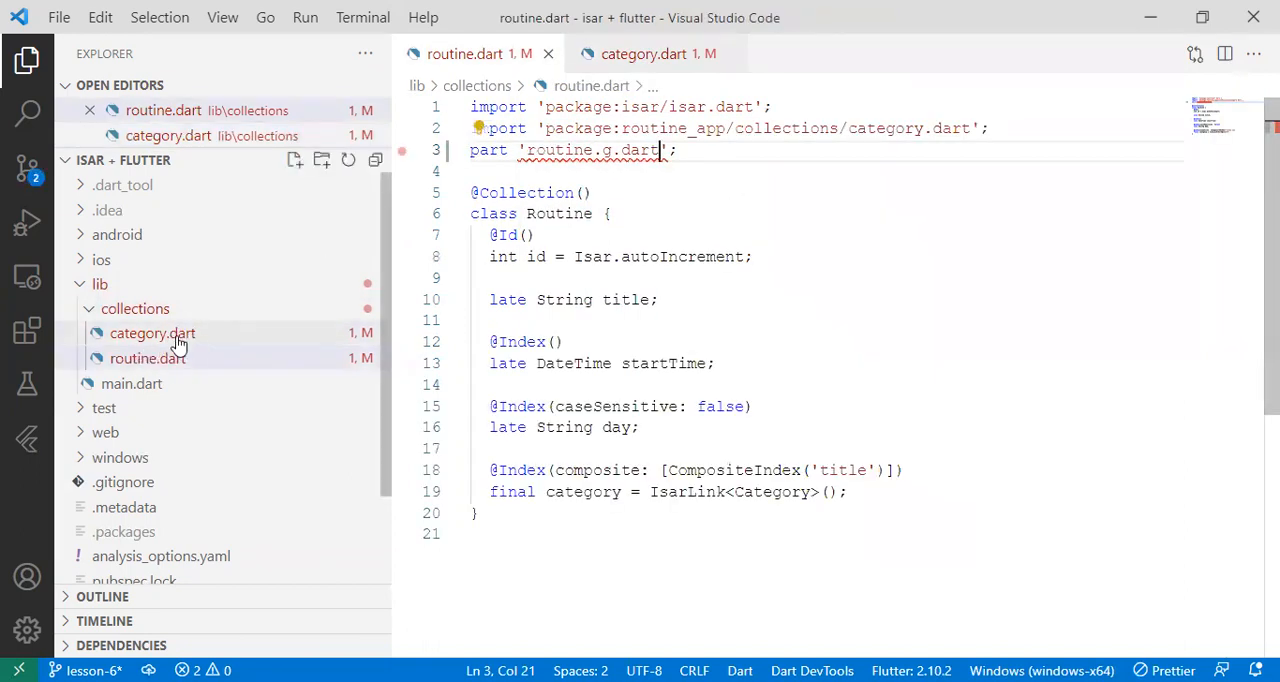
pyautogui.moveTo(148, 358)
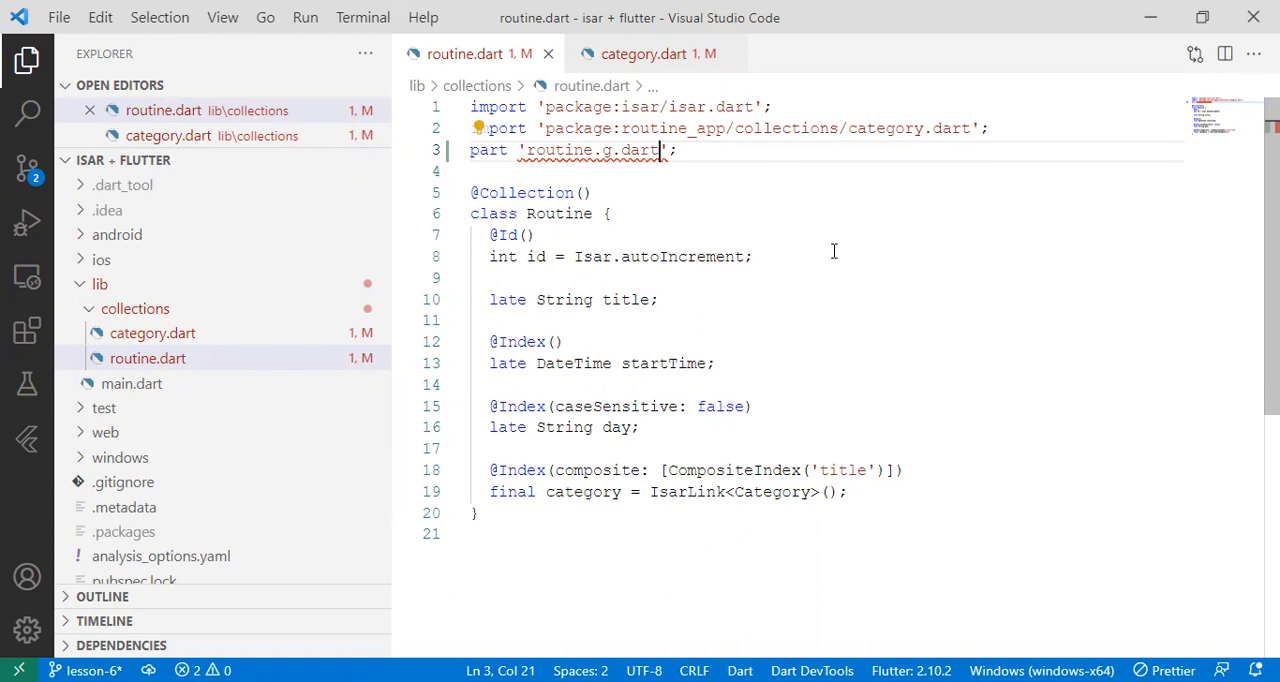
pyautogui.moveTo(833, 251)
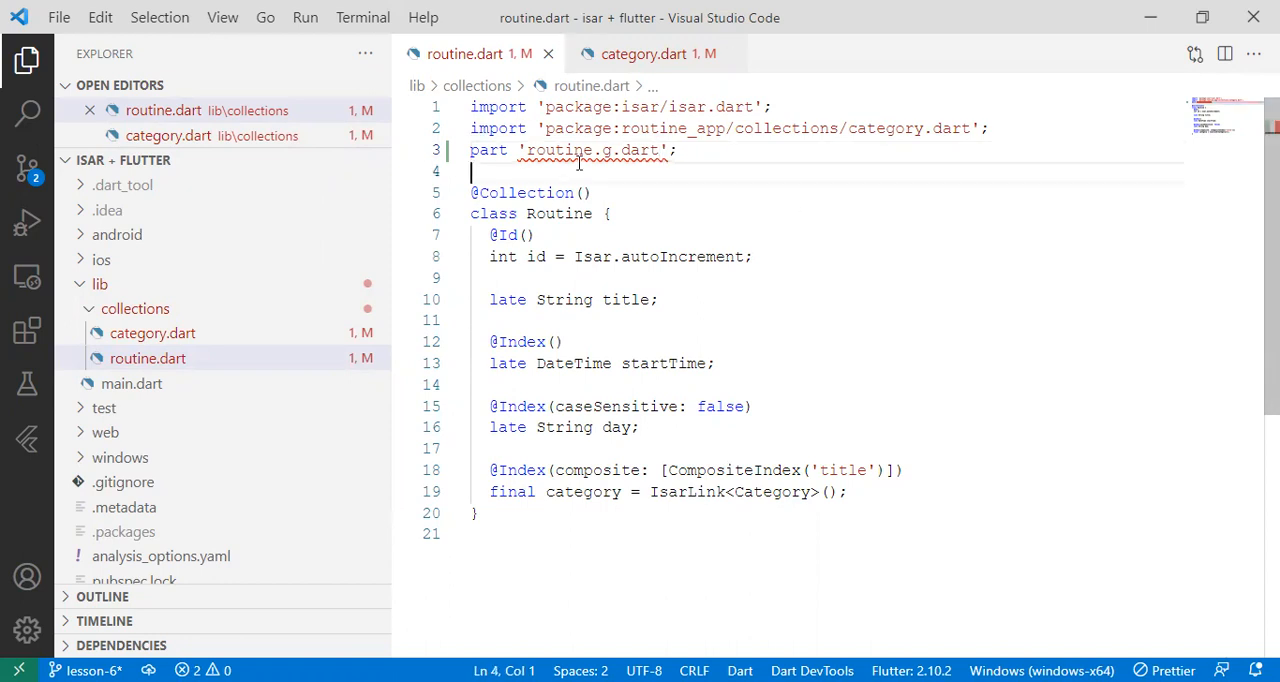
pyautogui.click(770, 107)
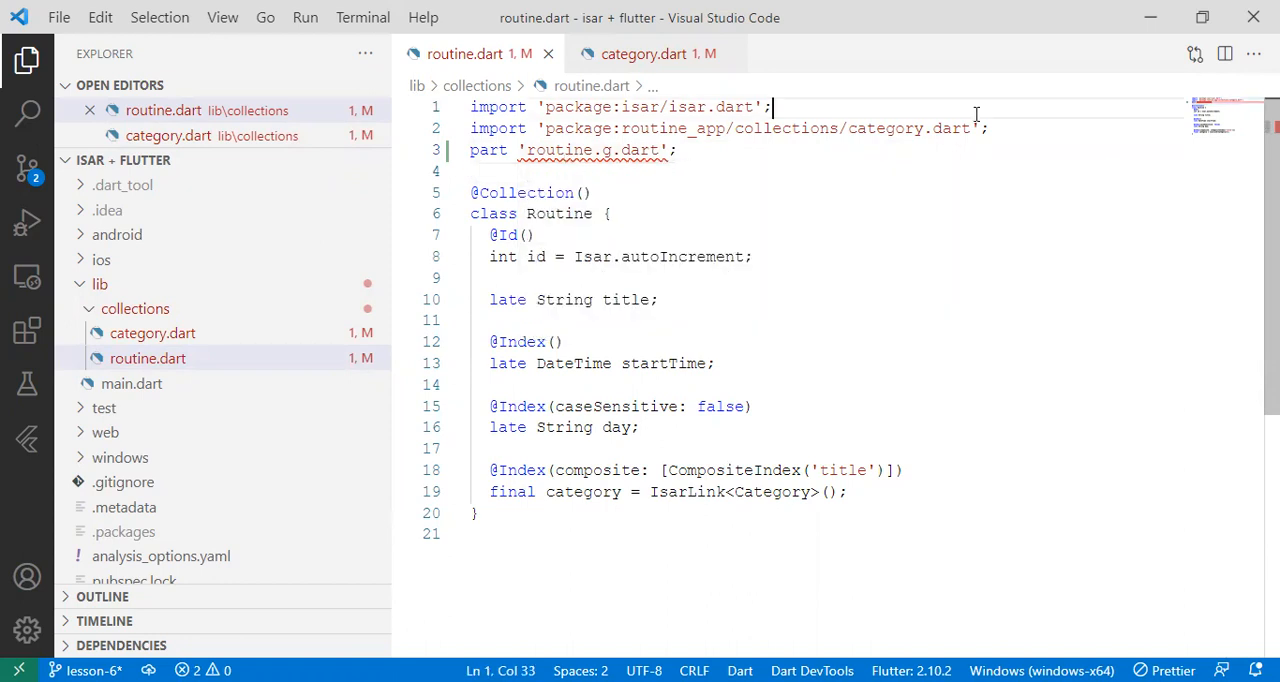
pyautogui.moveTo(287, 88)
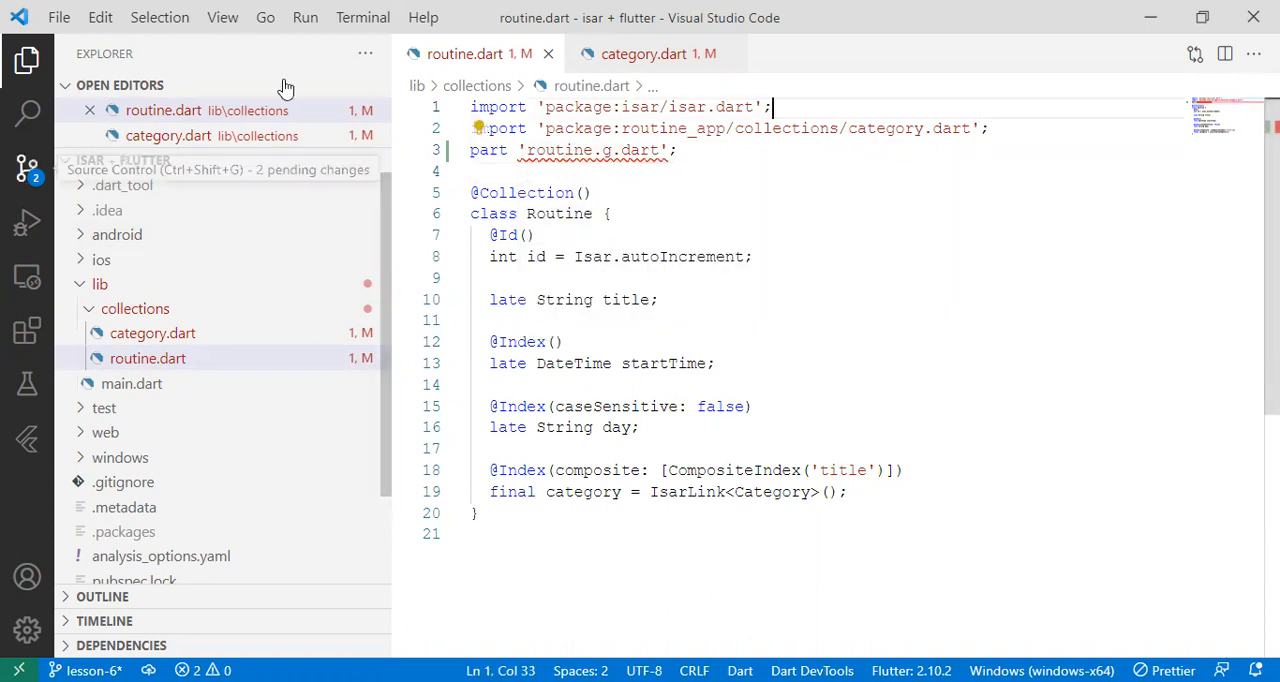
# - In a new terminal, run flutter pub add isar_generator
pyautogui.click(362, 17)
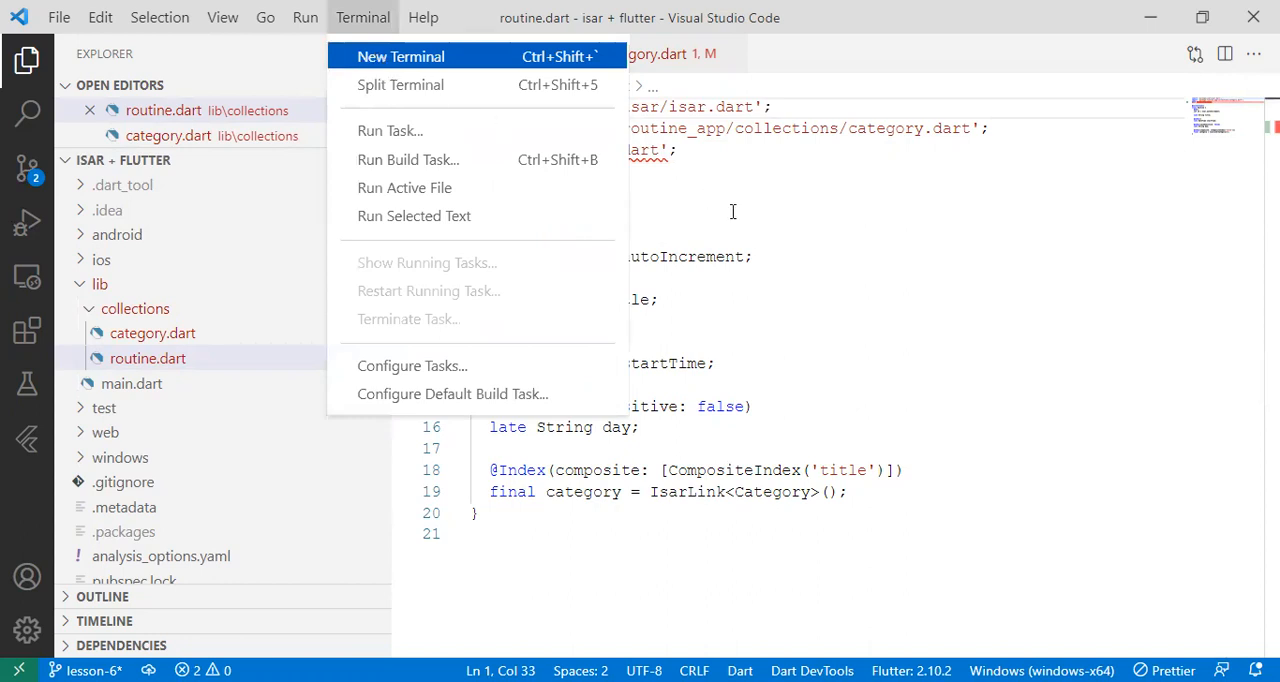
pyautogui.click(400, 56)
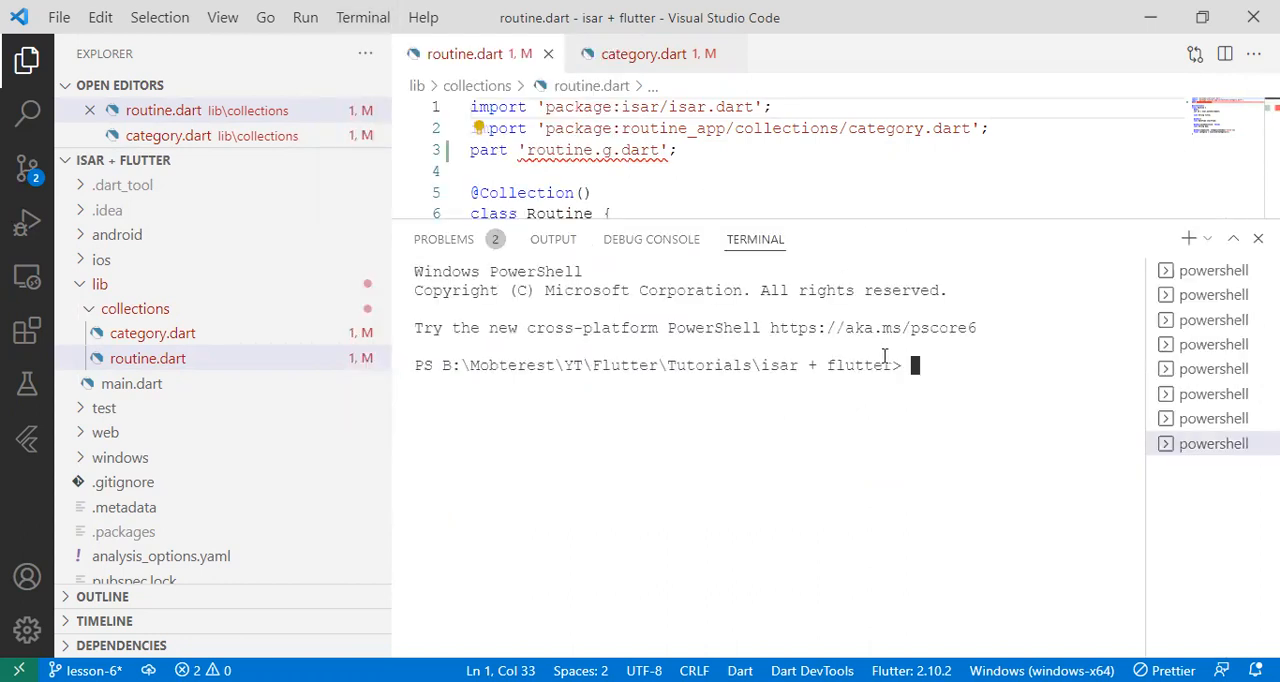
pyautogui.write('flutter pub')
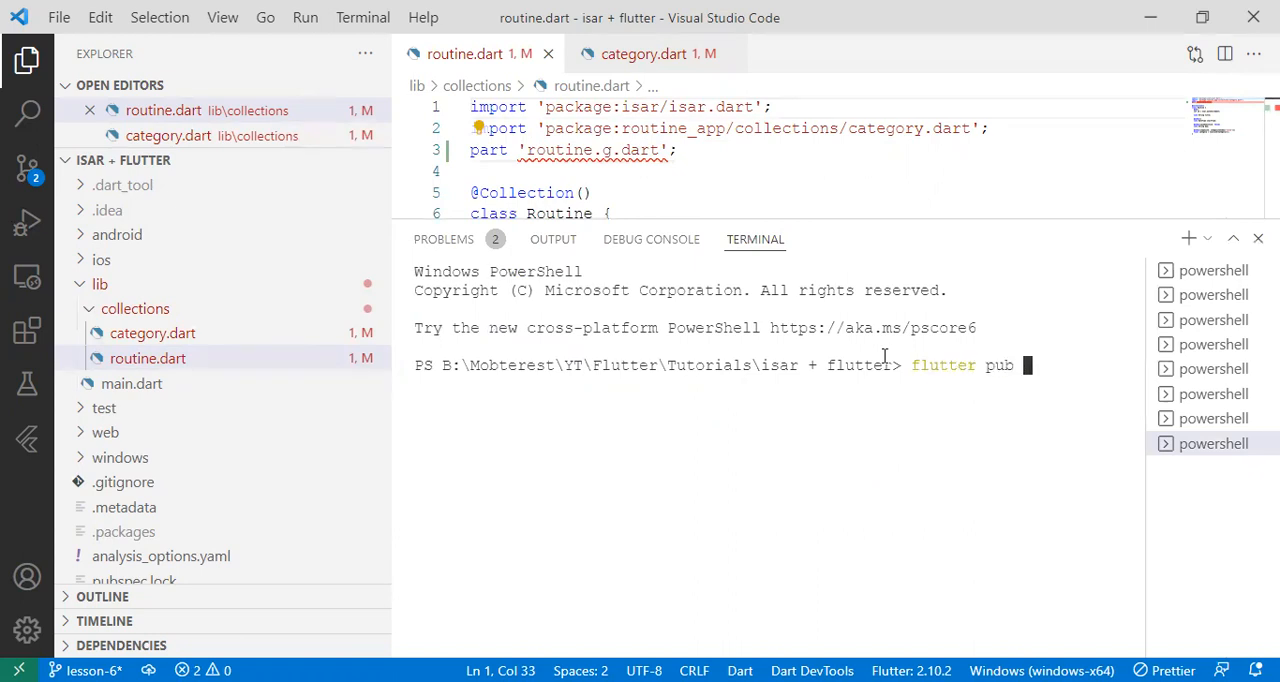
pyautogui.write('add is')
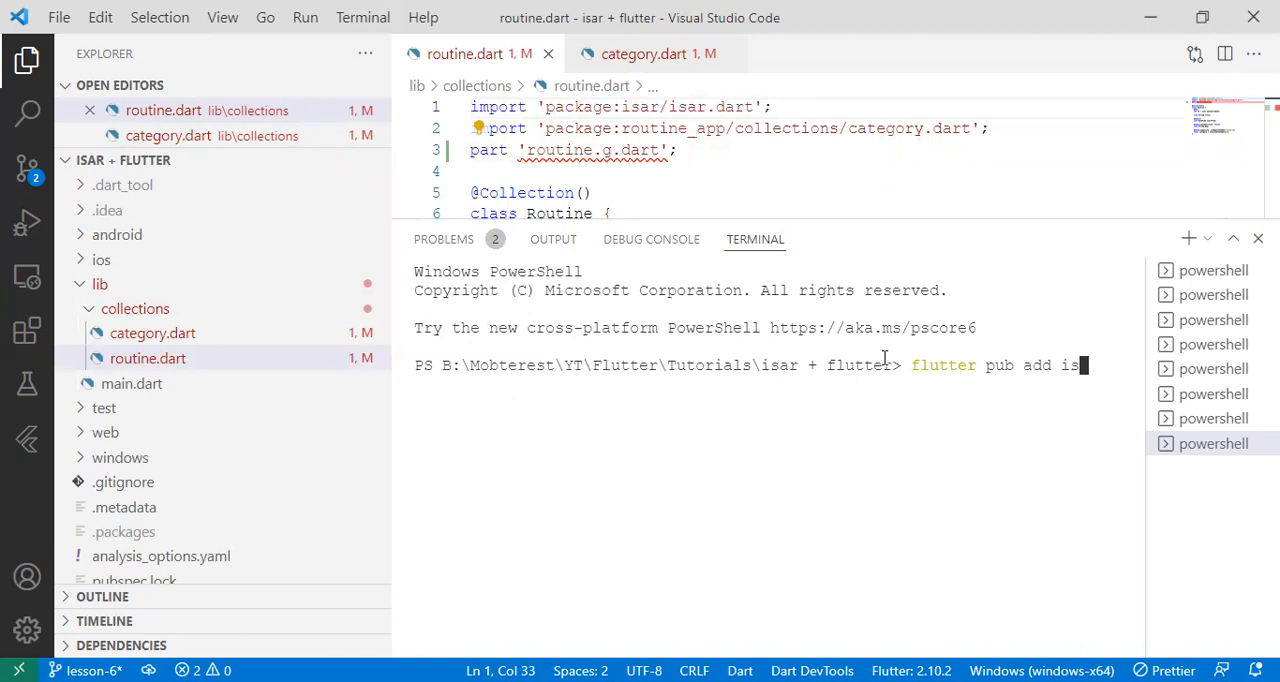
pyautogui.write('ar')
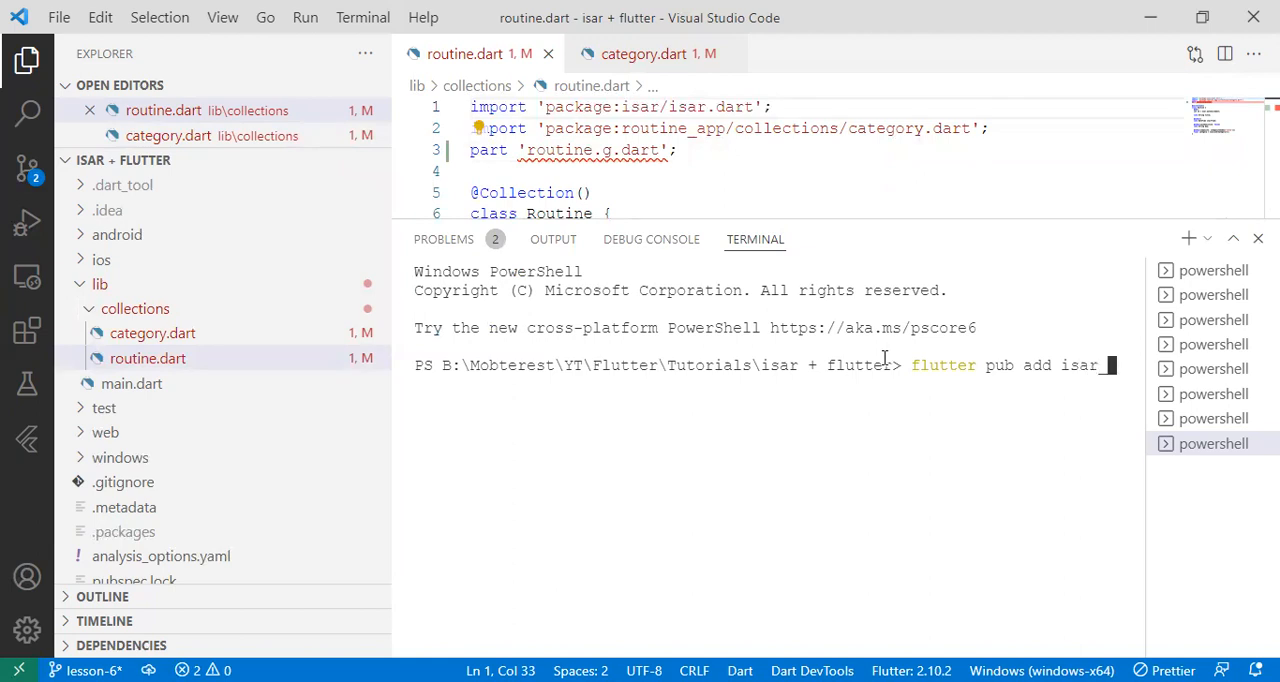
pyautogui.write('_generator')
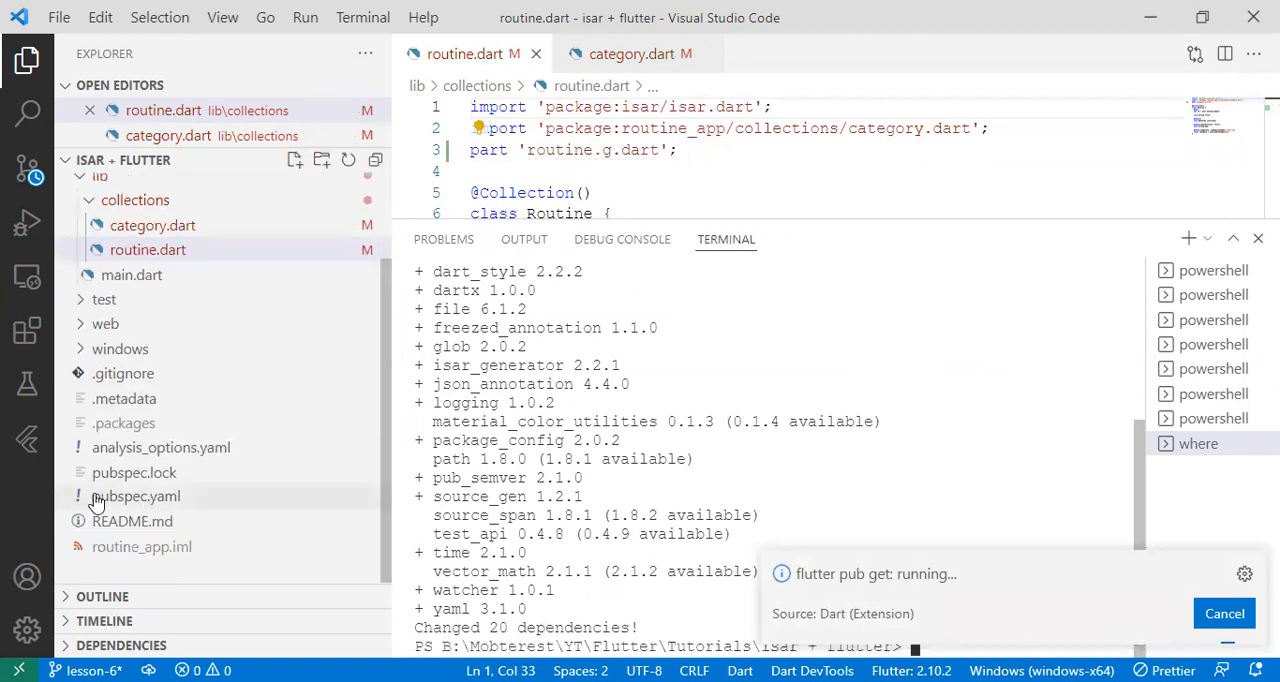
# - Check that pubspec.yaml lists isar_generator ^2.2.1, then return to the terminal
pyautogui.click(134, 496)
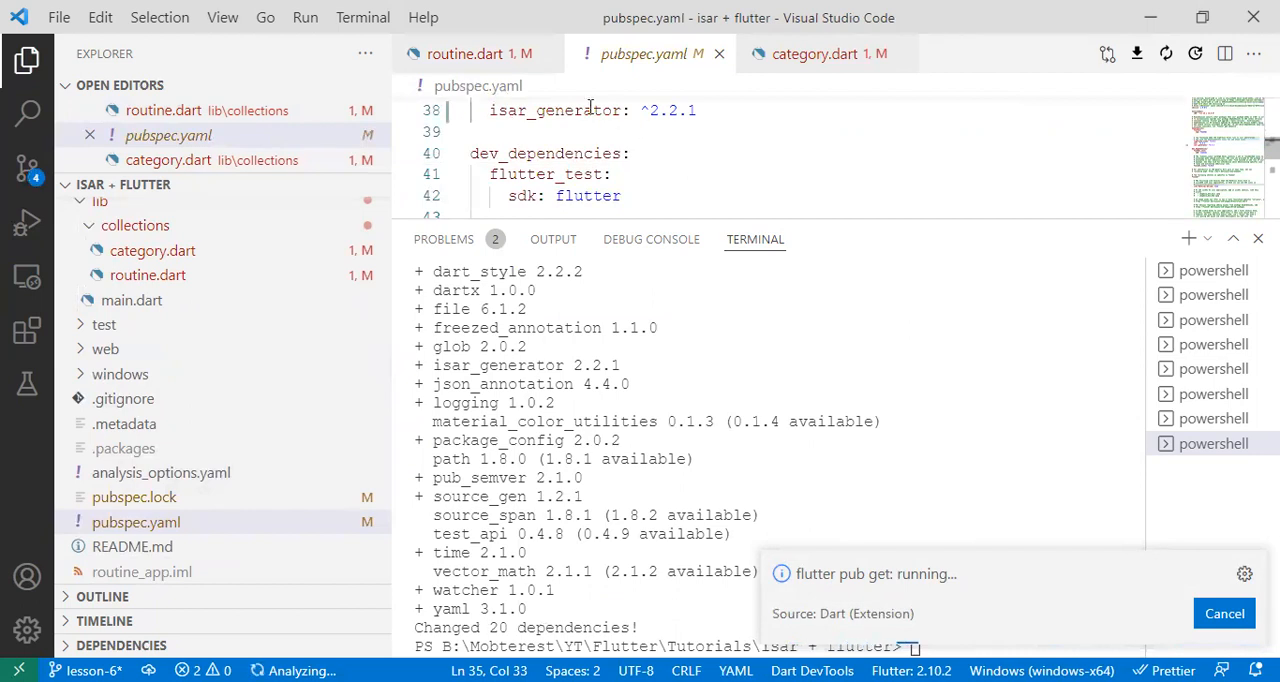
pyautogui.click(553, 239)
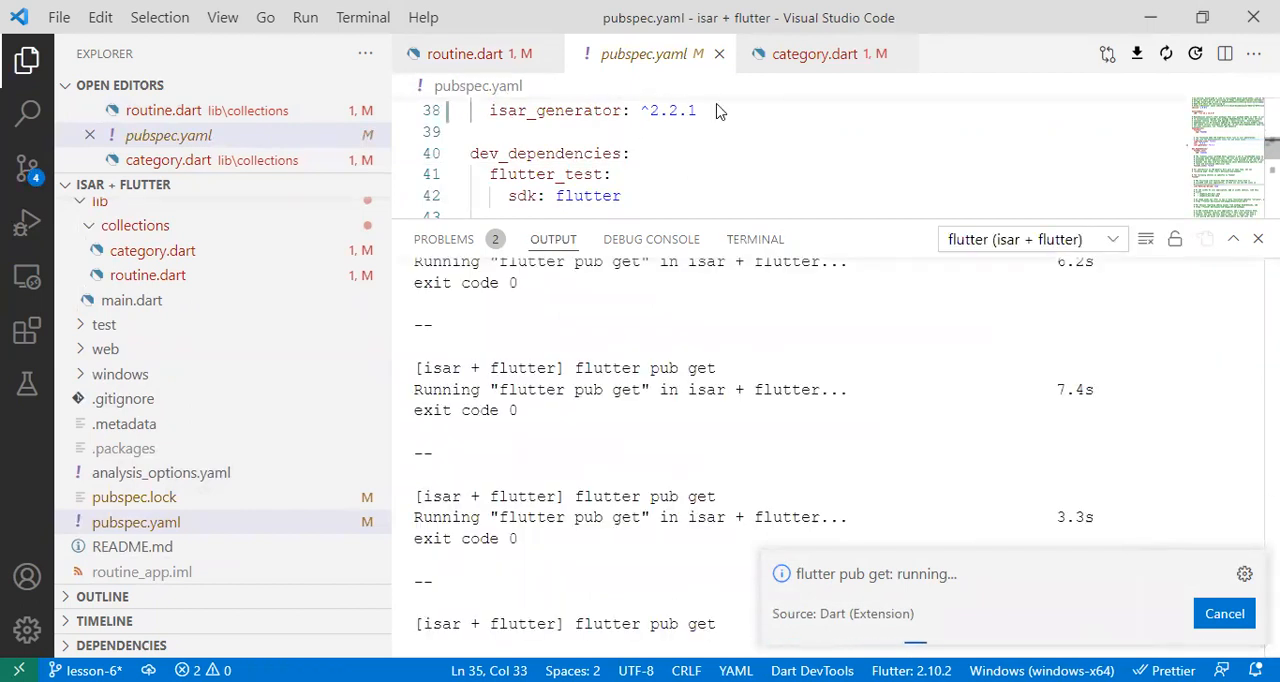
pyautogui.moveTo(755, 239)
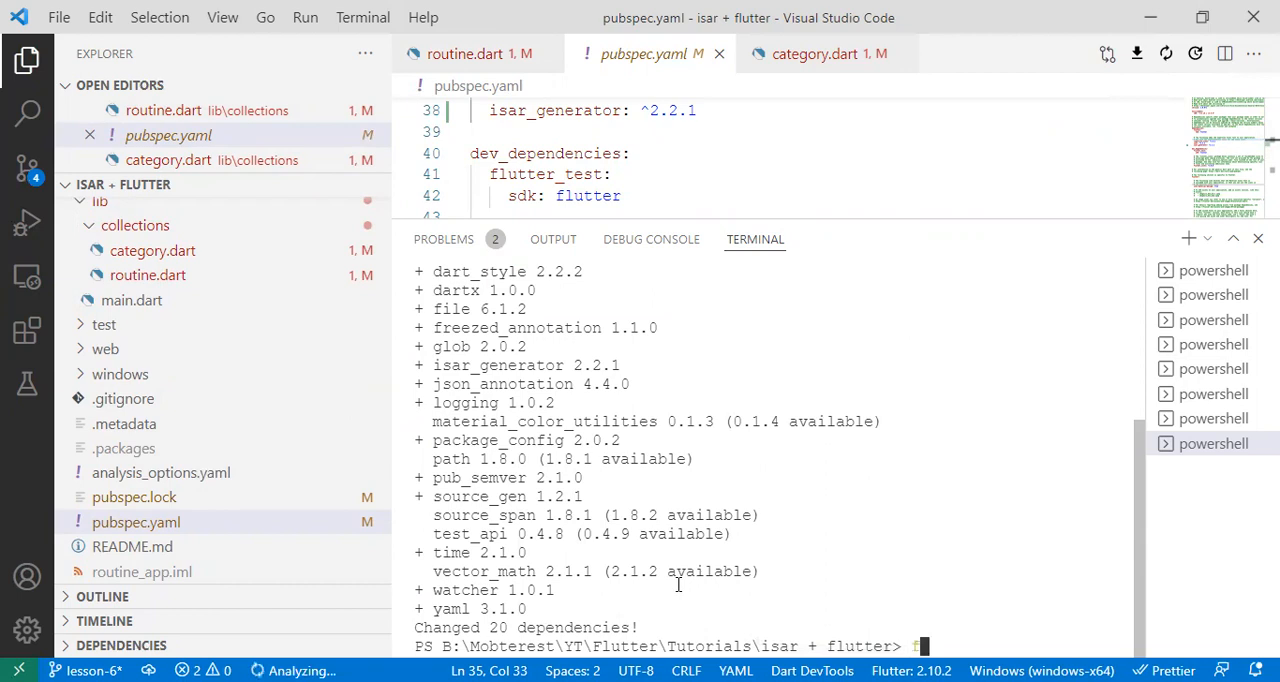
# - Run flutter pub add build_runner so pubspec.yaml lists build_runner ^2.1.7
pyautogui.write('flutter pub a')
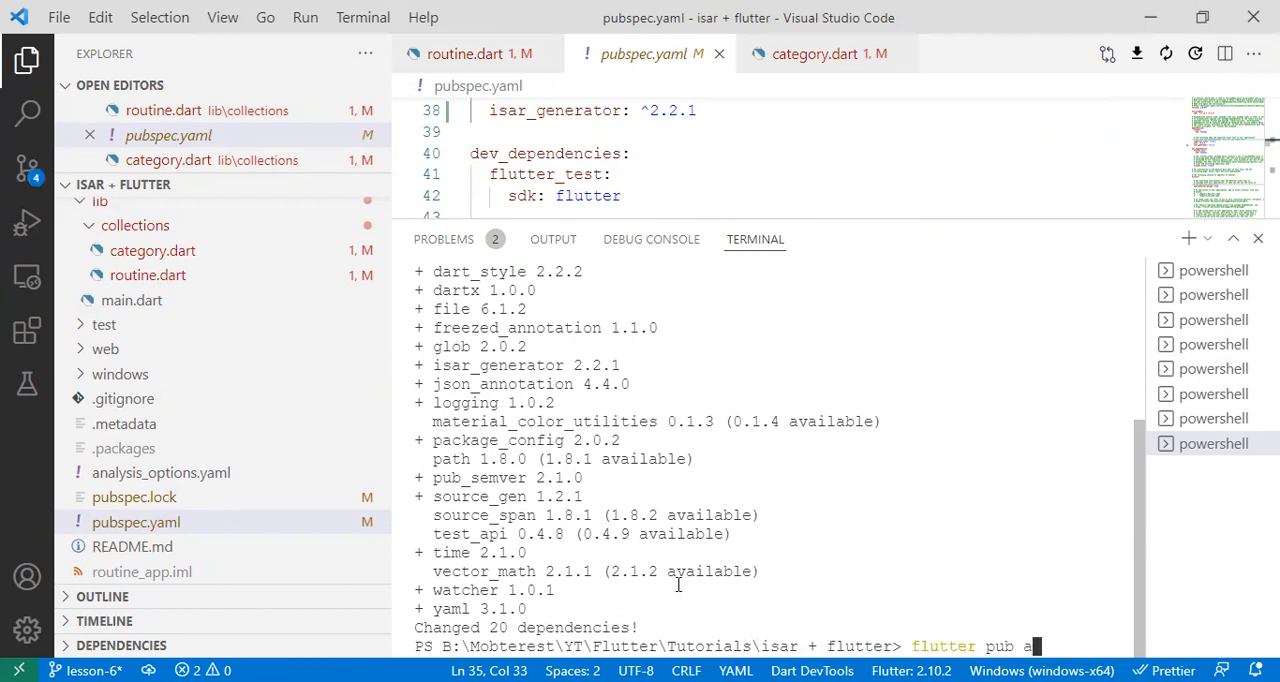
pyautogui.write('dd bu')
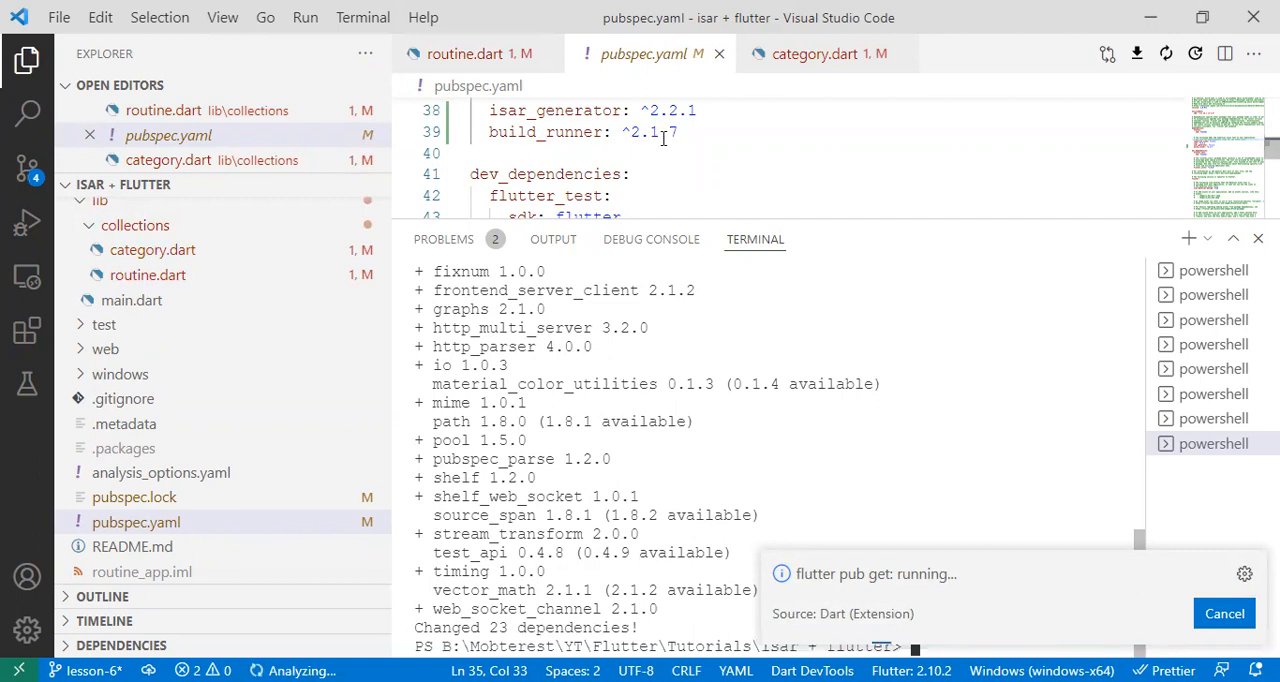
pyautogui.click(553, 239)
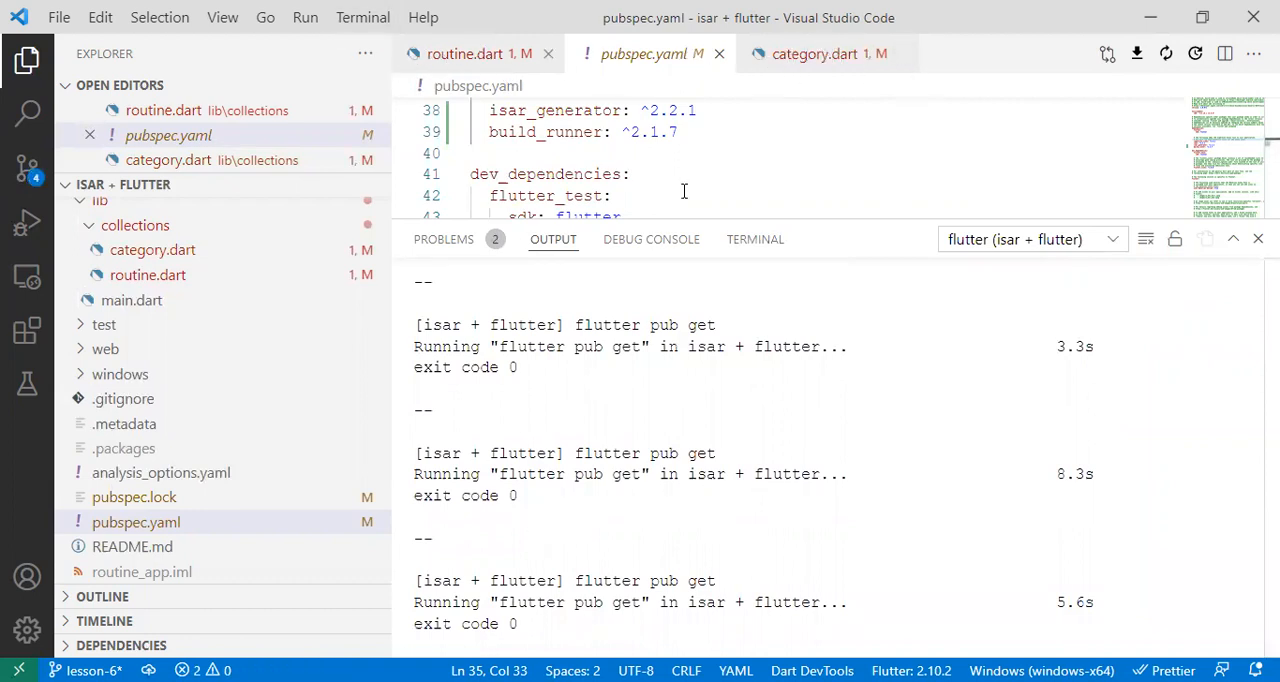
# - Run flutter pub run build_runner build to generate category.g.dart and routine.g.dart
pyautogui.click(755, 239)
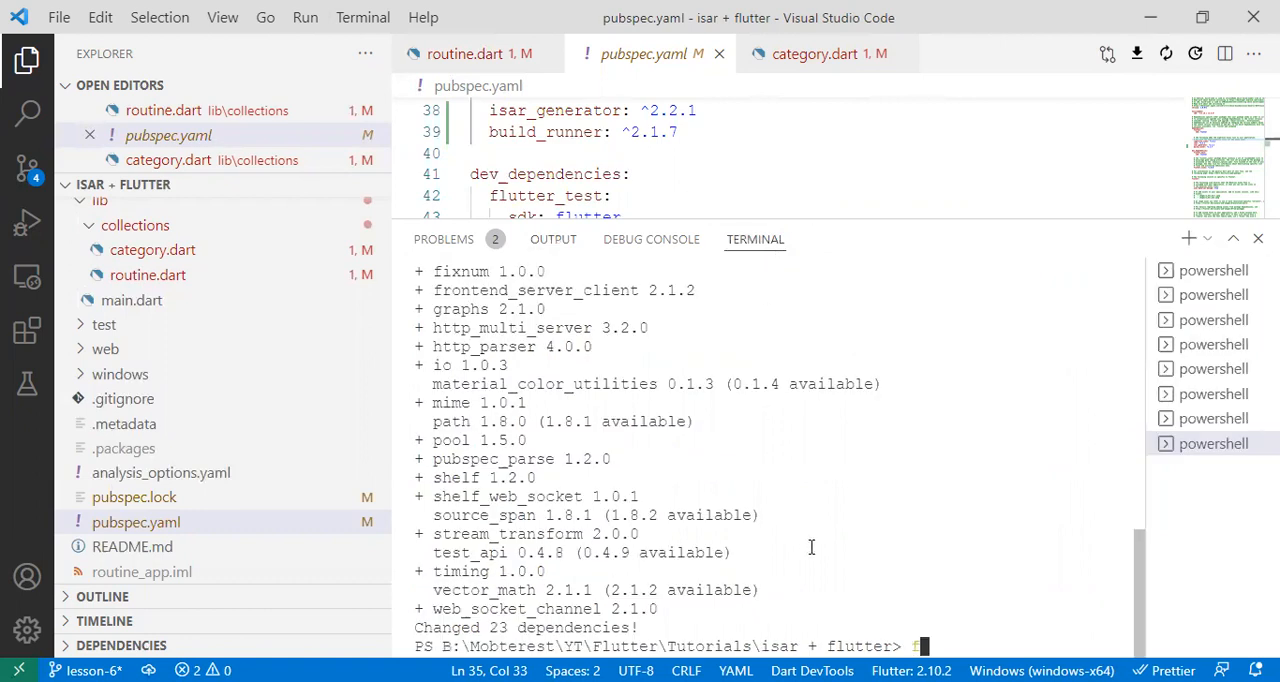
pyautogui.write('flutter')
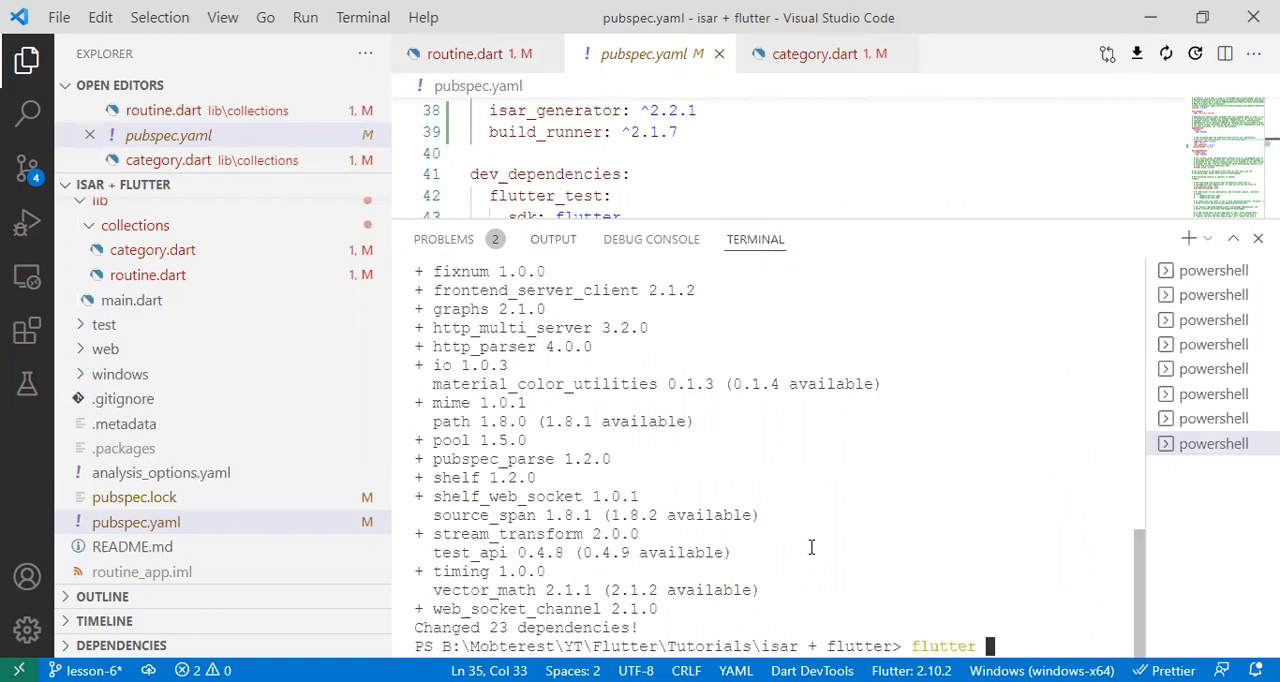
pyautogui.write('pub run build_runner build')
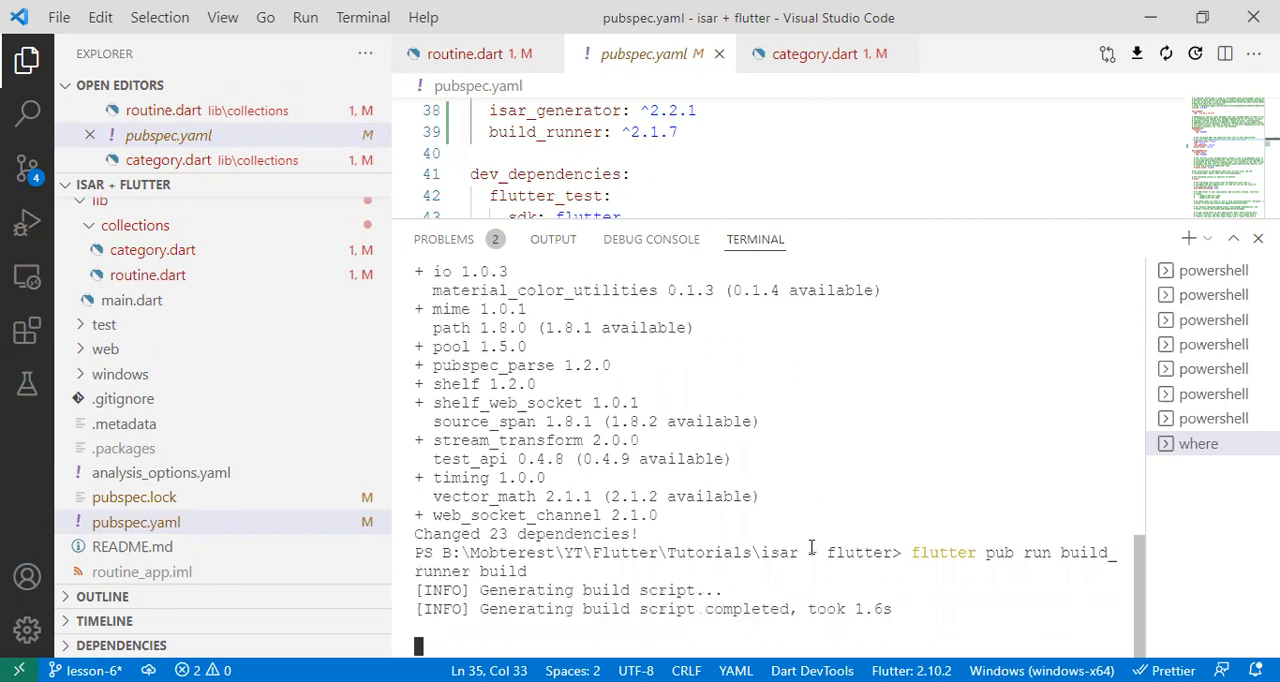
pyautogui.scroll(-3)
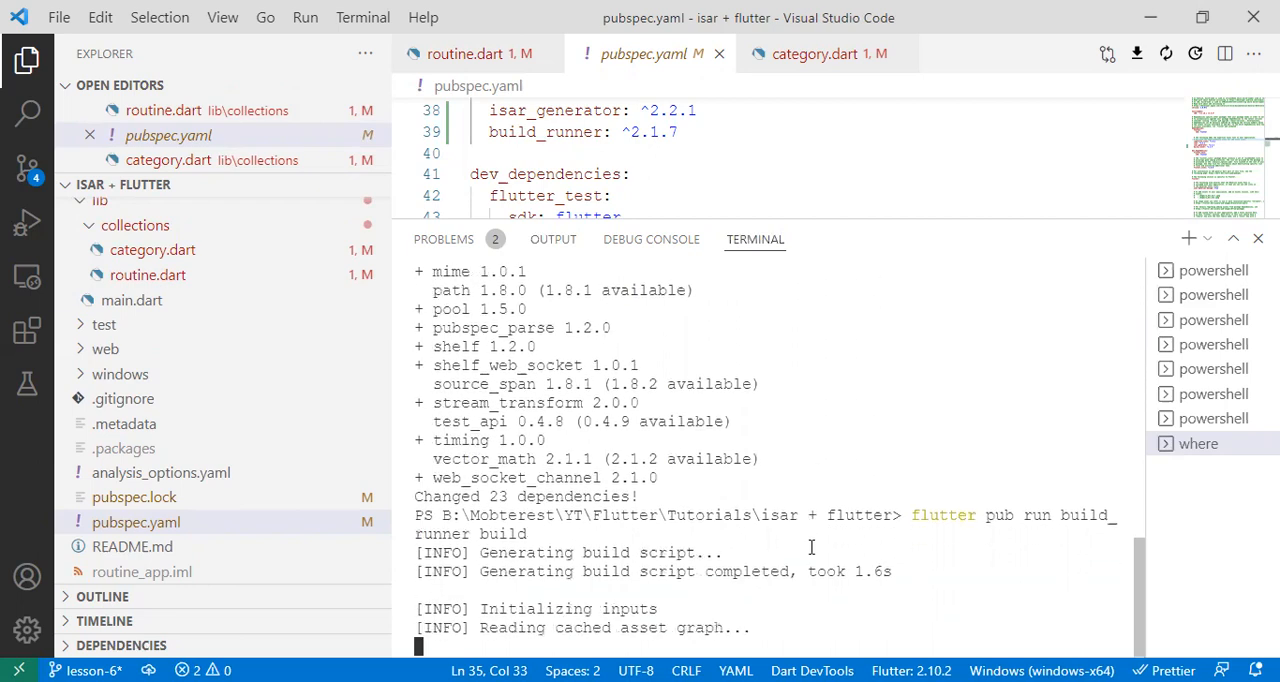
pyautogui.scroll(-3)
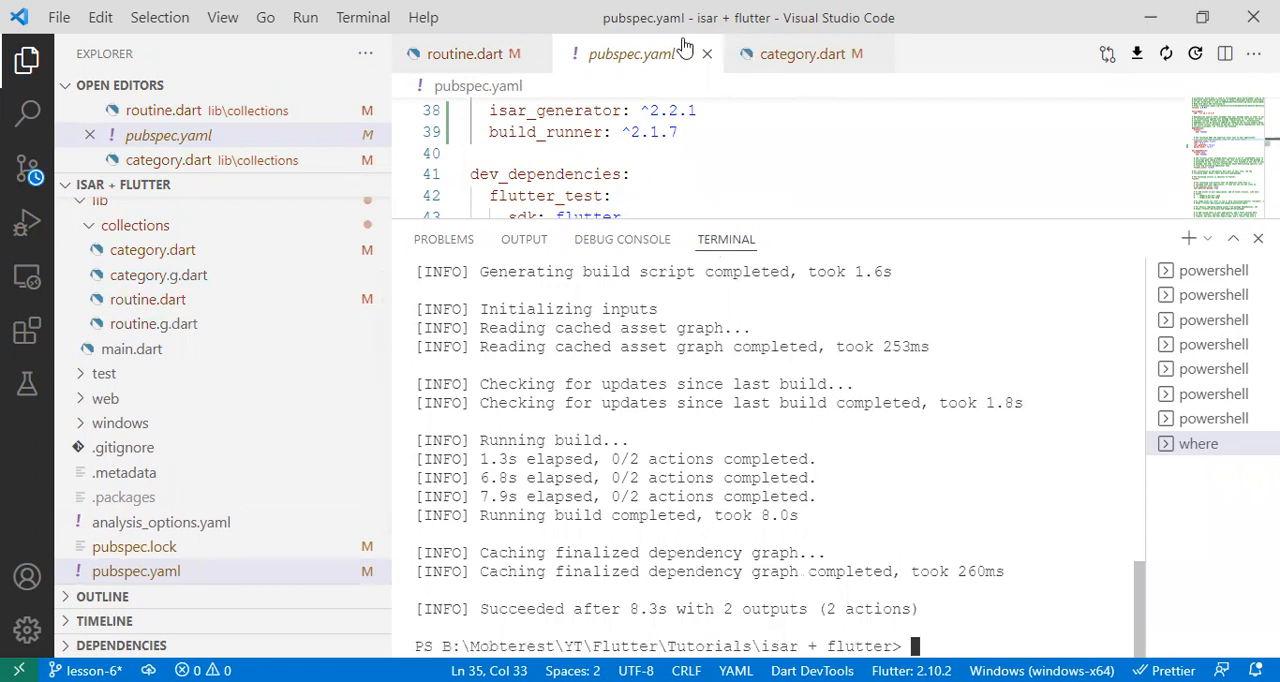
# - Review the generated routine.g.dart, then return to category.dart
pyautogui.click(802, 53)
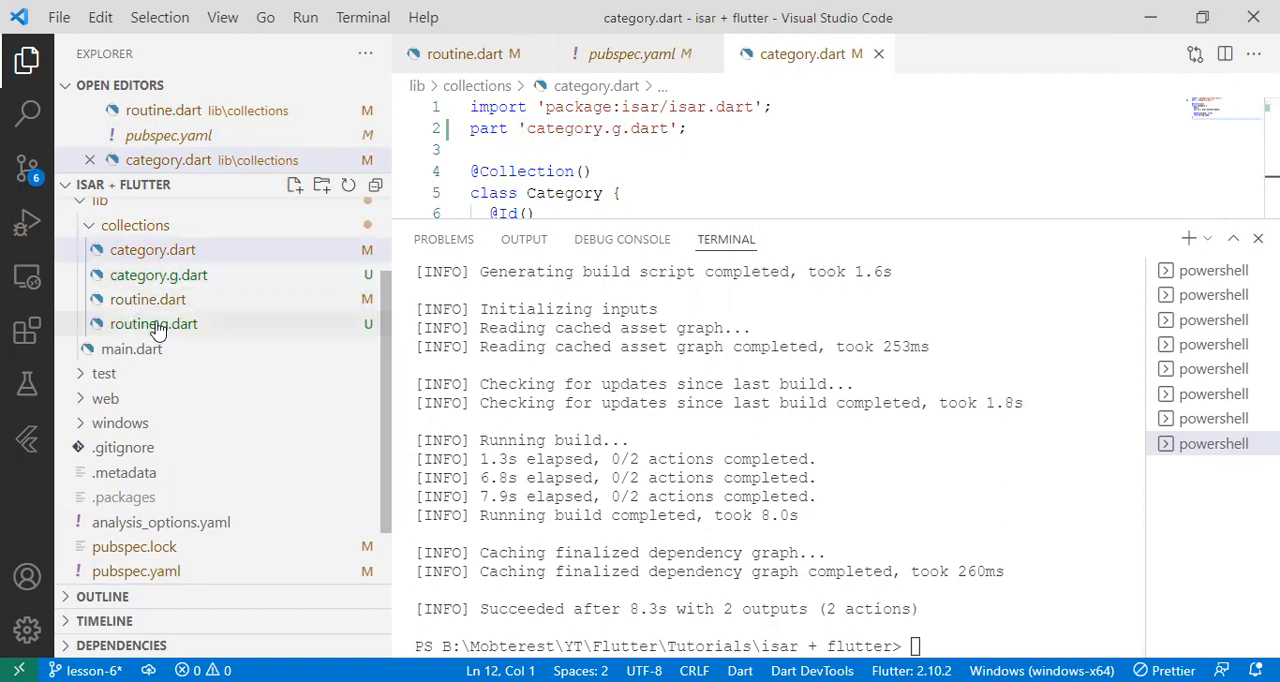
pyautogui.doubleClick(154, 323)
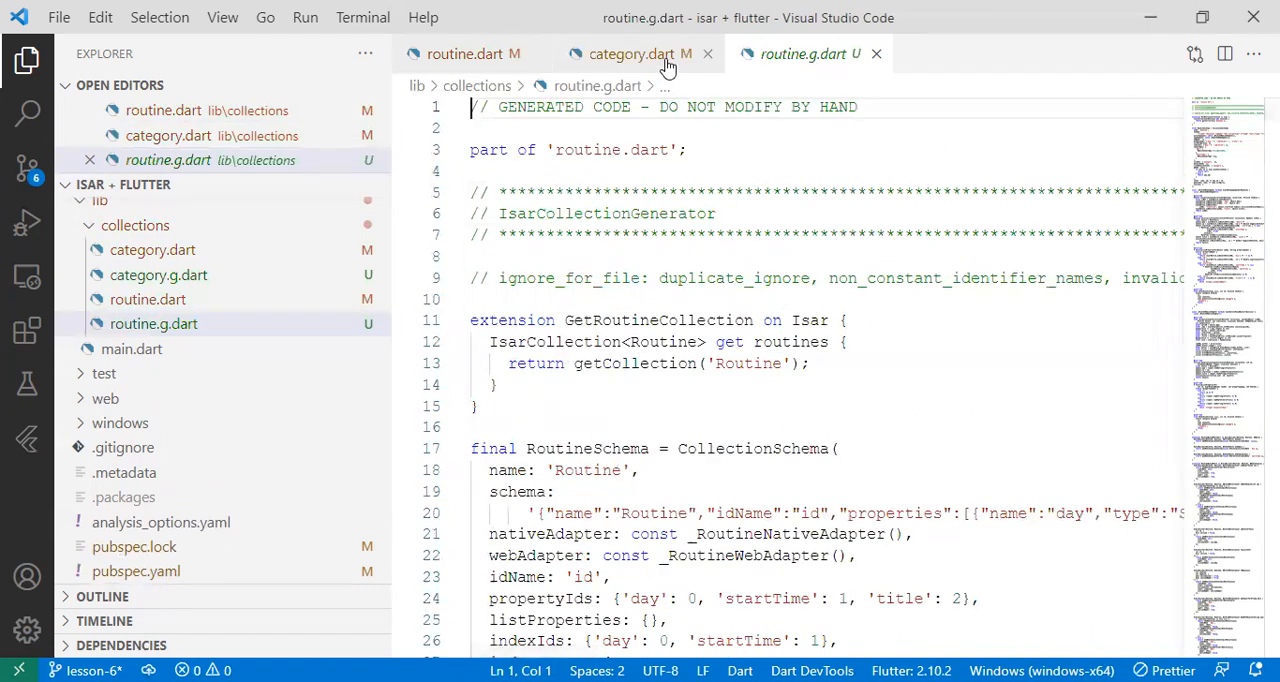
pyautogui.click(630, 54)
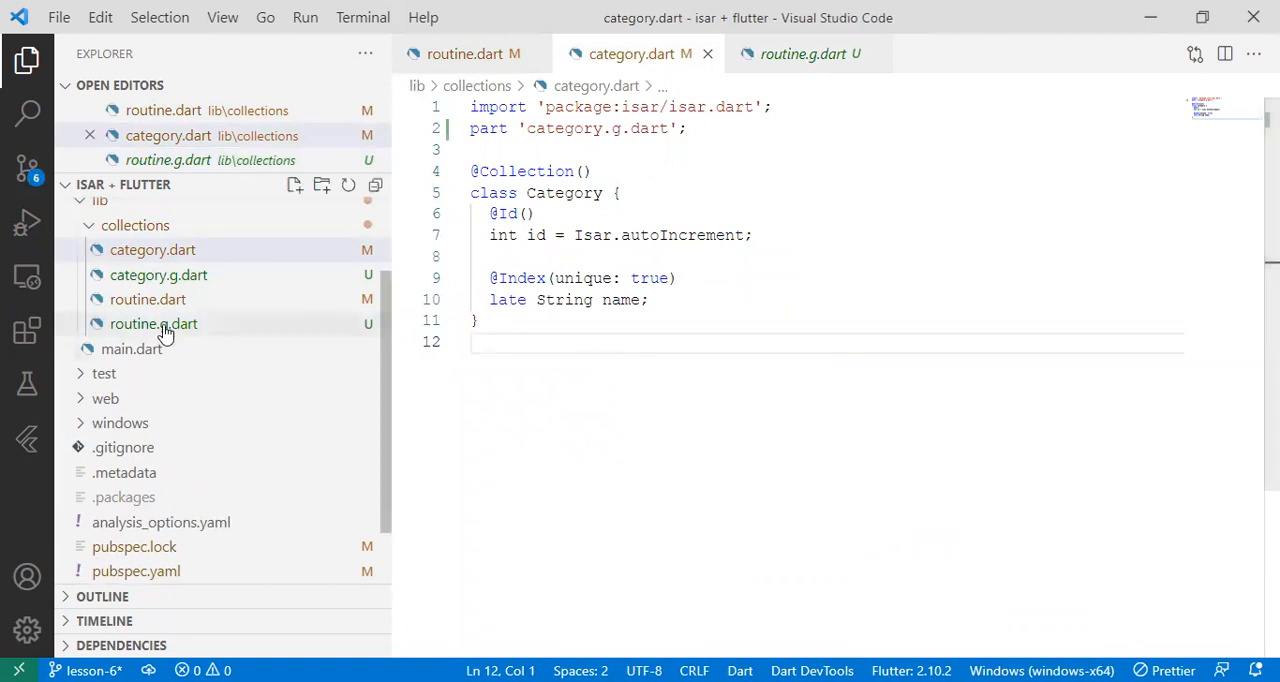
pyautogui.click(154, 323)
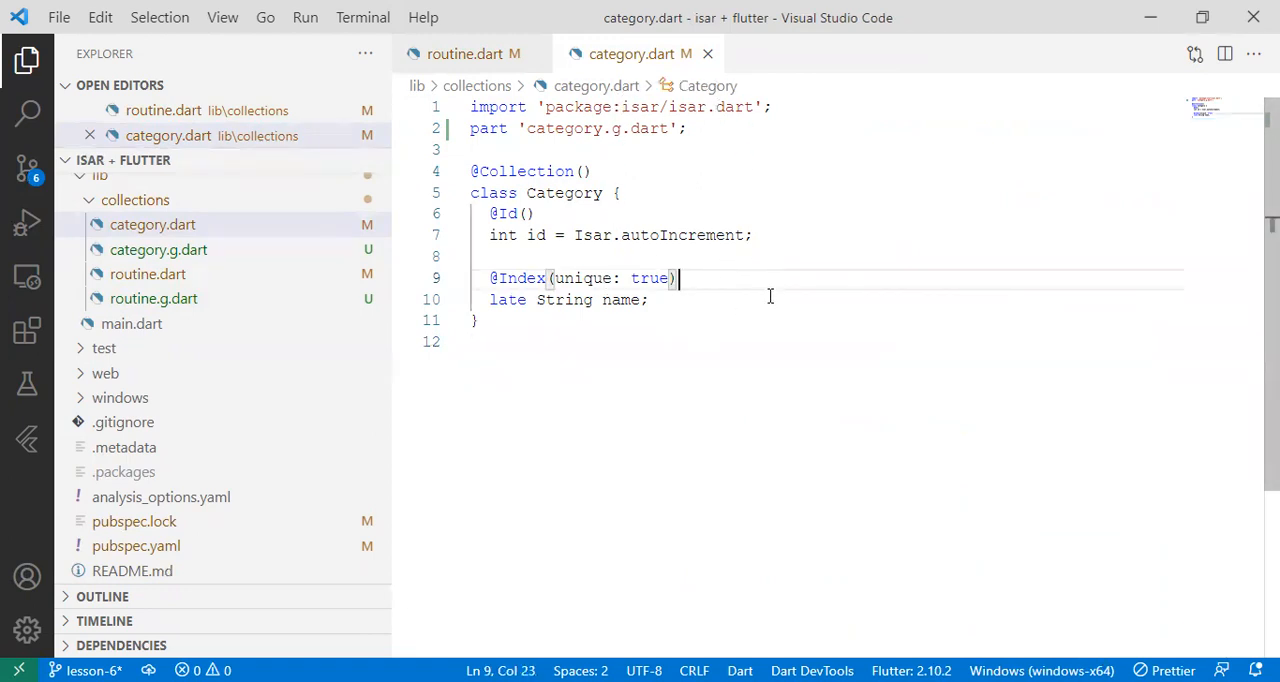
pyautogui.moveTo(770, 292)
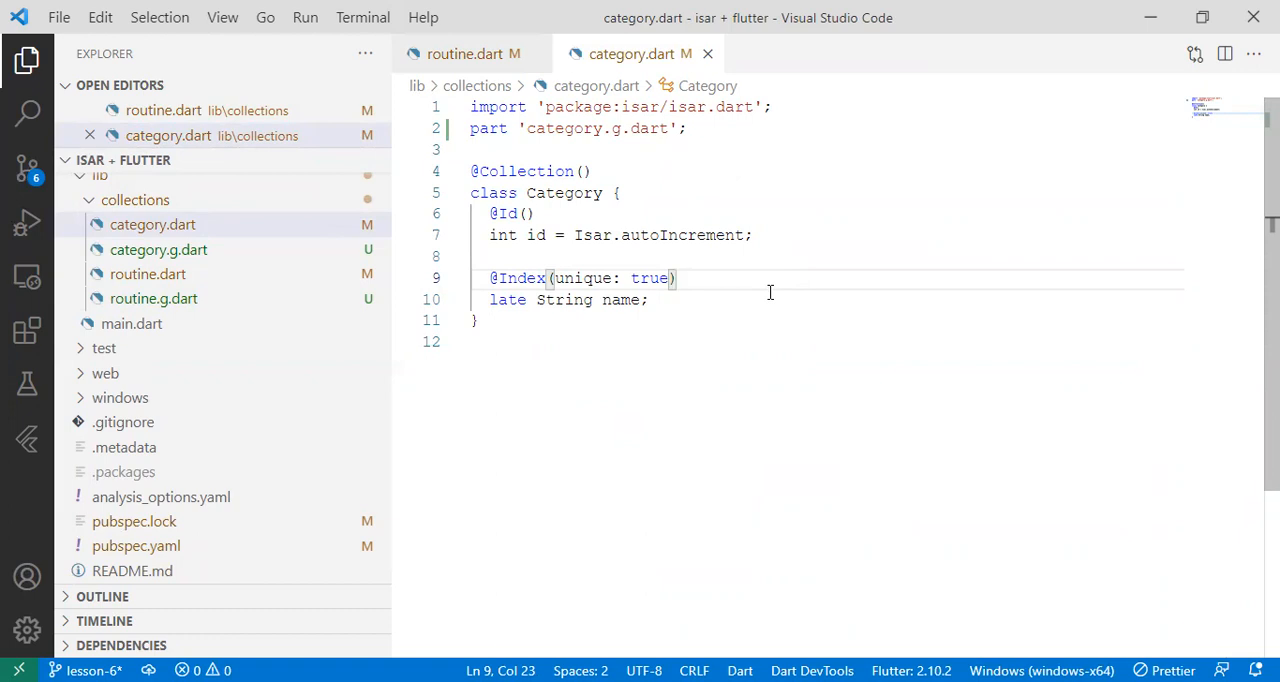
pyautogui.moveTo(640, 53)
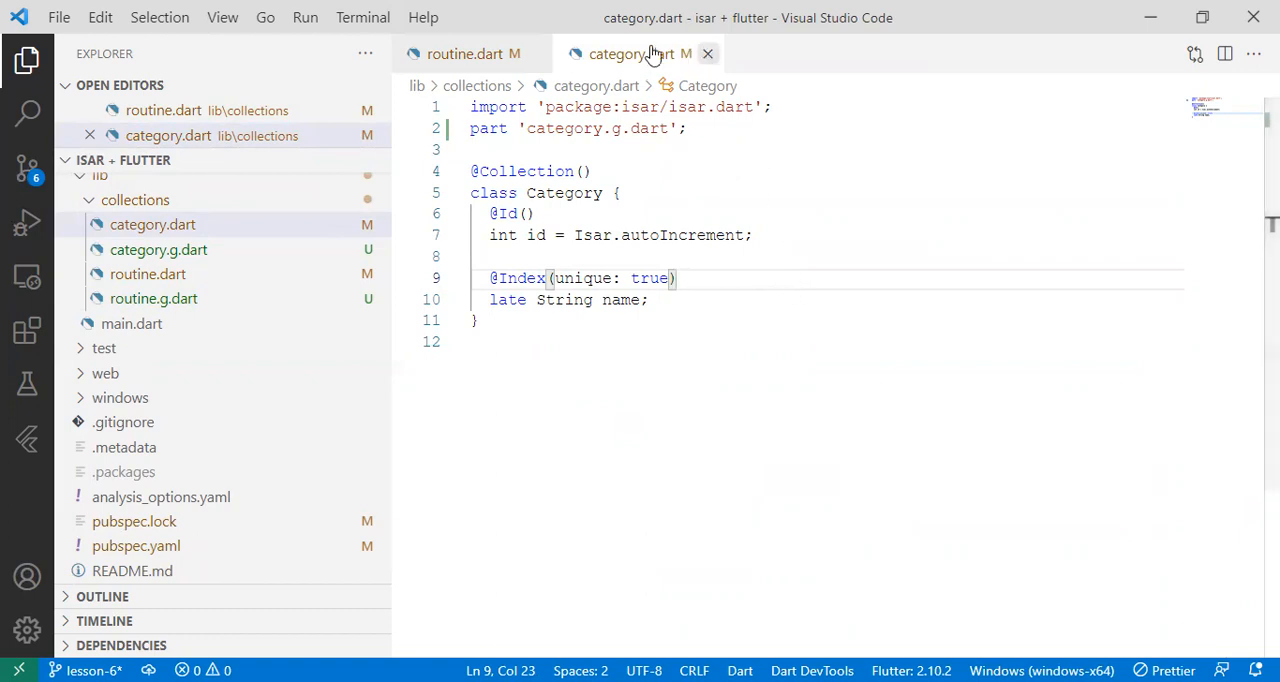
# - Close the remaining files and open main.dart with the caret at the main function
pyautogui.click(708, 54)
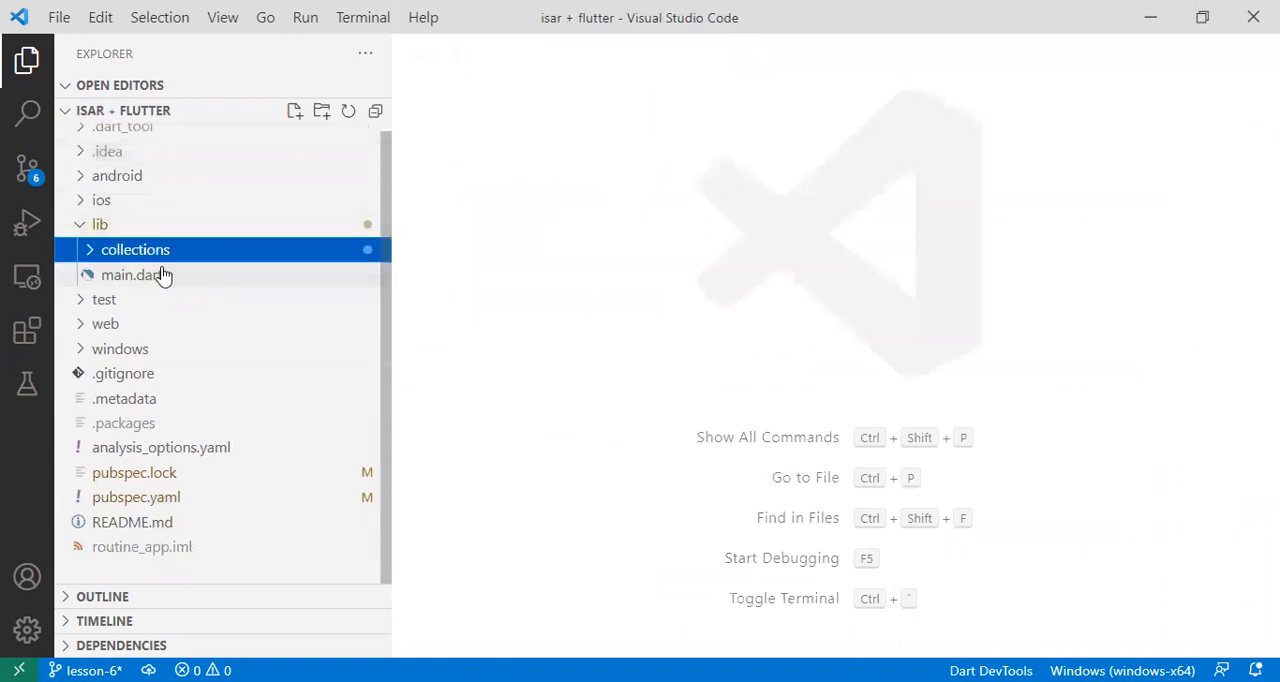
pyautogui.moveTo(131, 275)
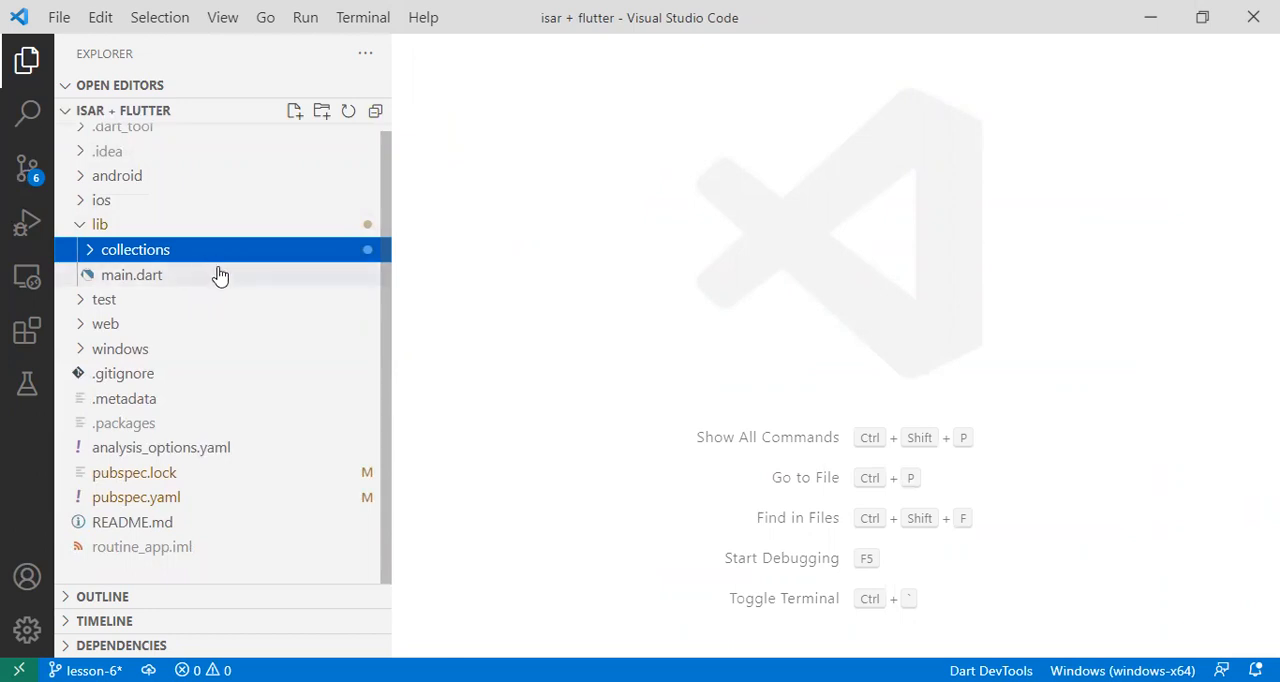
pyautogui.doubleClick(131, 275)
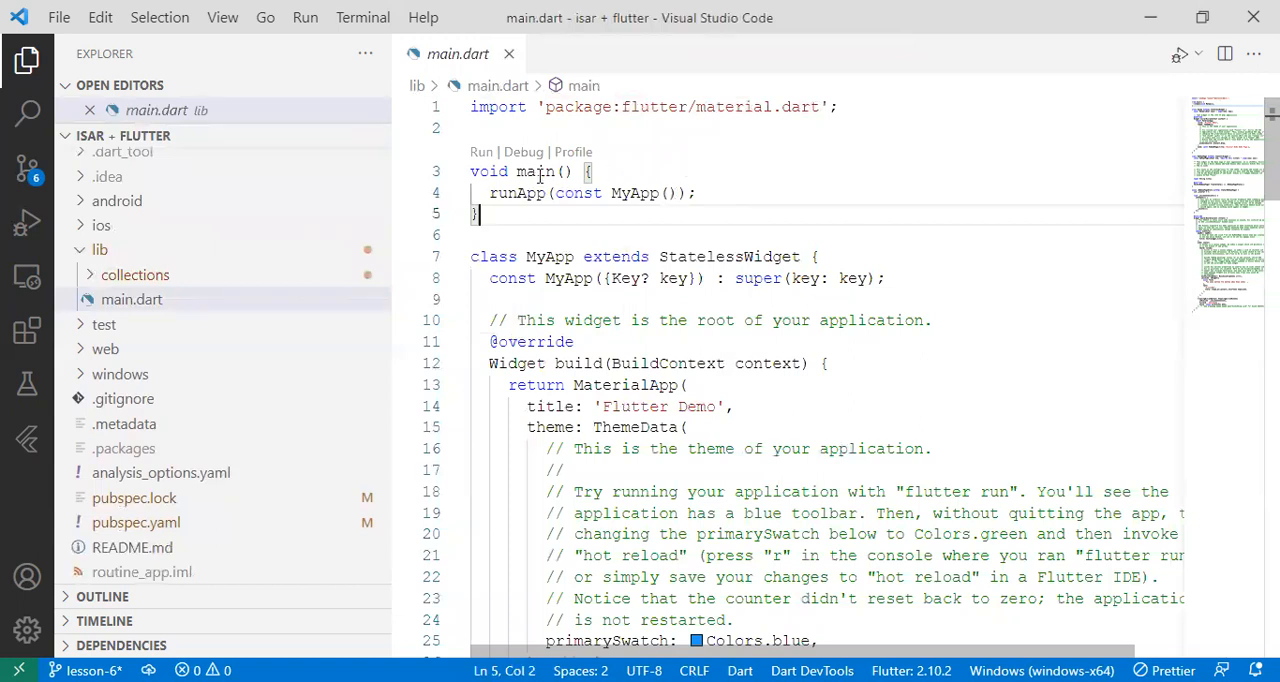
pyautogui.doubleClick(535, 171)
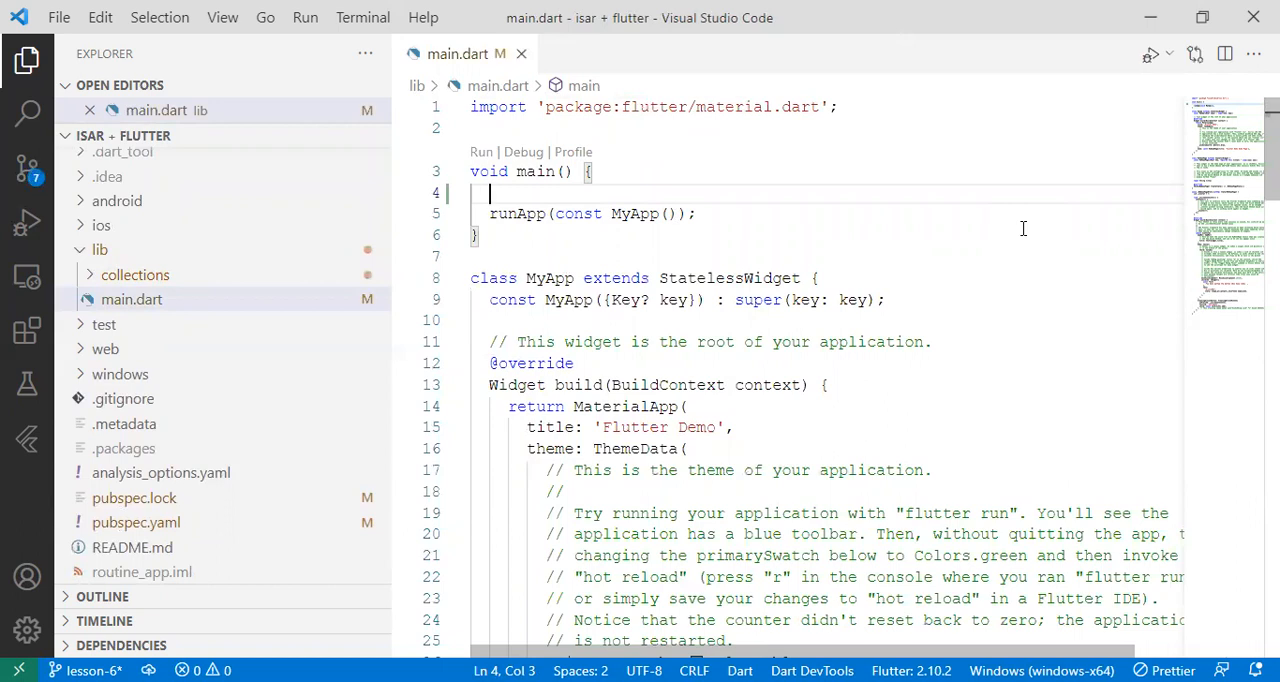
# - Start a 'final isar =' declaration in main and mark main() as async
pyautogui.write('final')
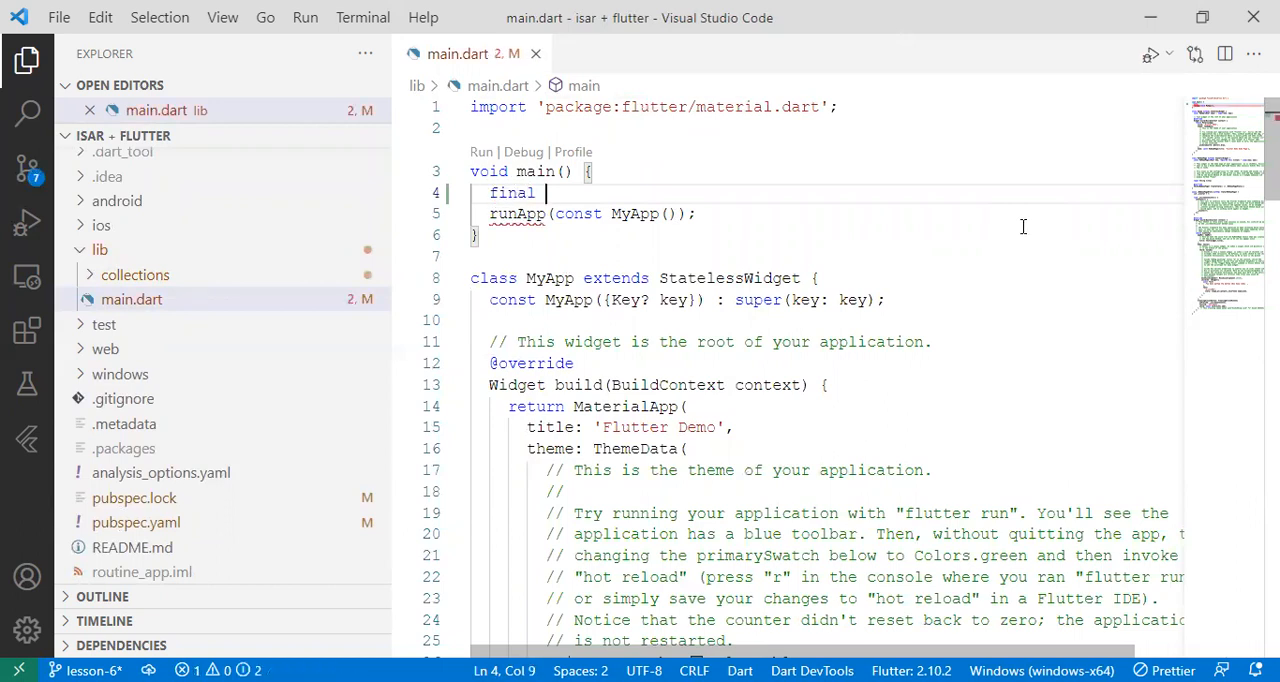
pyautogui.write('isar =')
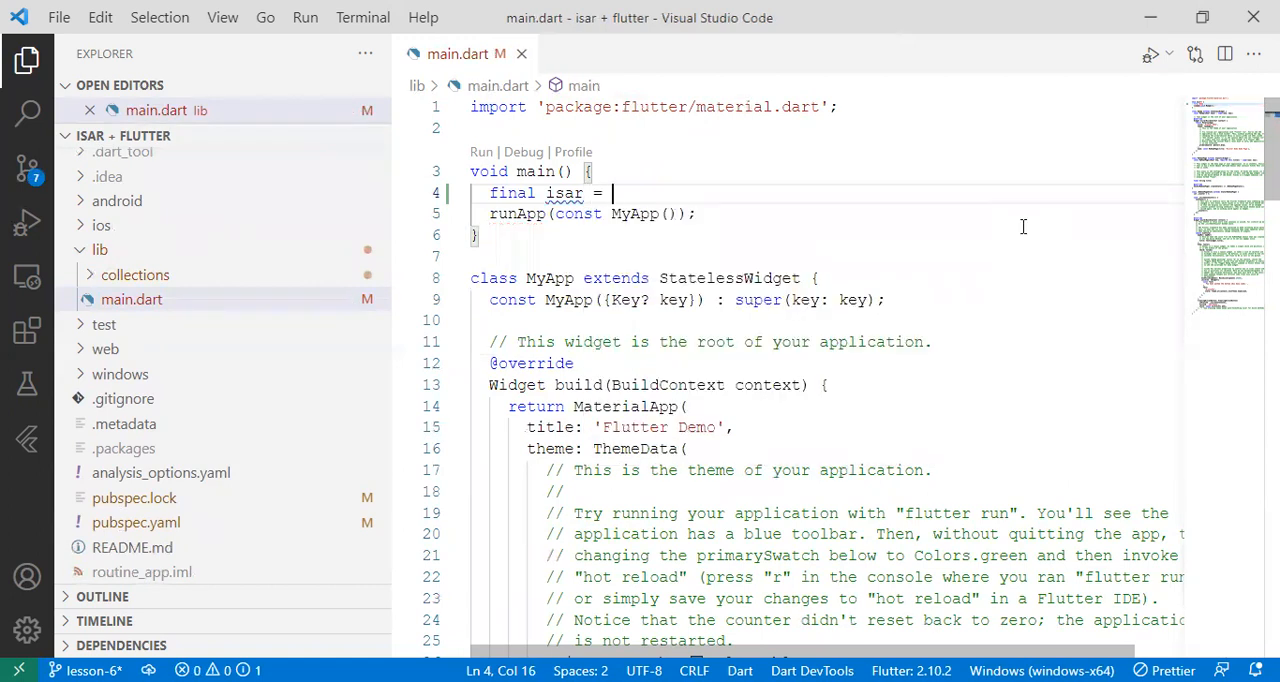
pyautogui.write('Isar')
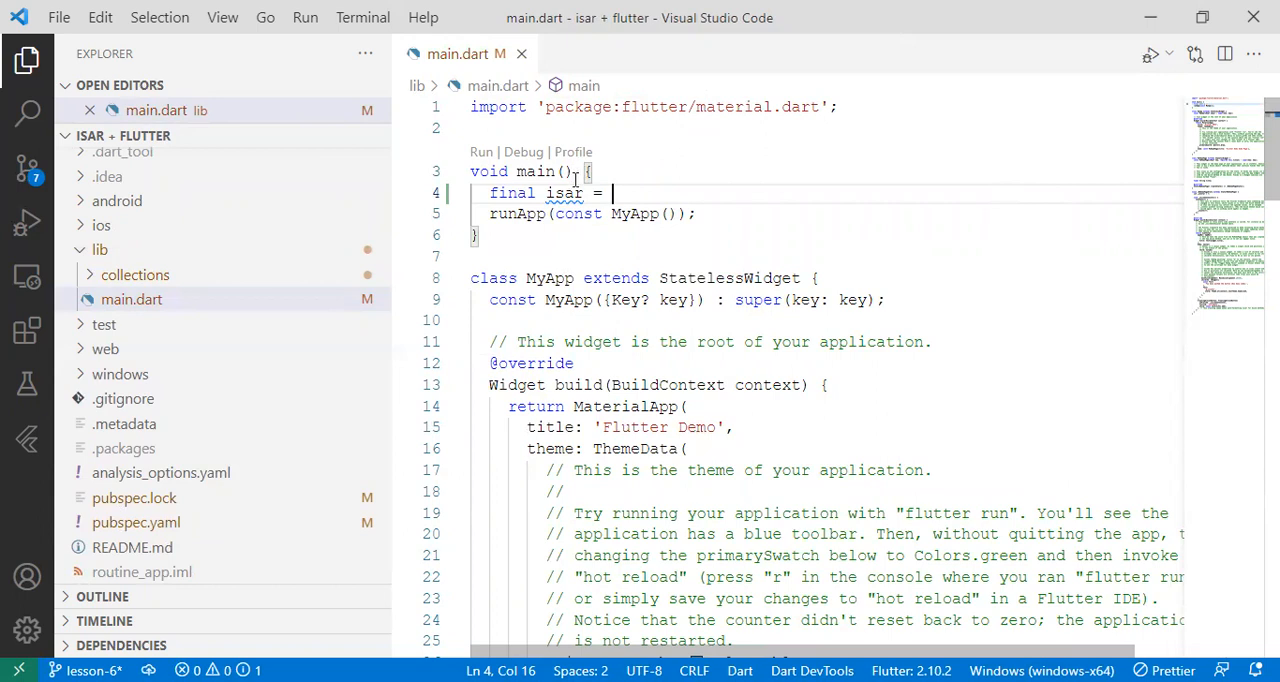
pyautogui.click(577, 171)
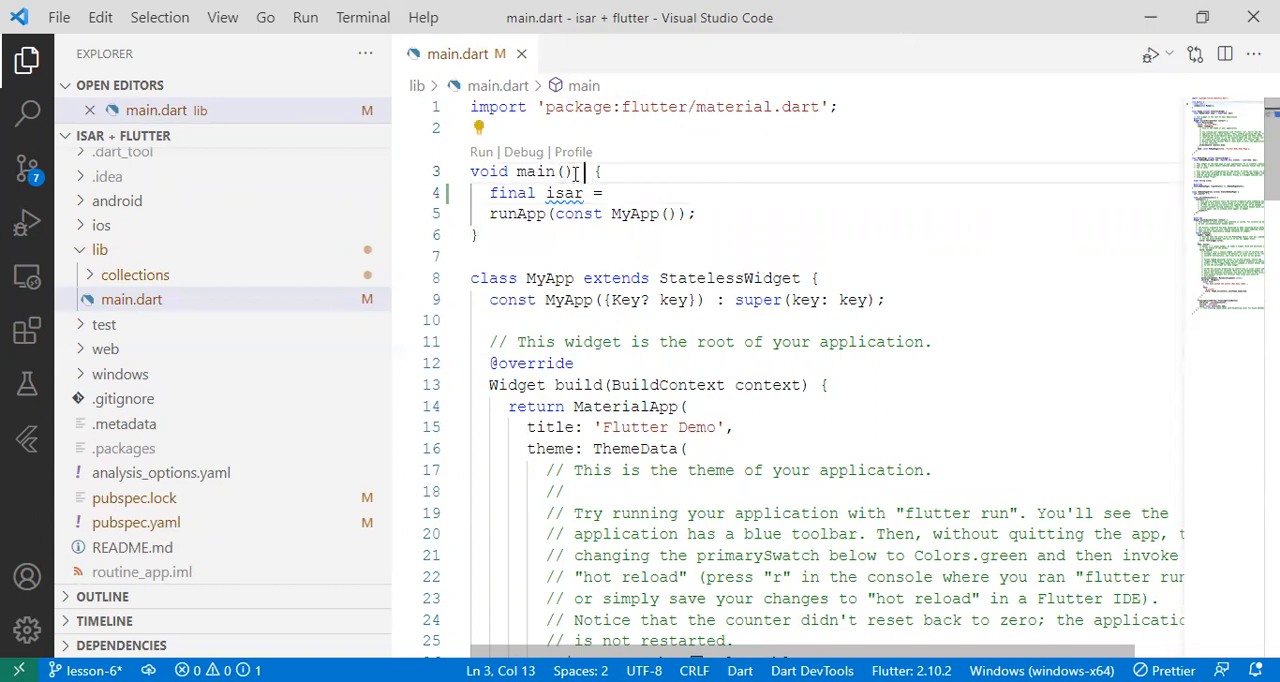
pyautogui.write('async')
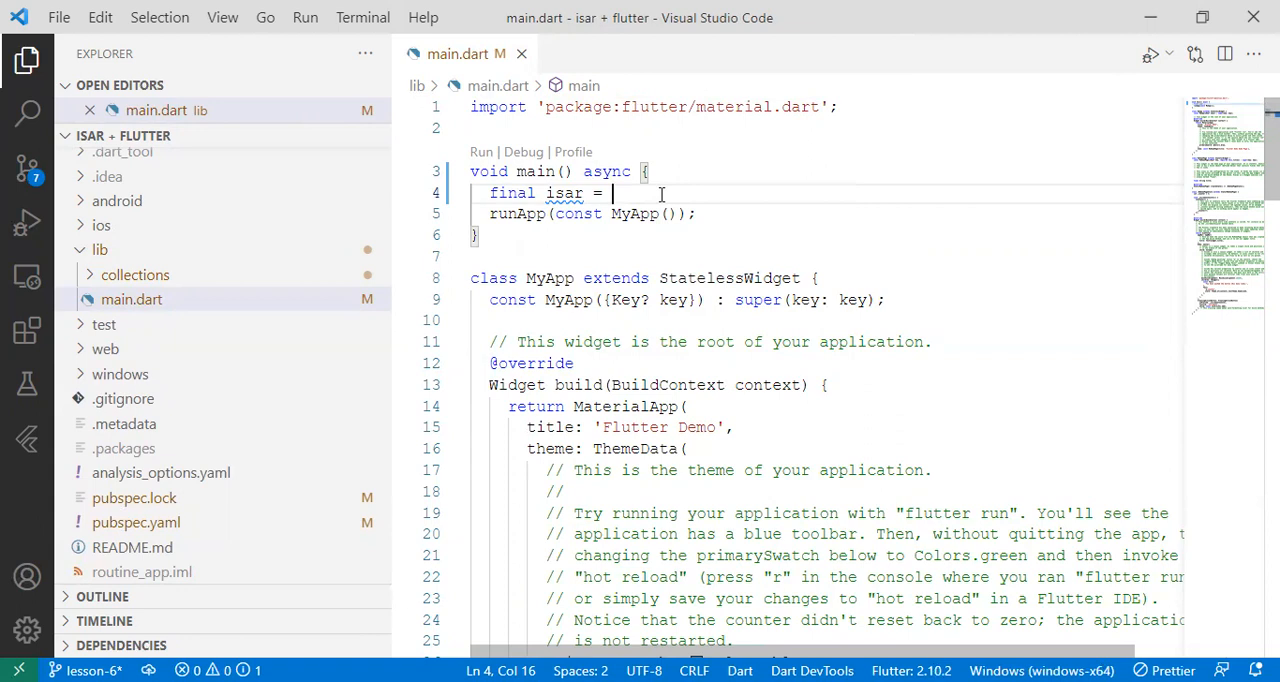
# - Assign isar from await Isar.open(), accepting the open method completion
pyautogui.write('await')
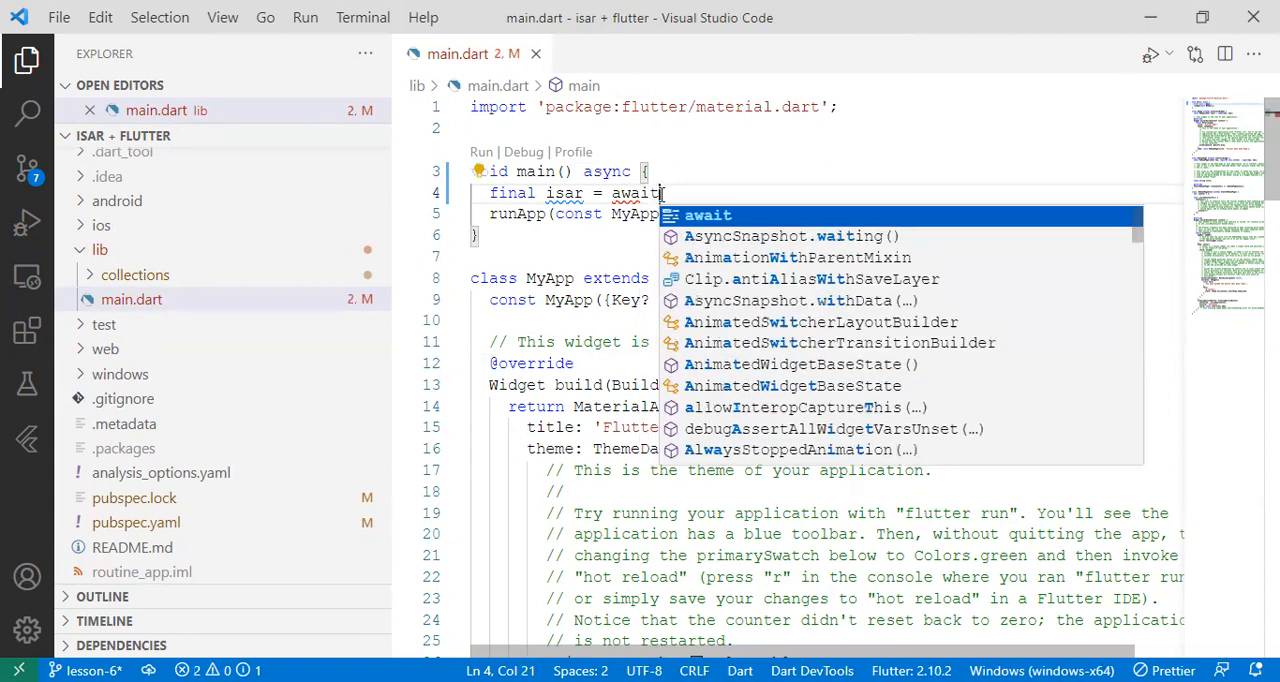
pyautogui.write('Isar.')
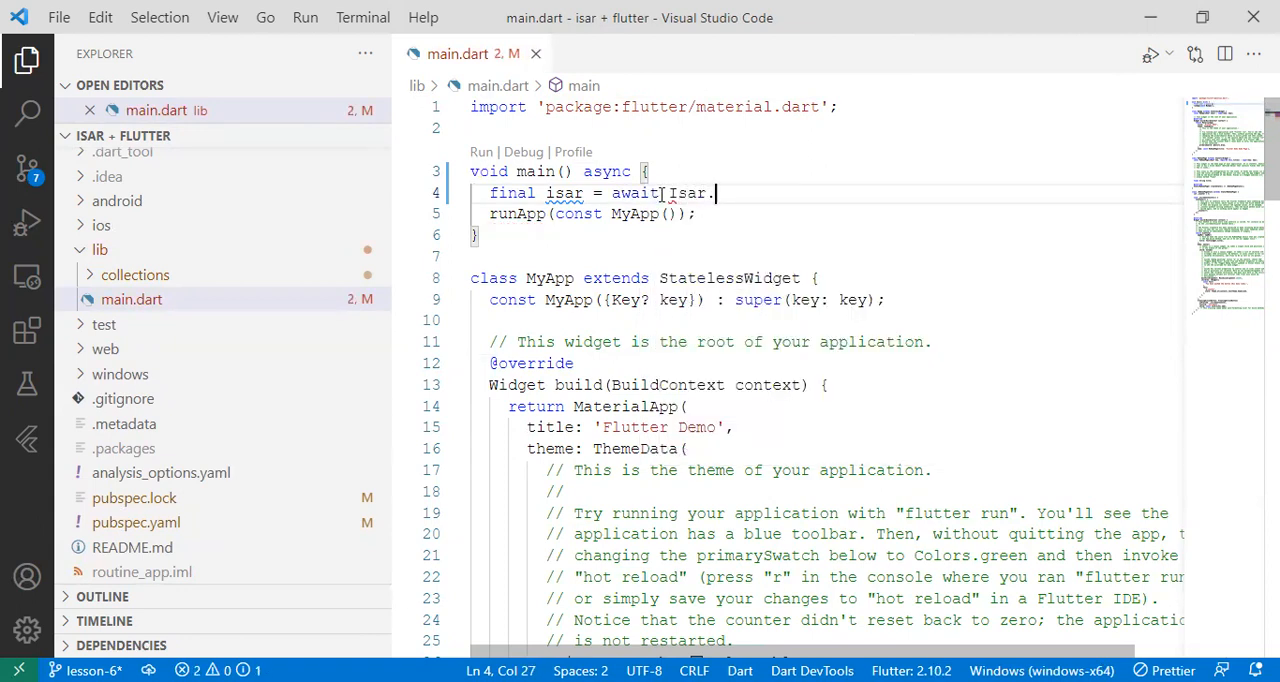
pyautogui.press('BackSpace')
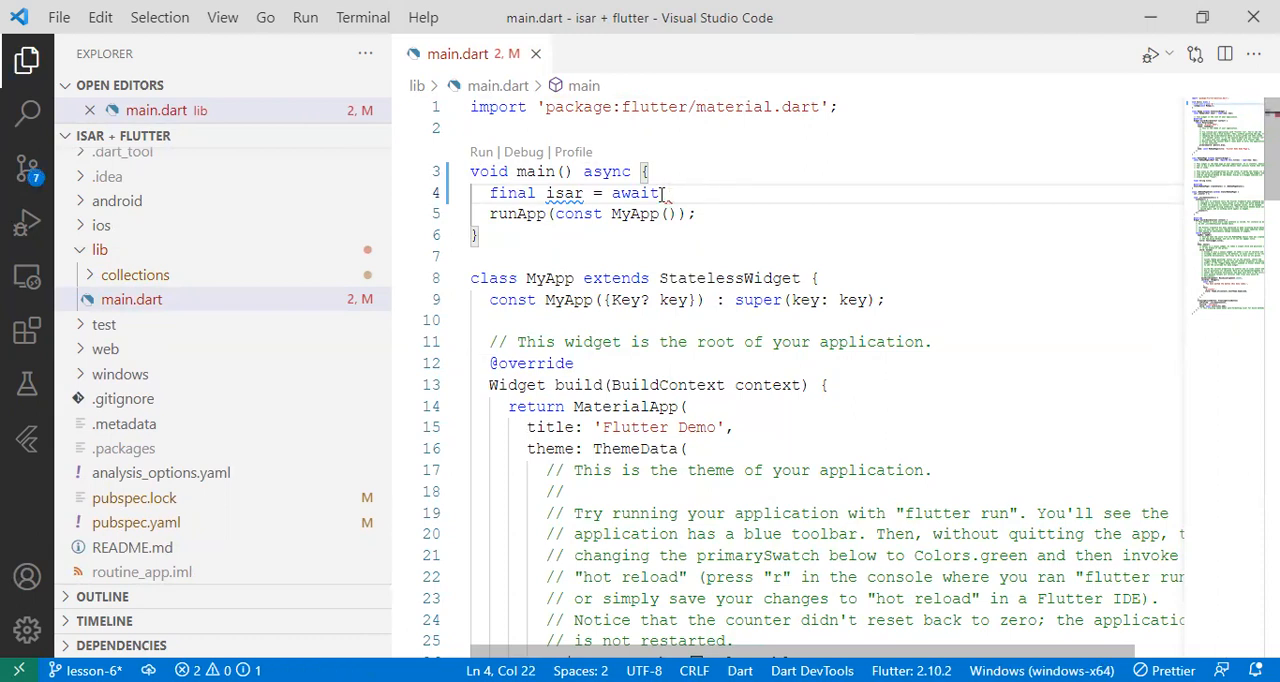
pyautogui.write('Isar')
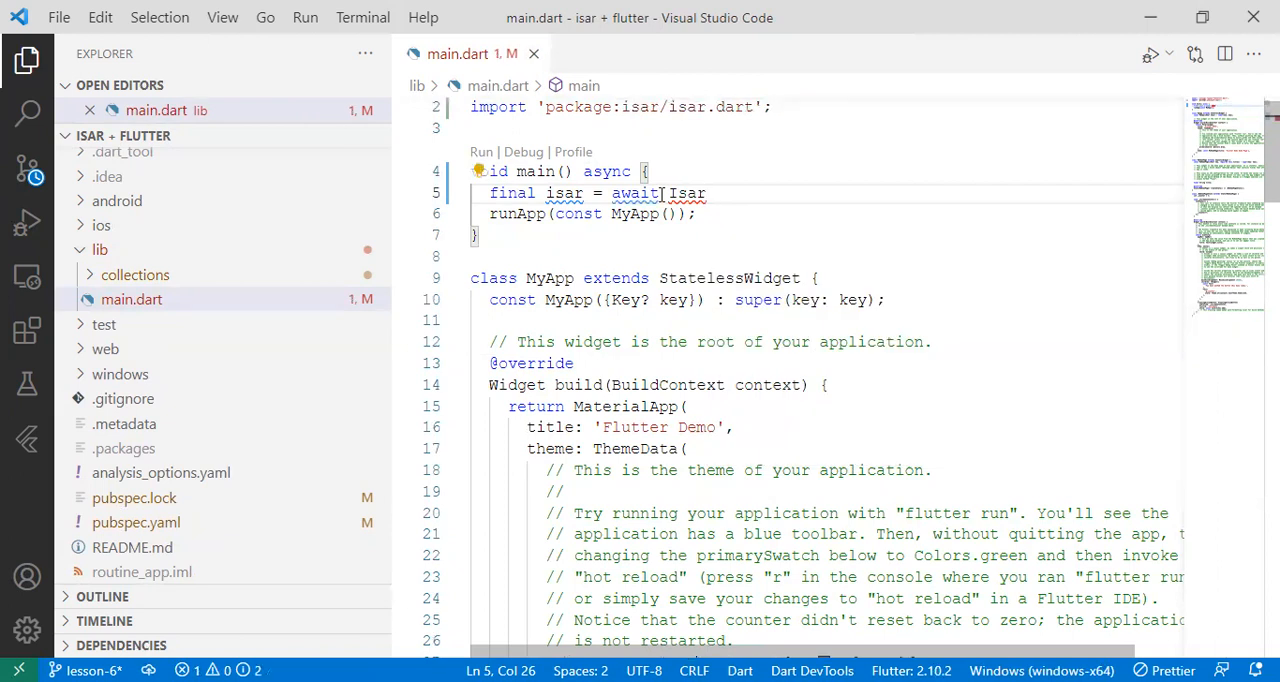
pyautogui.write('.')
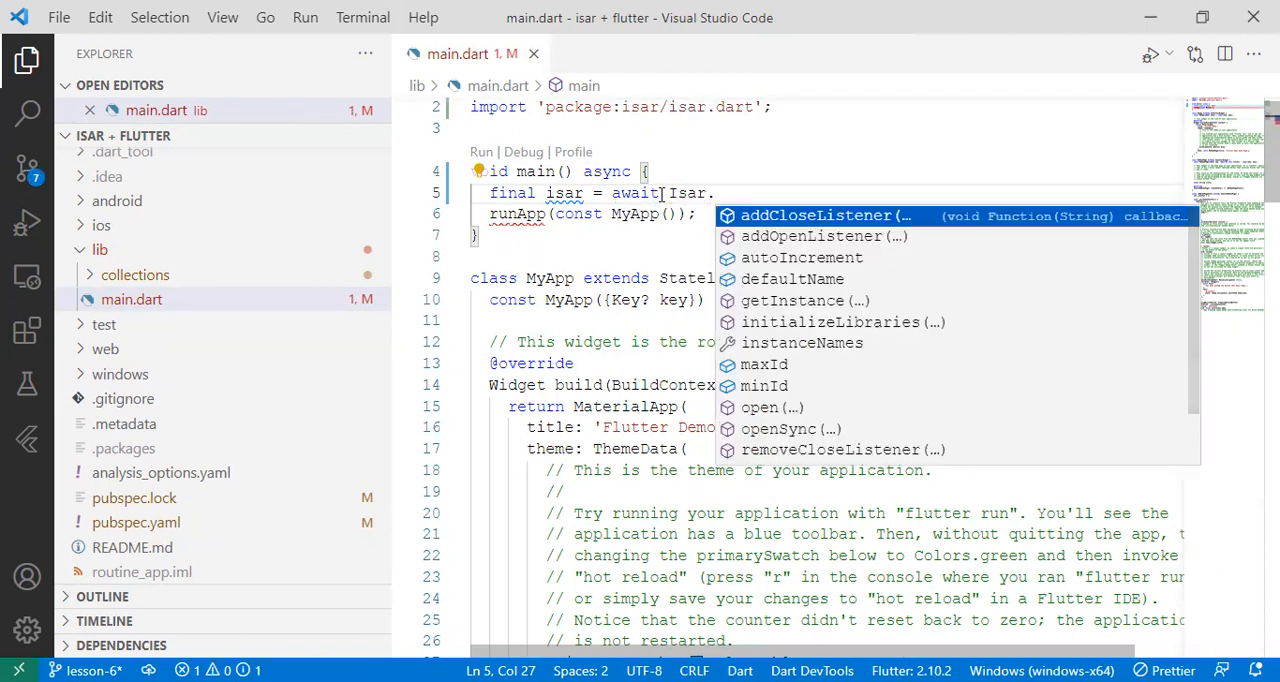
pyautogui.write('open')
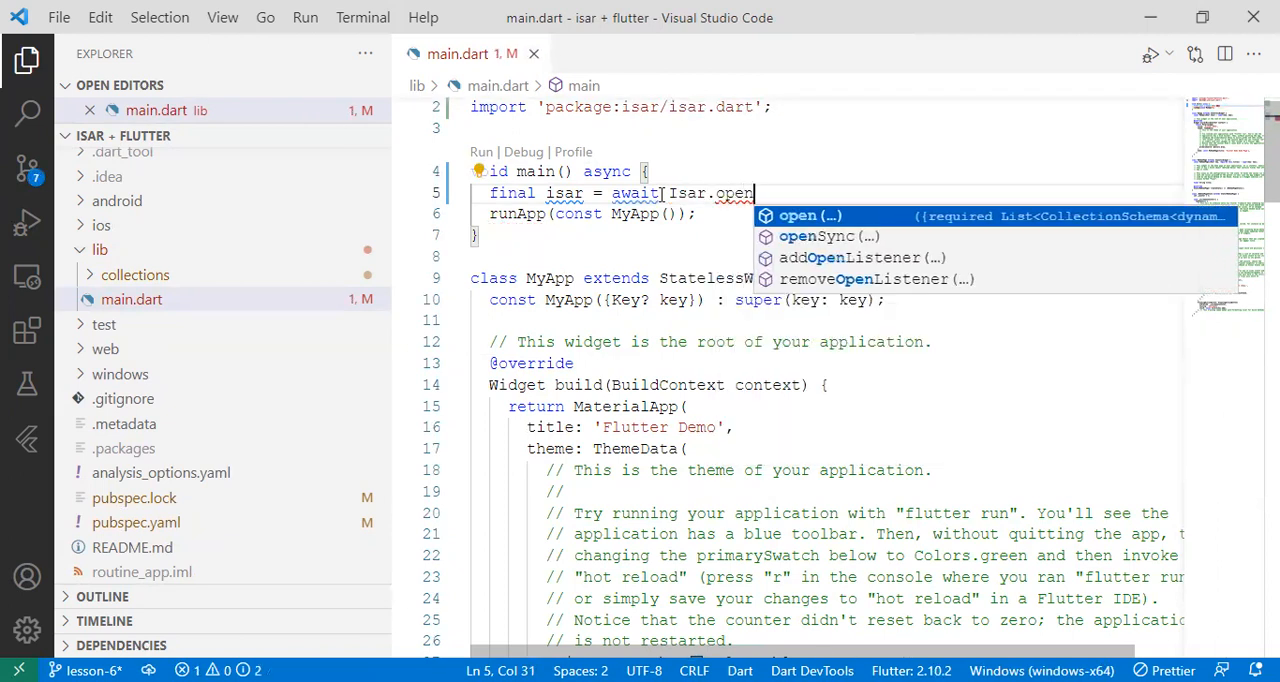
pyautogui.click(809, 216)
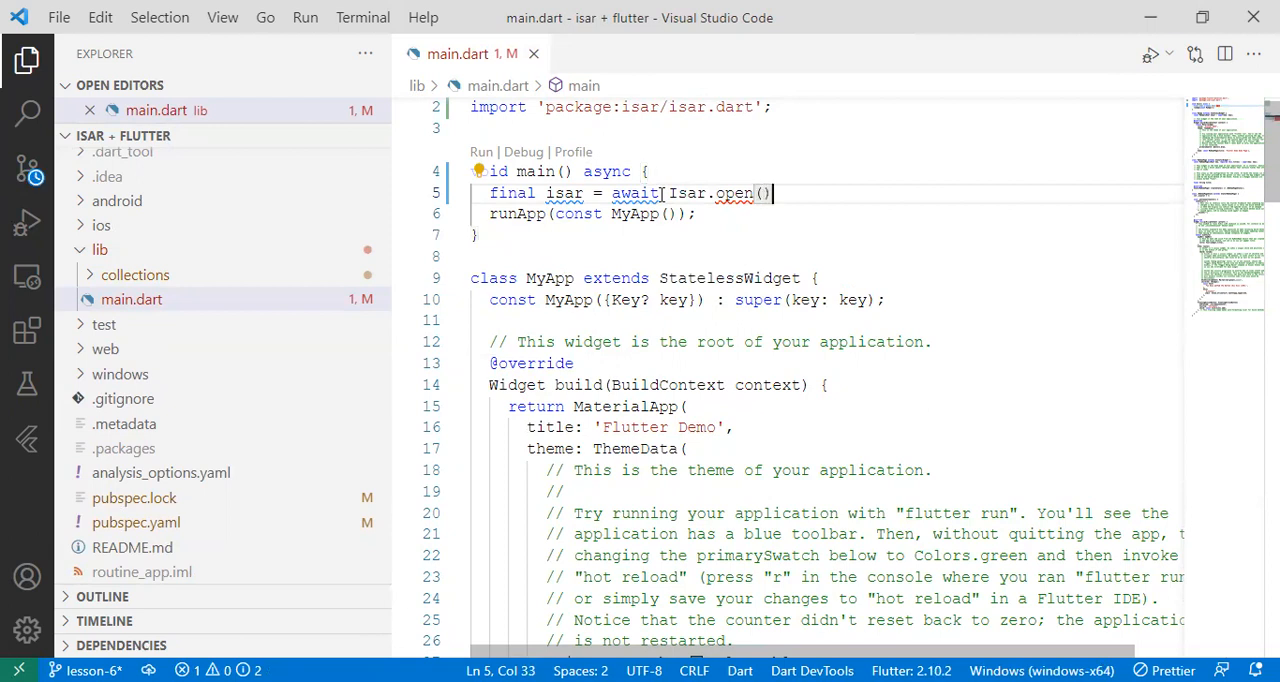
pyautogui.write(';')
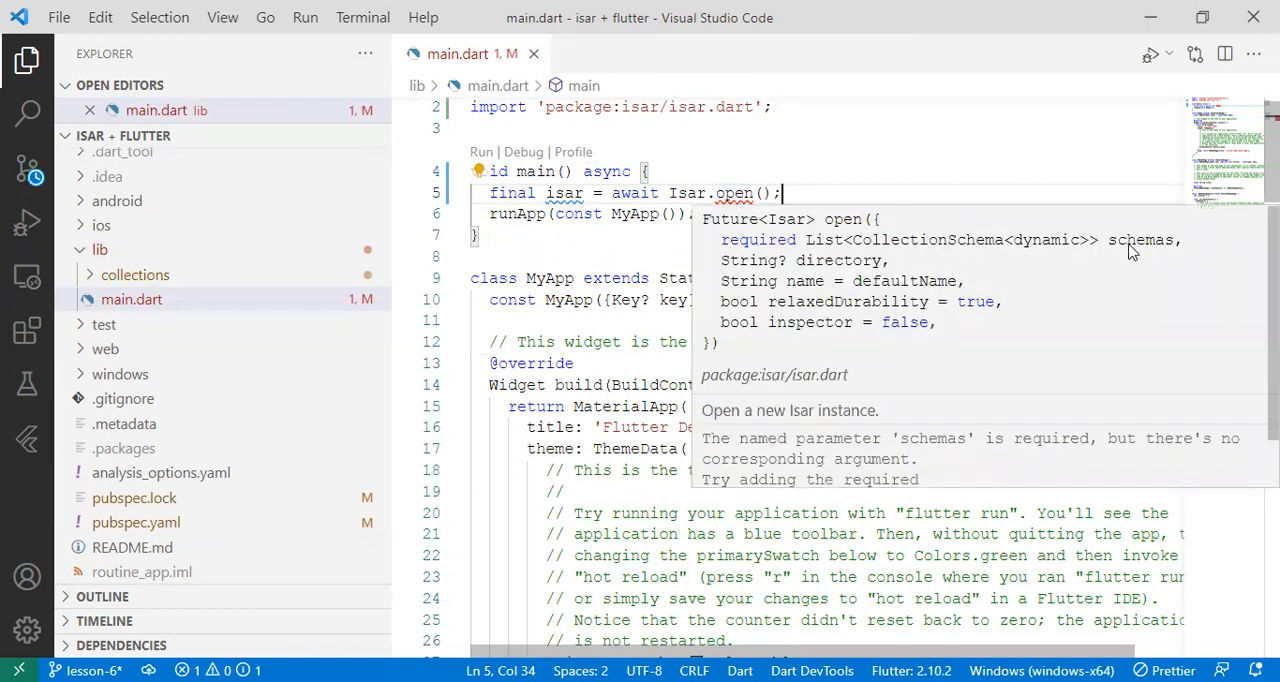
pyautogui.moveTo(850, 305)
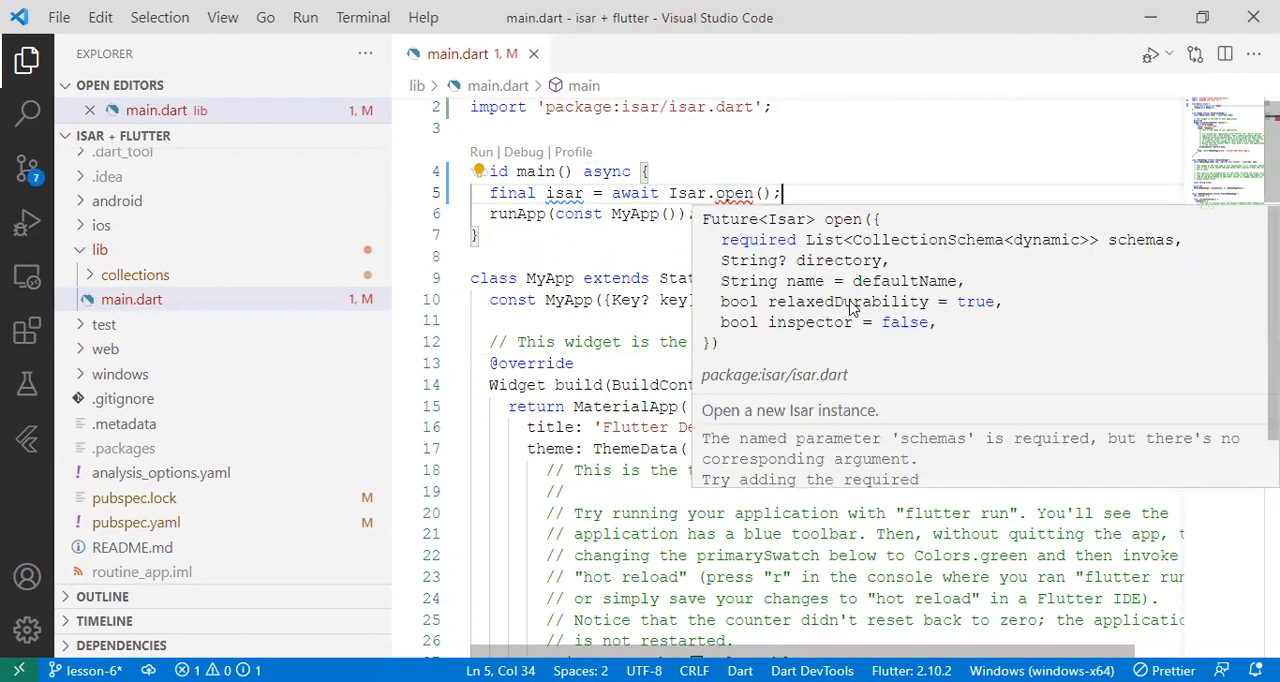
pyautogui.moveTo(1048, 247)
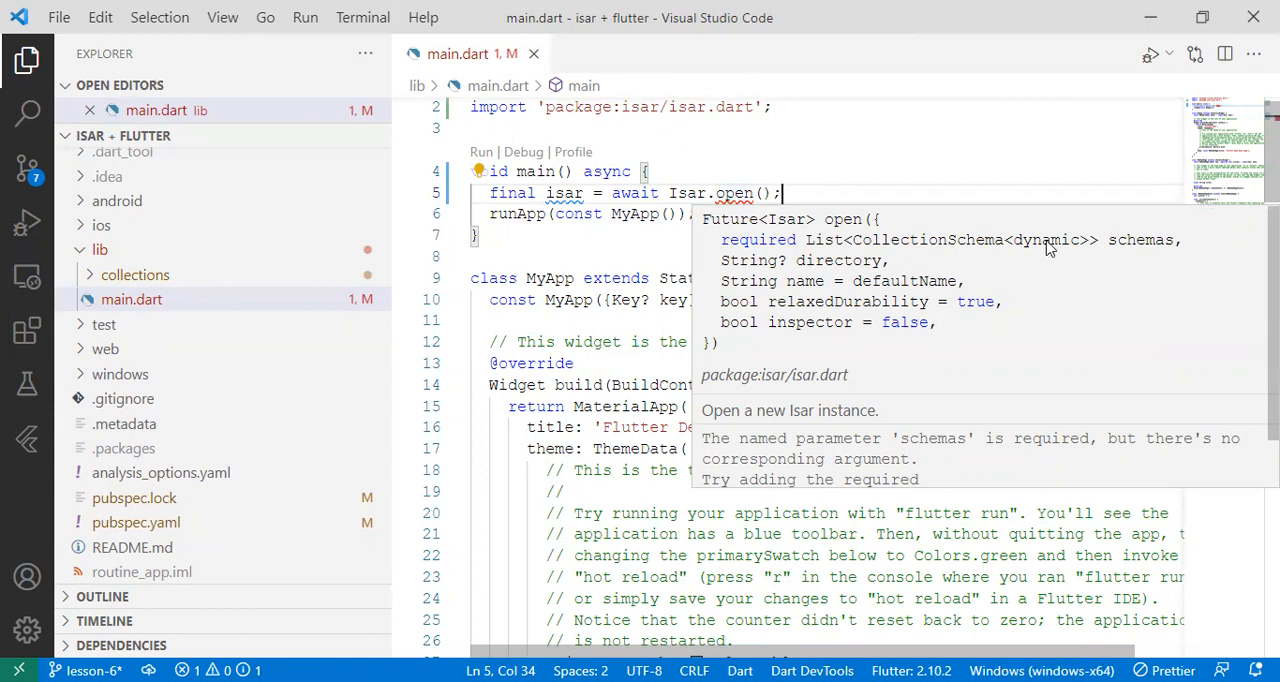
pyautogui.moveTo(870, 265)
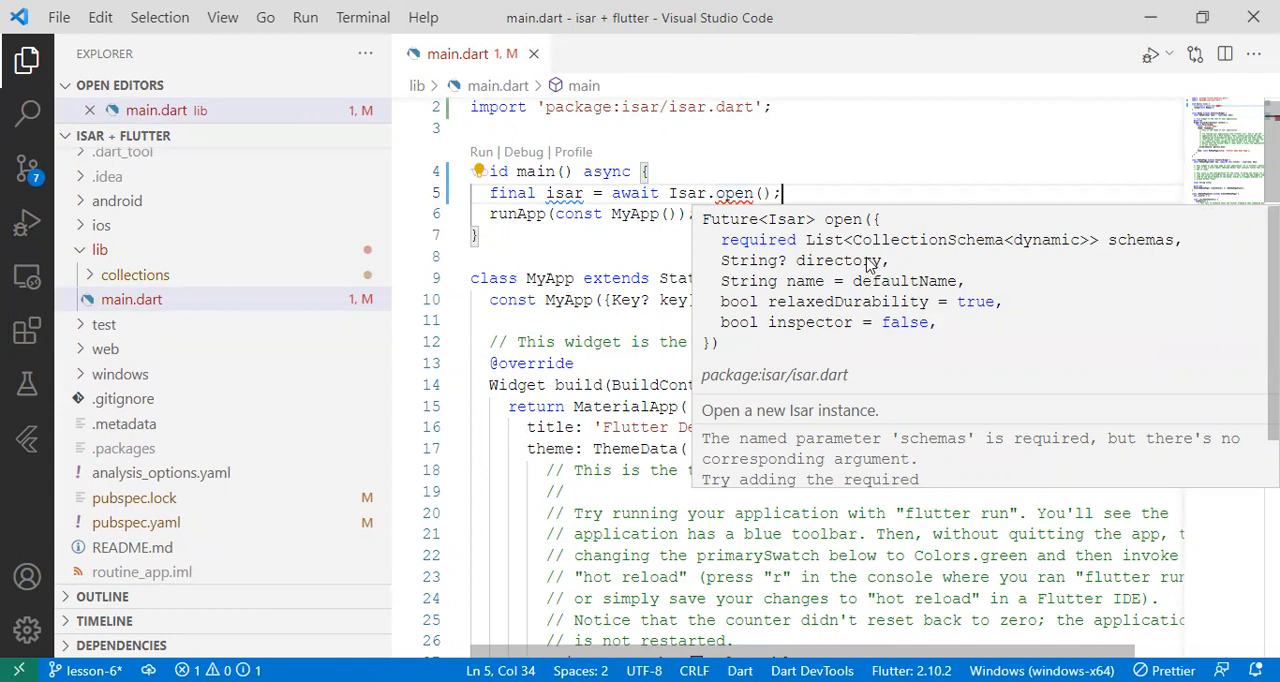
pyautogui.moveTo(860, 265)
pyautogui.write('schemas:')
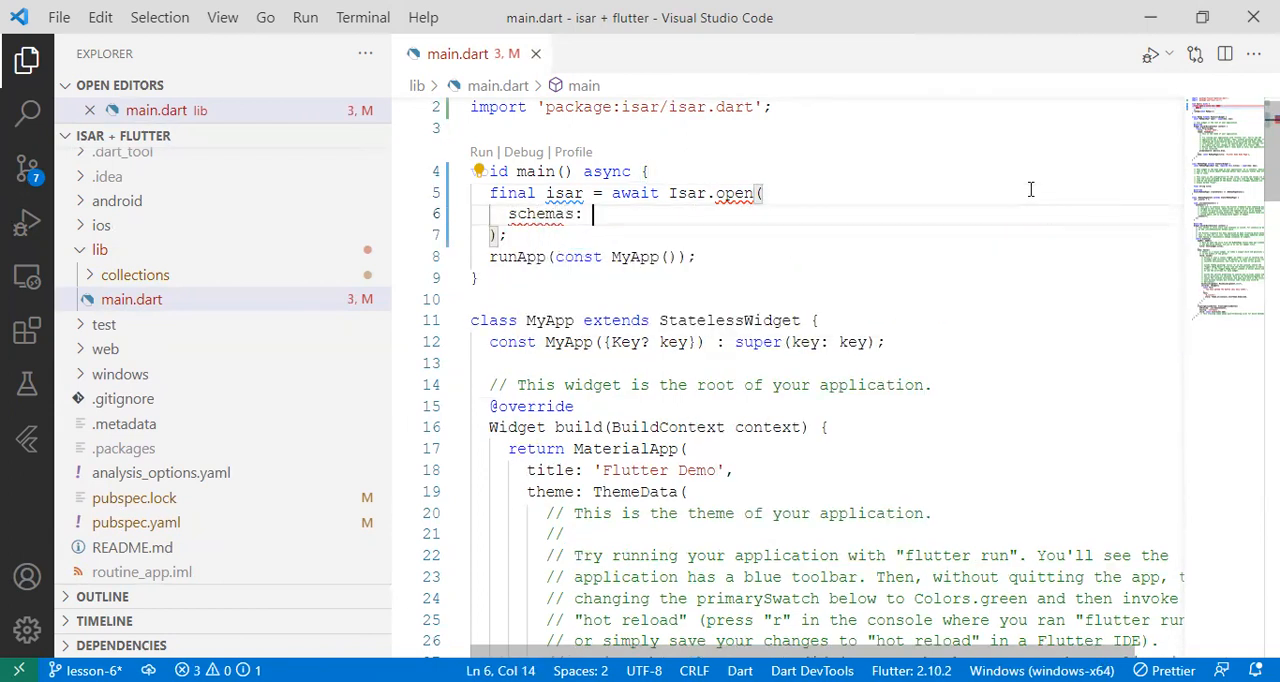
# - Add schemas: [RoutineSchema, CategorySchema] to the Isar.open call
pyautogui.write('[]')
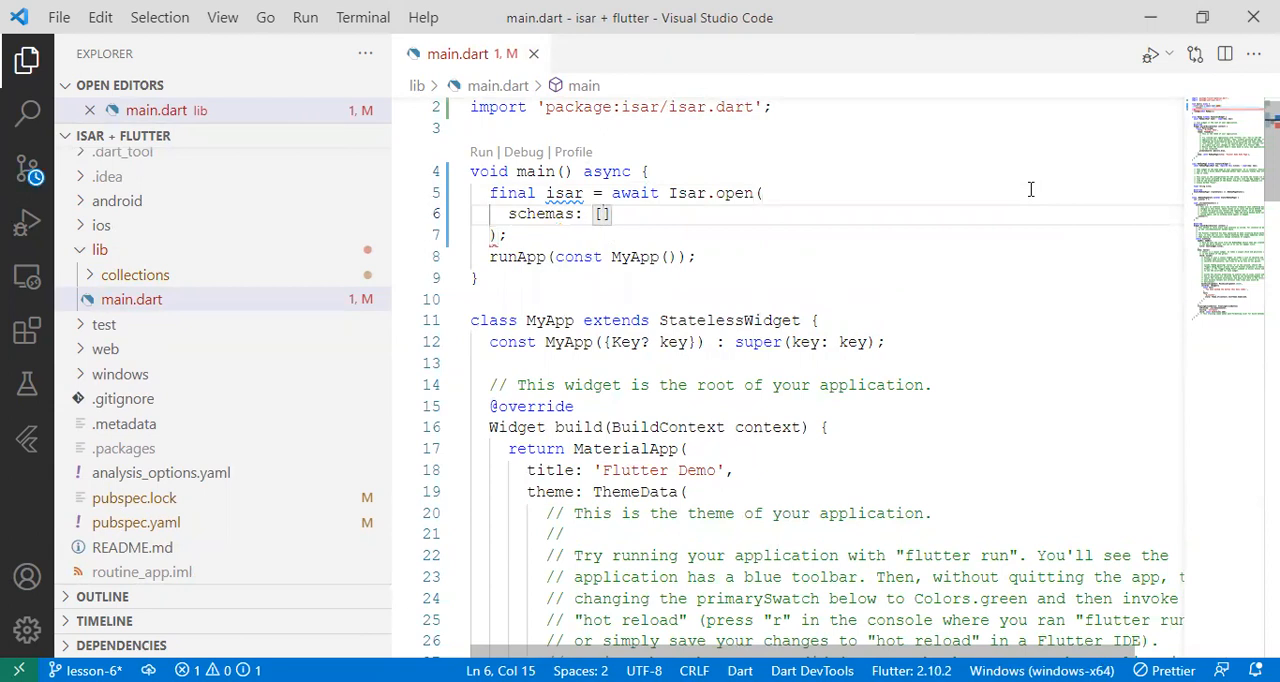
pyautogui.write('RoutineSchema,')
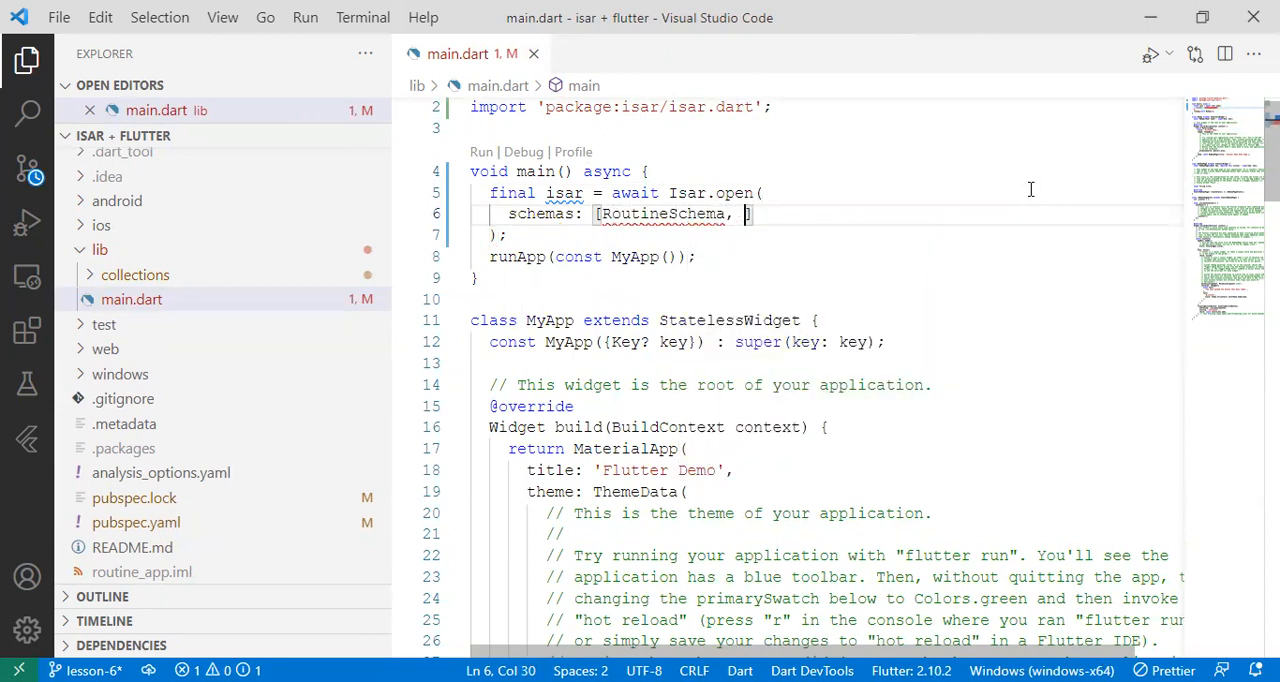
pyautogui.write('CategorySchema')
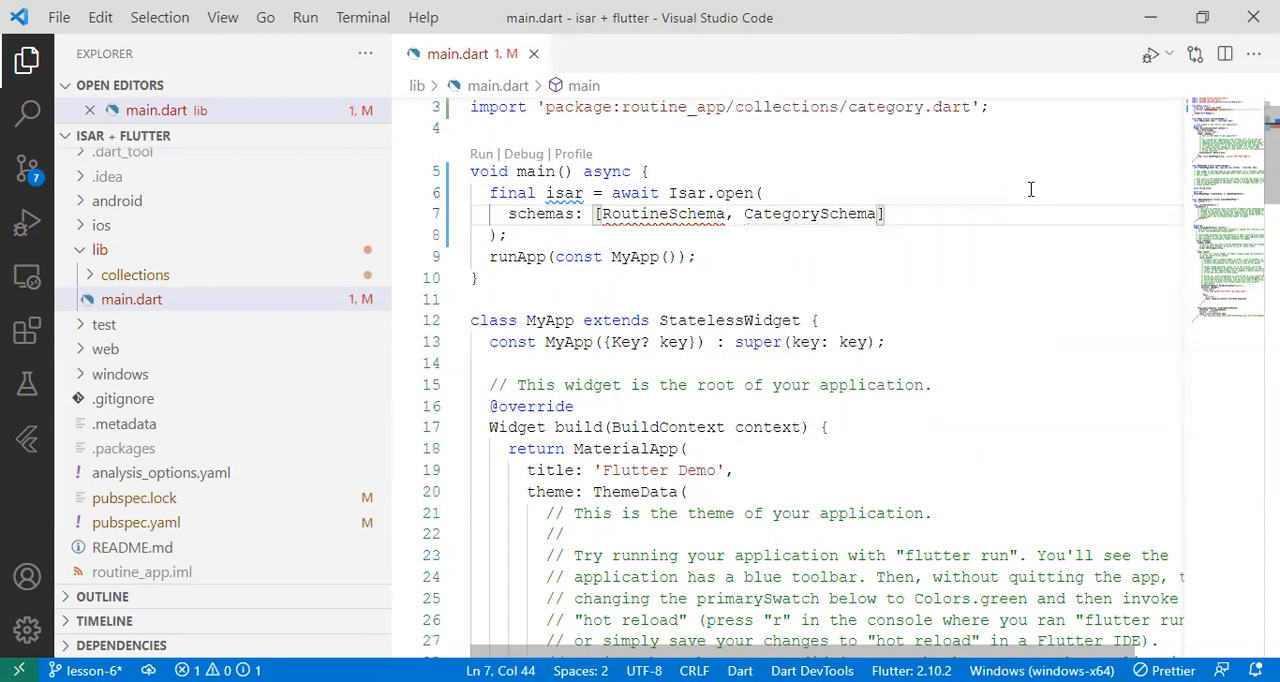
pyautogui.moveTo(660, 213)
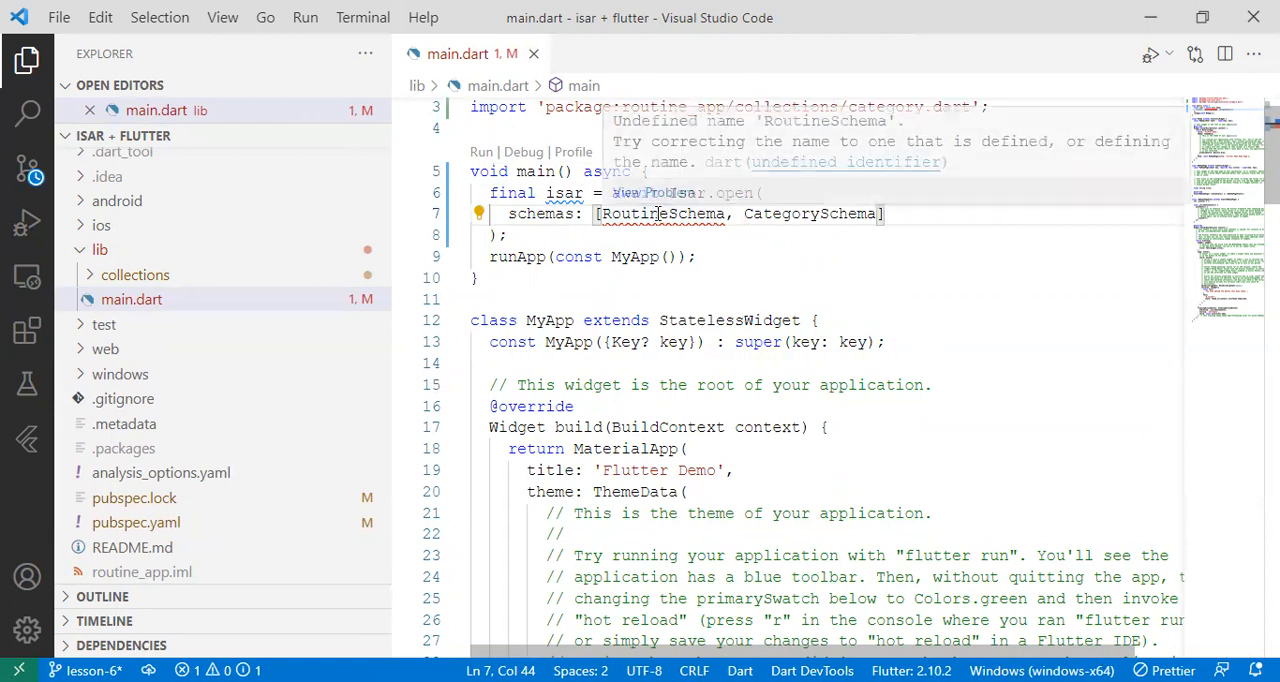
pyautogui.moveTo(707, 193)
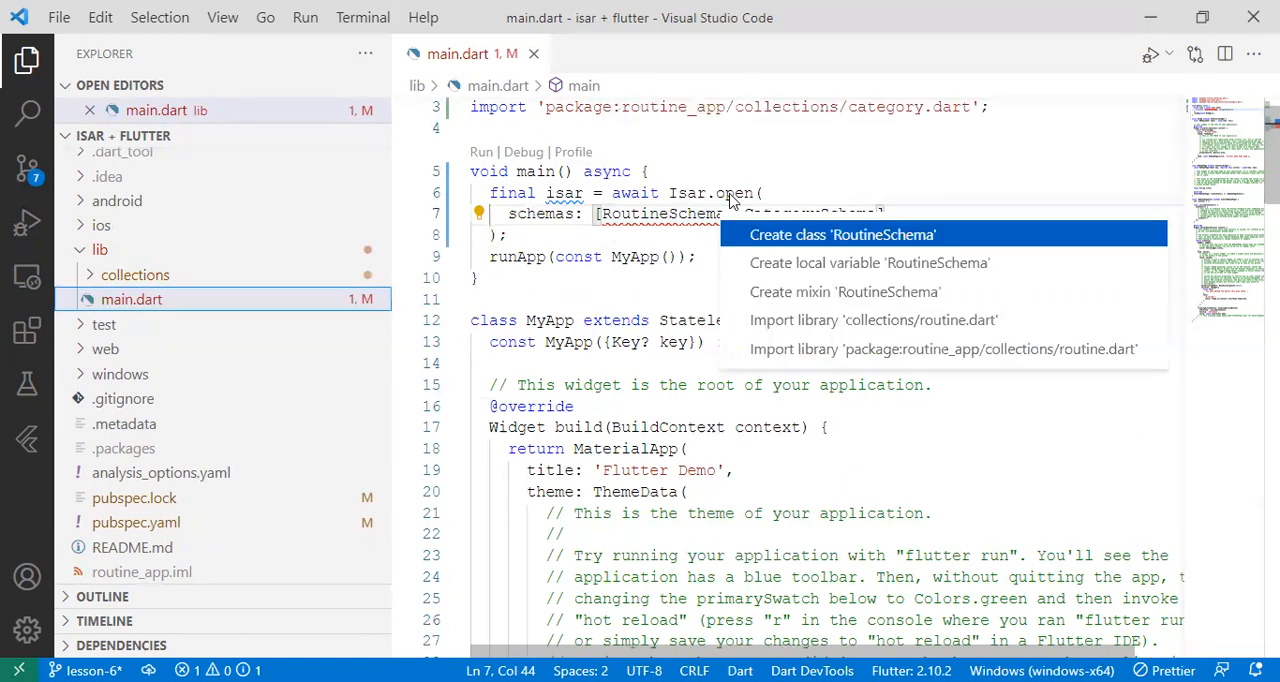
pyautogui.moveTo(860, 320)
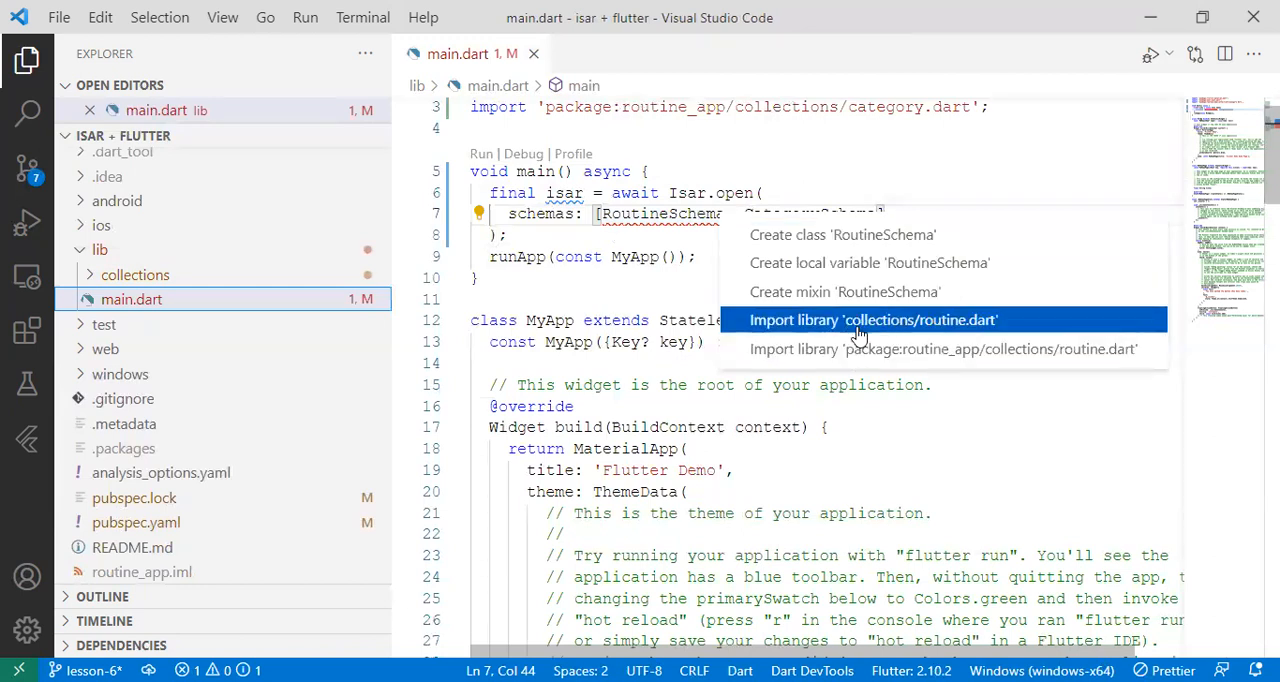
# - Apply the Quick Fix importing 'collections/routine.dart' so RoutineSchema resolves
pyautogui.click(872, 319)
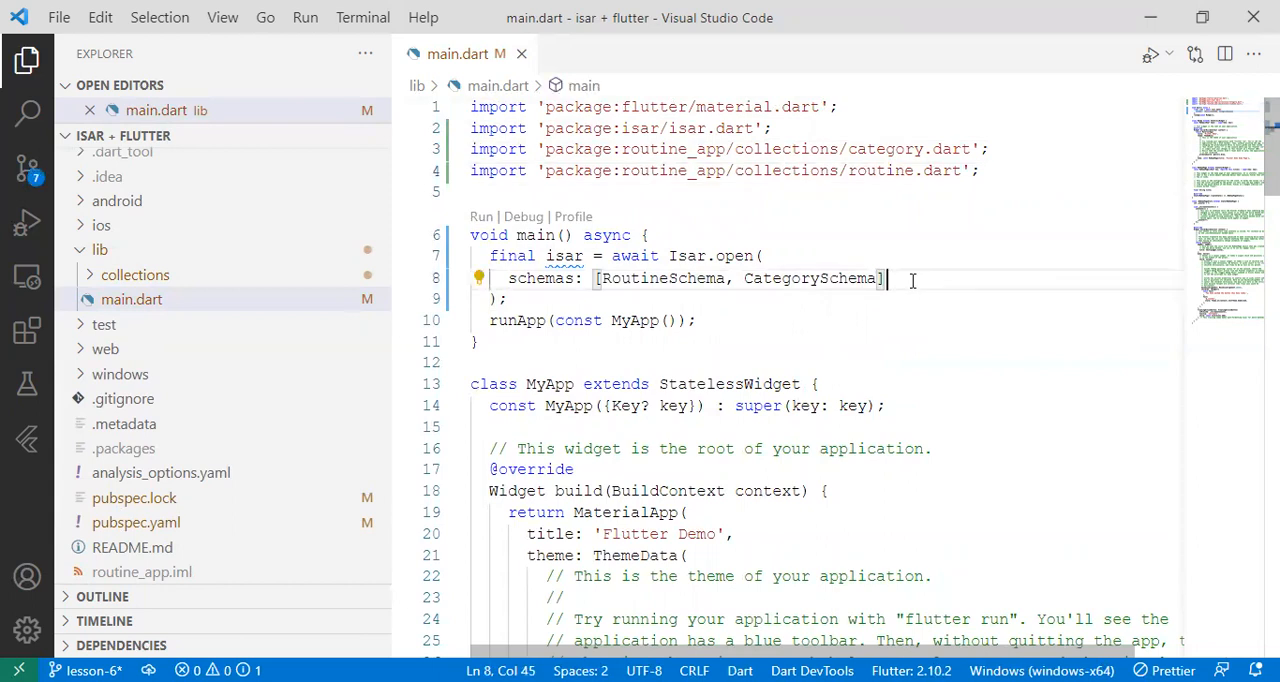
pyautogui.moveTo(742, 287)
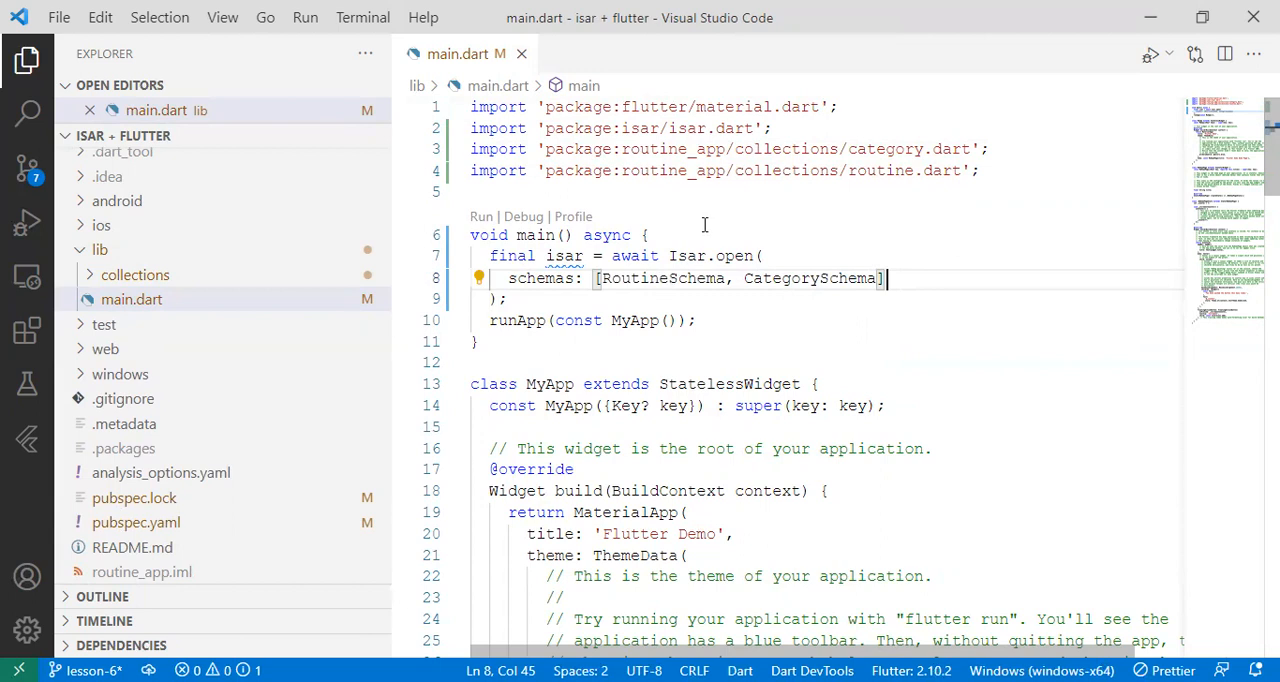
pyautogui.click(363, 17)
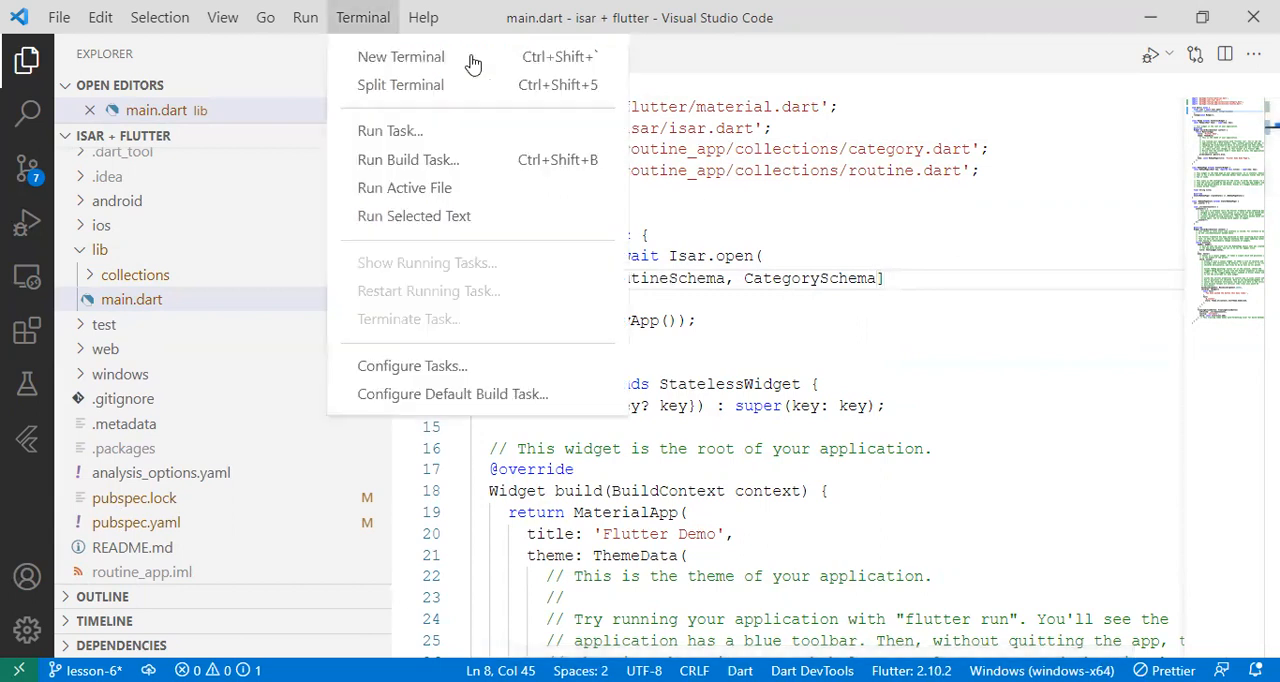
# - Run 'flutter pub add path_provider' in a new terminal, adding path_provider ^2.0.9 to pubspec.yaml
pyautogui.click(400, 56)
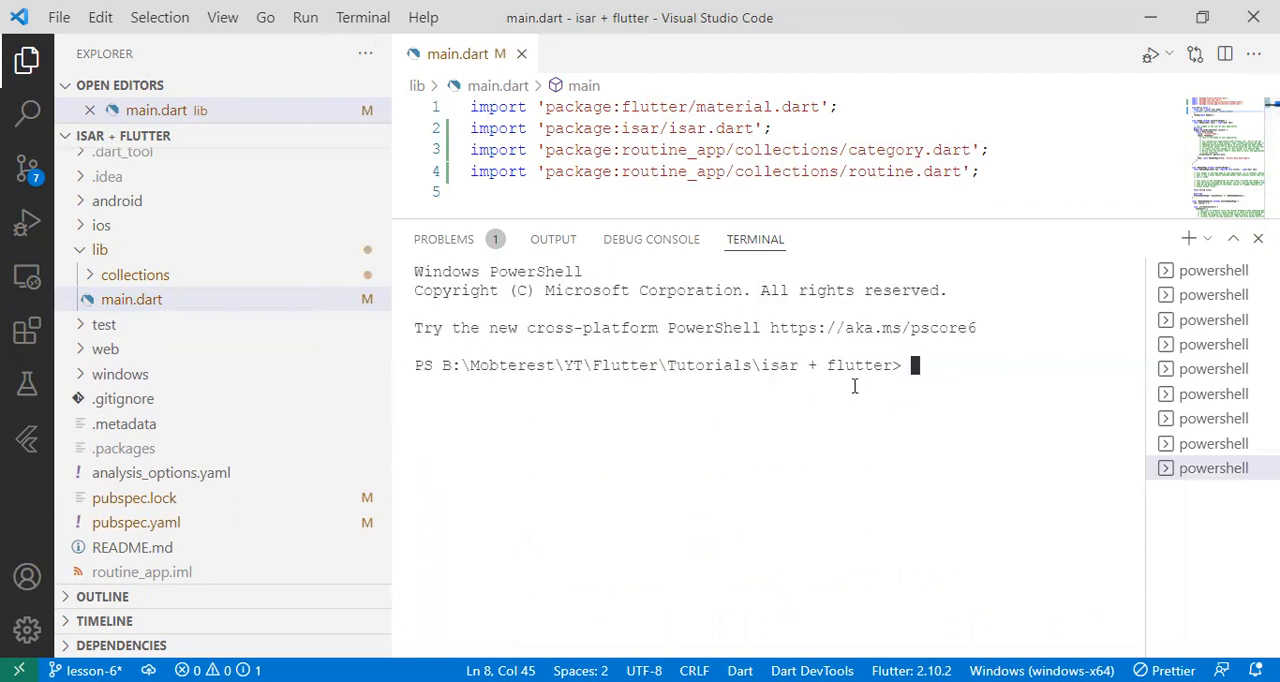
pyautogui.write('flutter')
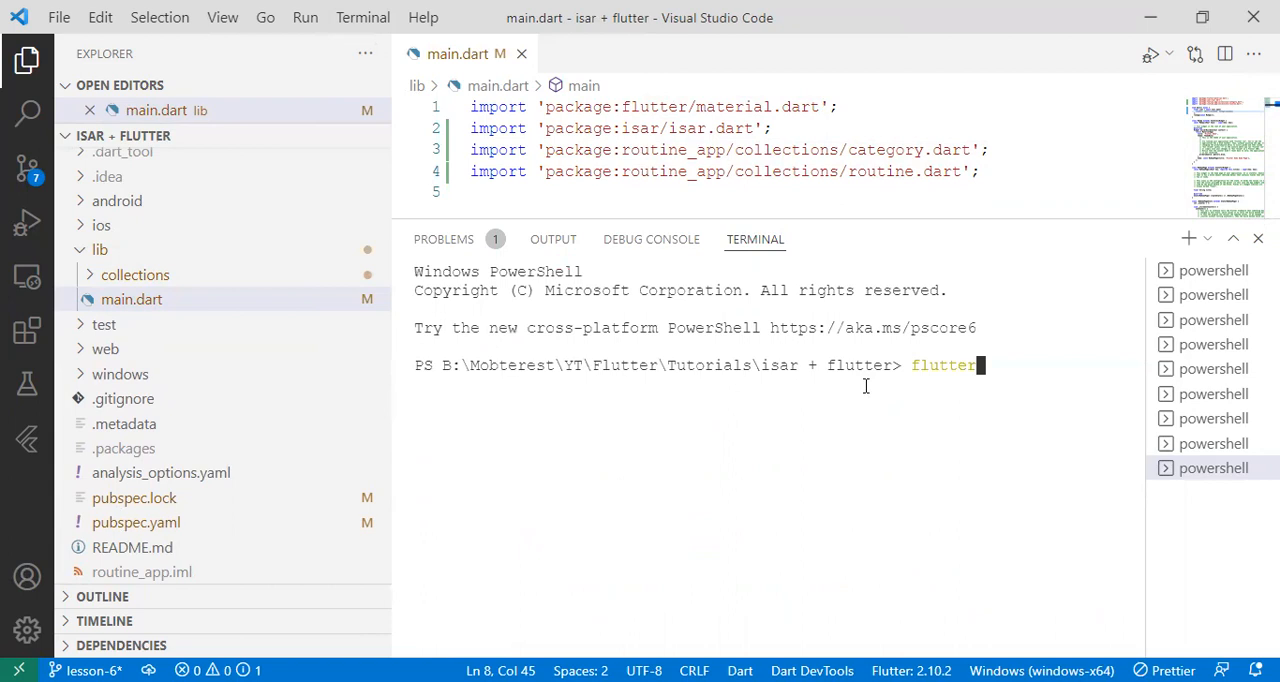
pyautogui.write('p')
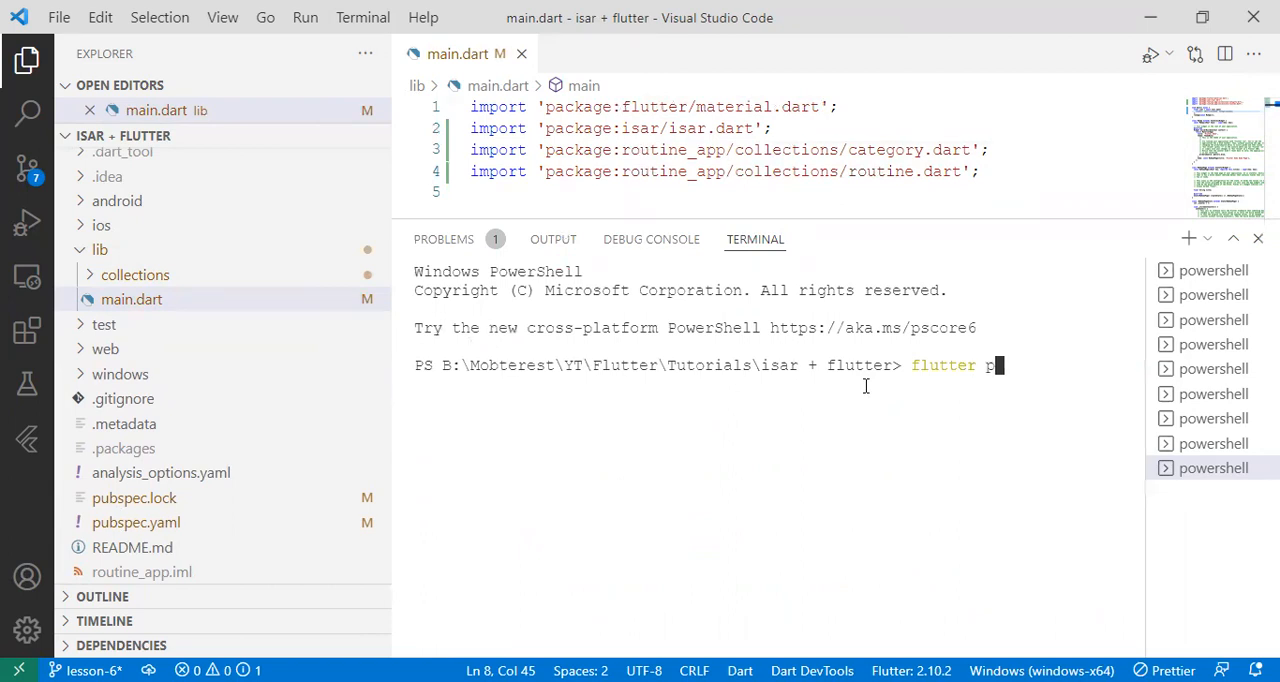
pyautogui.write('ub add')
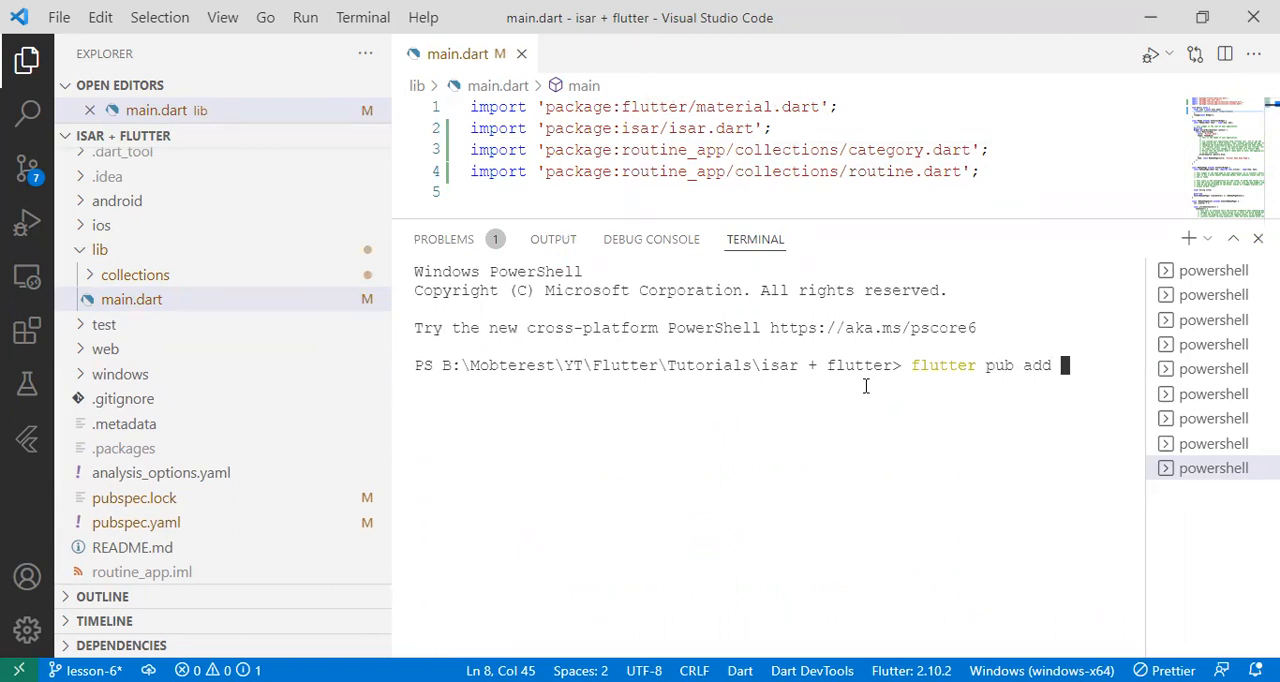
pyautogui.write('path')
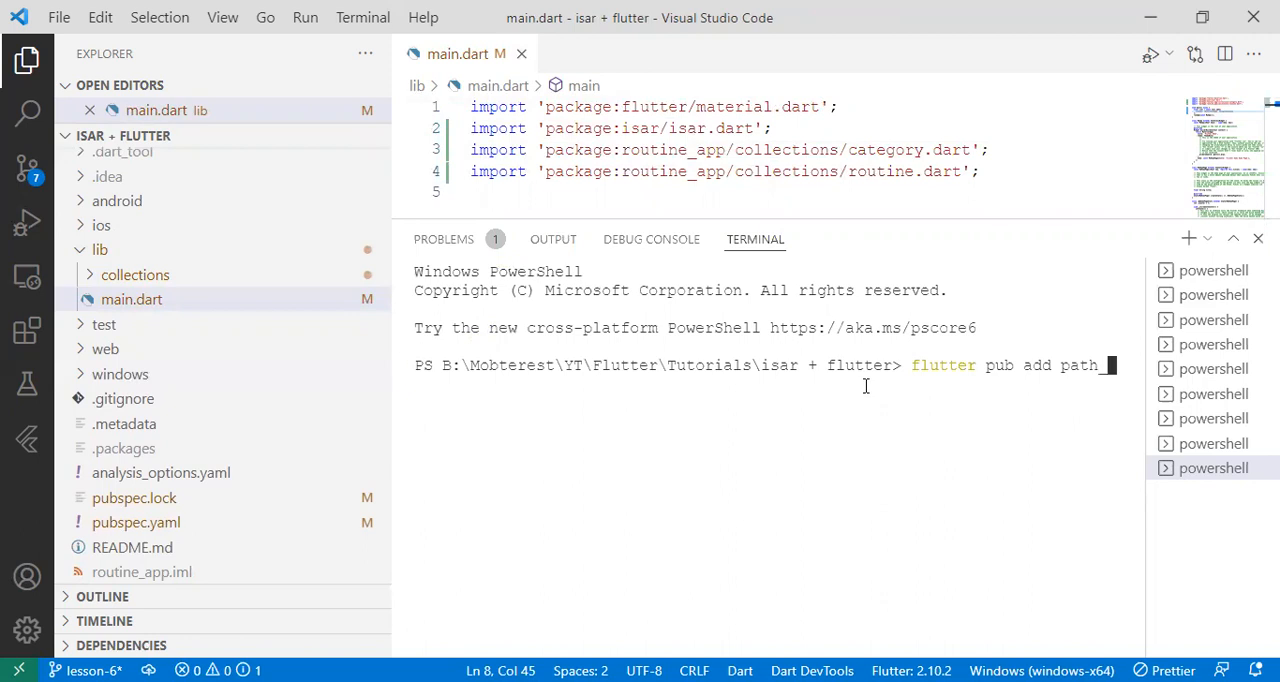
pyautogui.write('_provider')
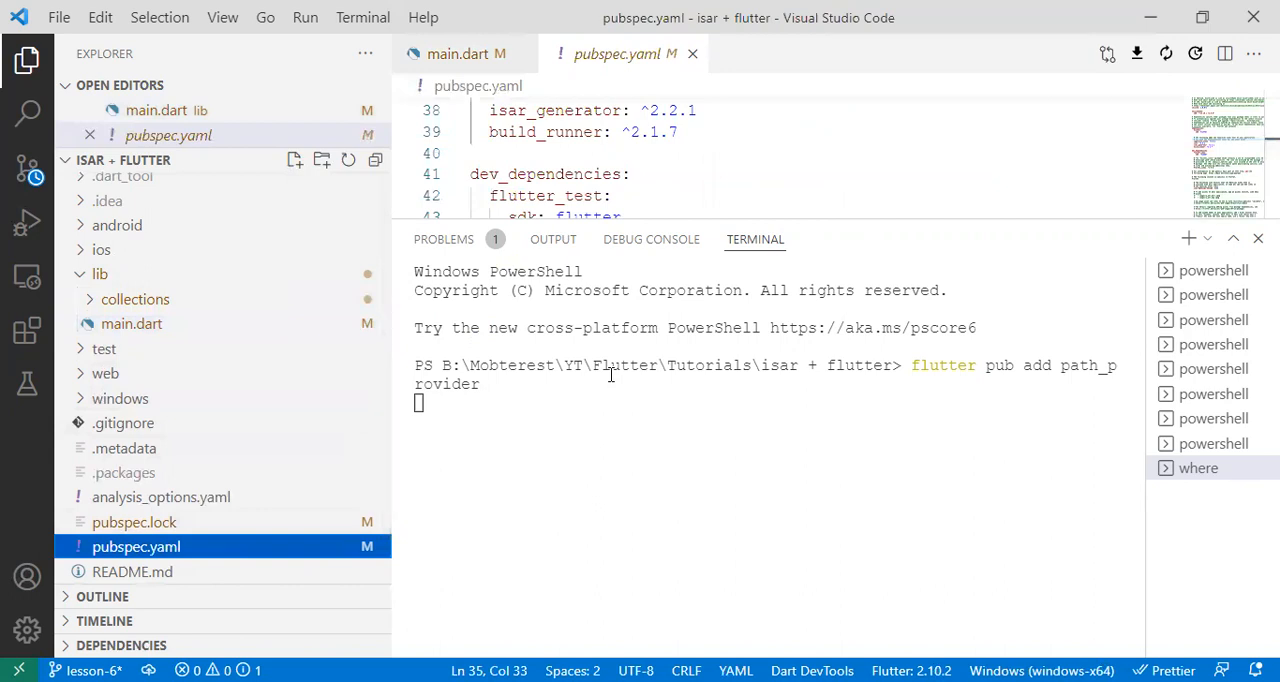
pyautogui.moveTo(813, 218)
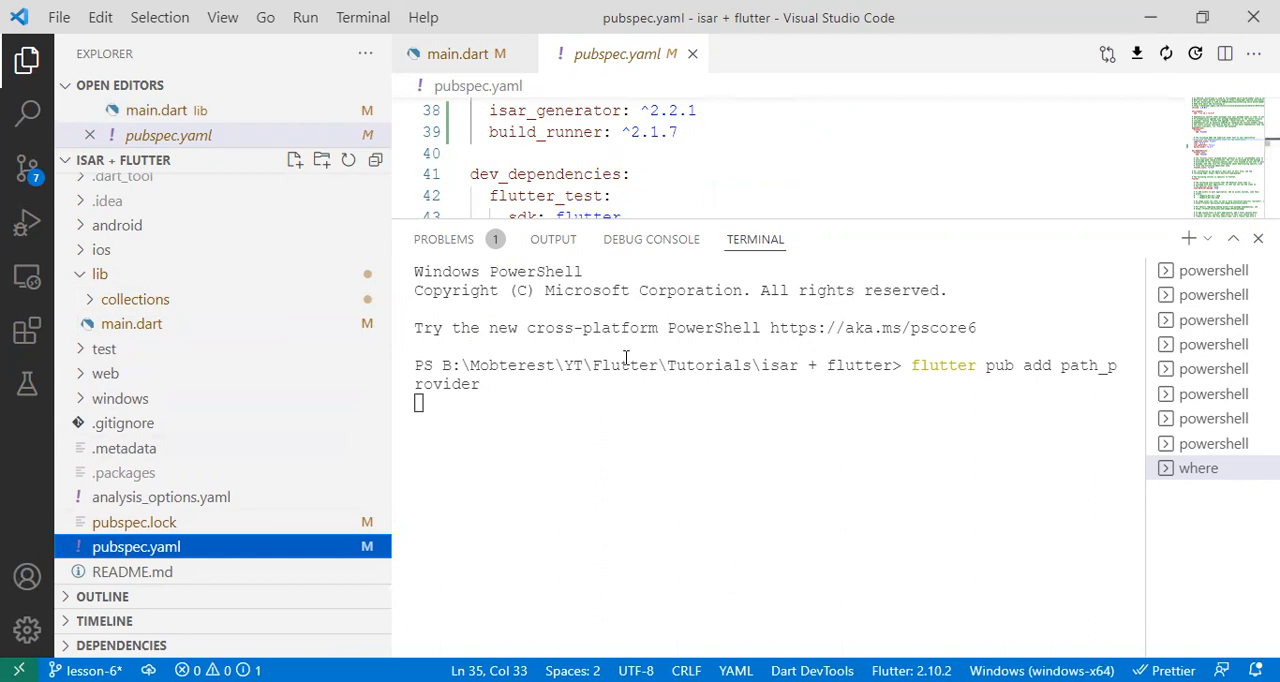
pyautogui.press('enter')
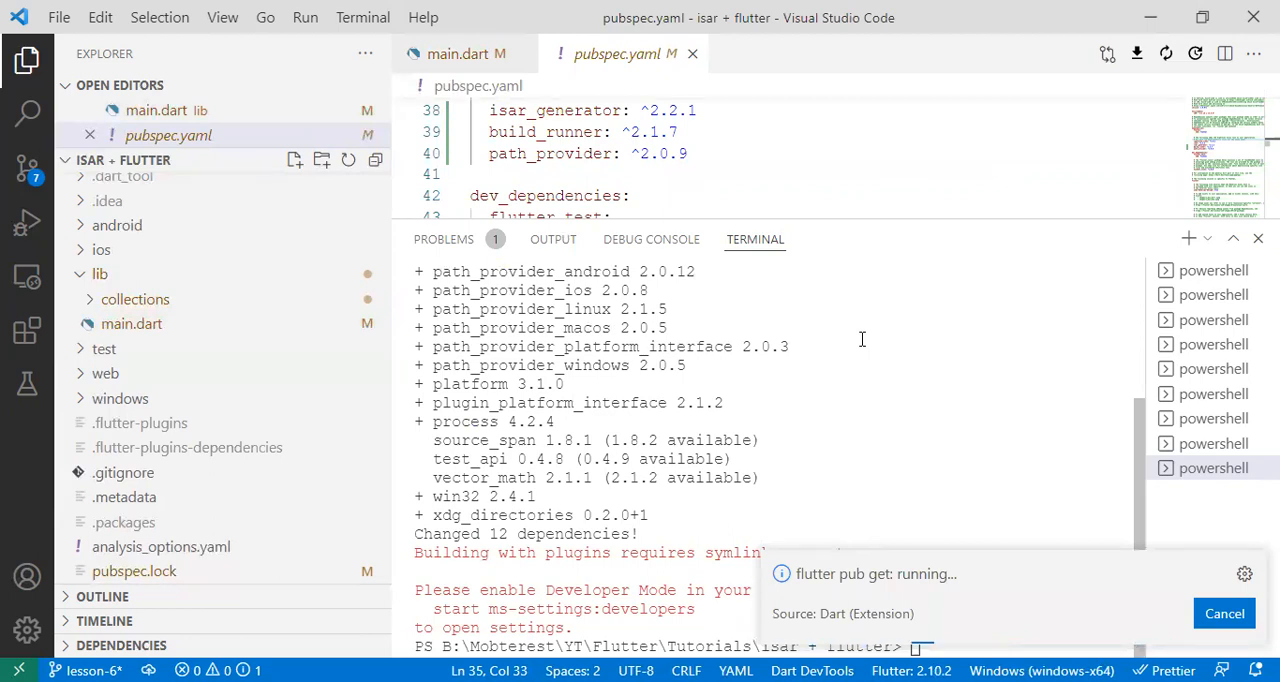
pyautogui.click(553, 239)
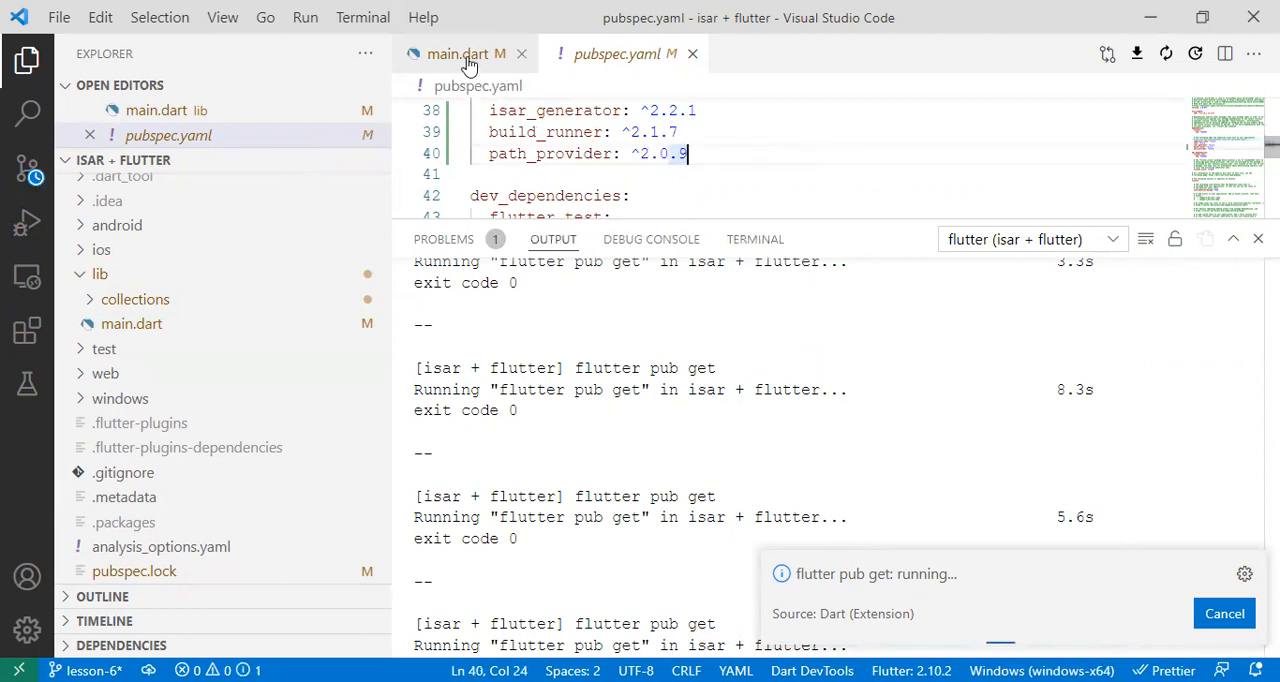
# - Back in main.dart, start a new import line reading 'package:'
pyautogui.click(456, 53)
pyautogui.write("import '';")
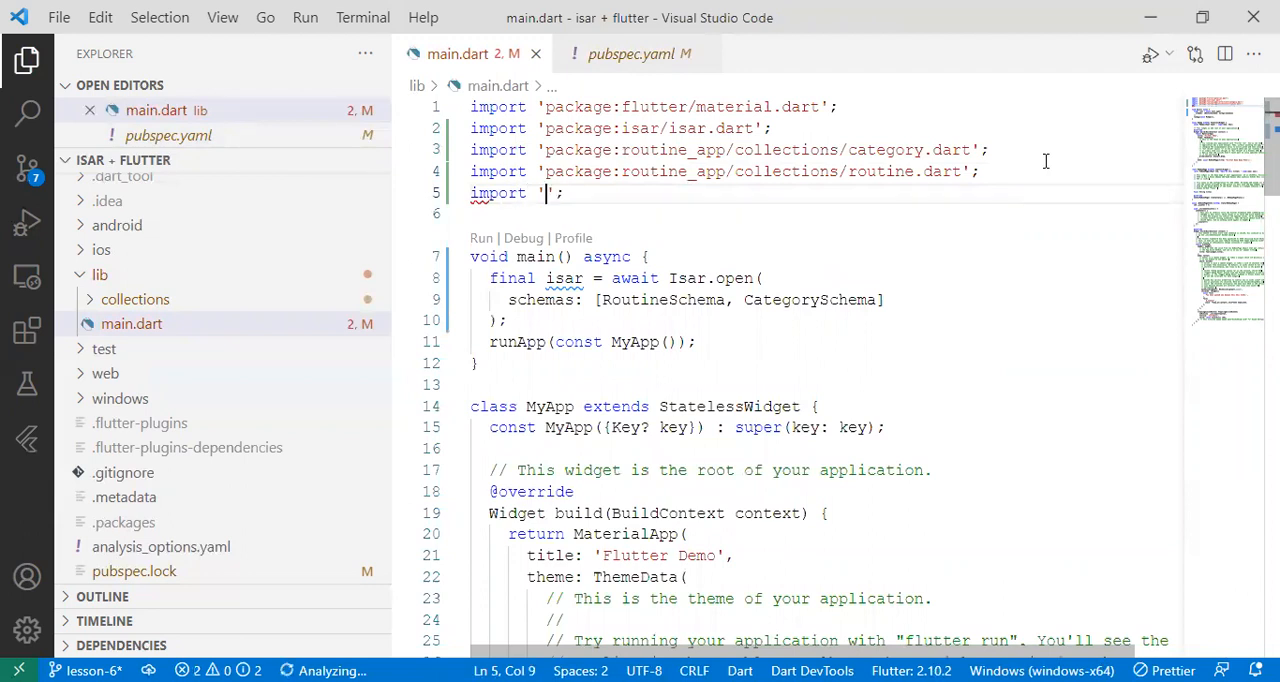
pyautogui.write('package:')
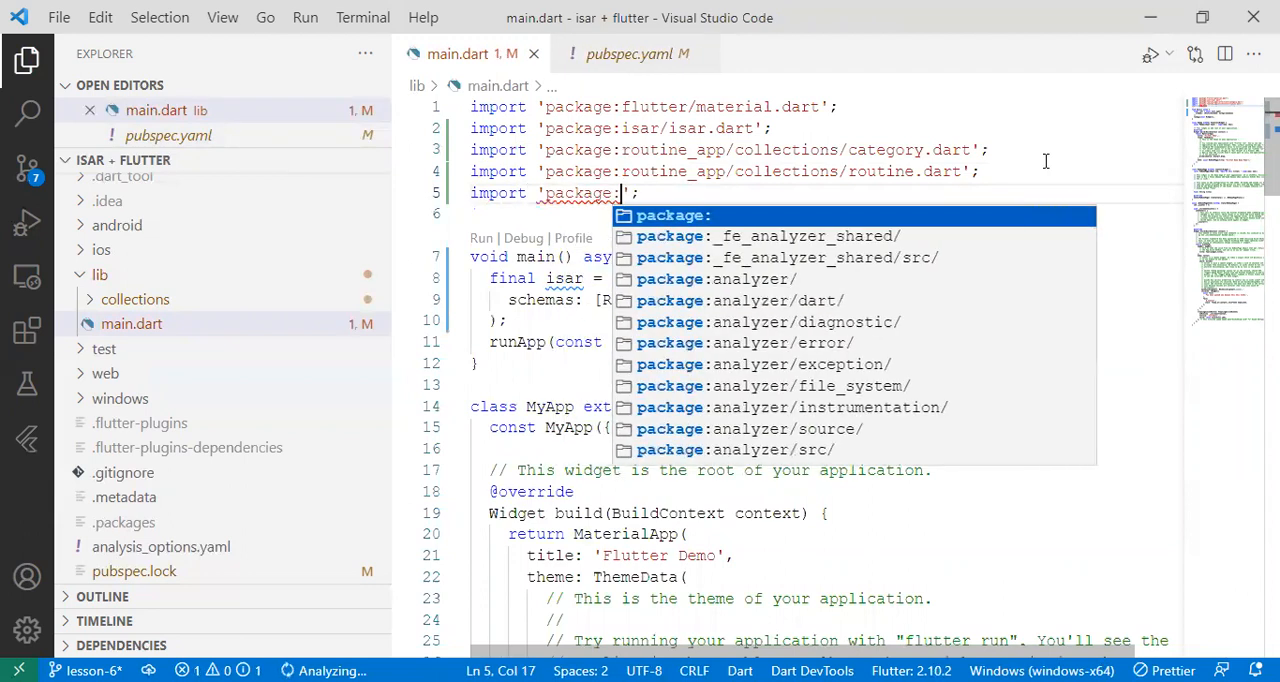
# - Complete the import as package:path_provider/path_provider.dart via IntelliSense
pyautogui.write('path')
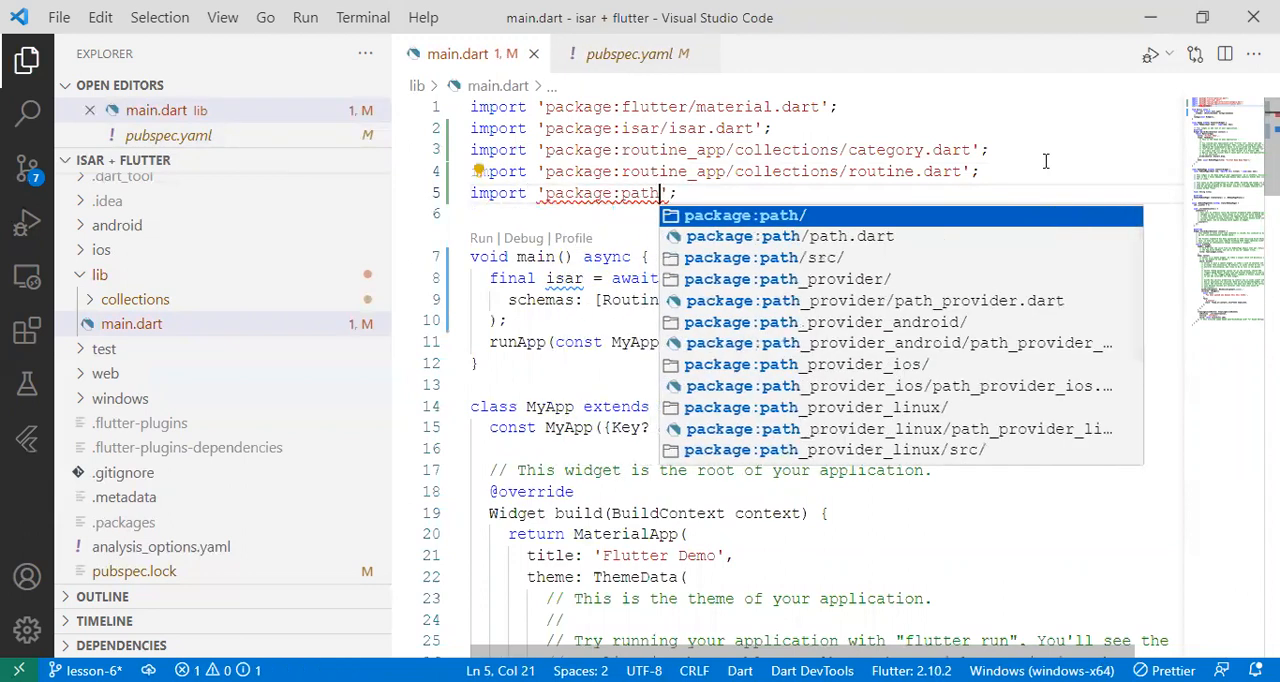
pyautogui.click(875, 300)
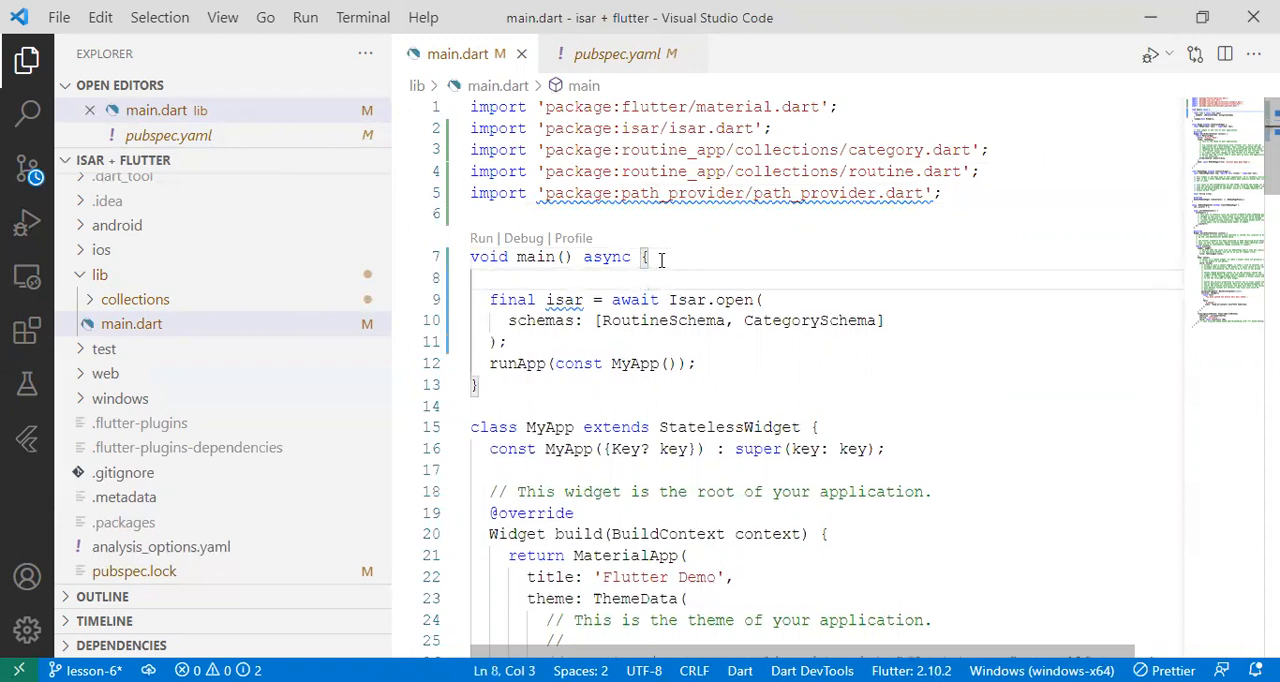
# - Begin main() with 'final dir = await getApplicationSupportDirectory();'
pyautogui.write('final dir')
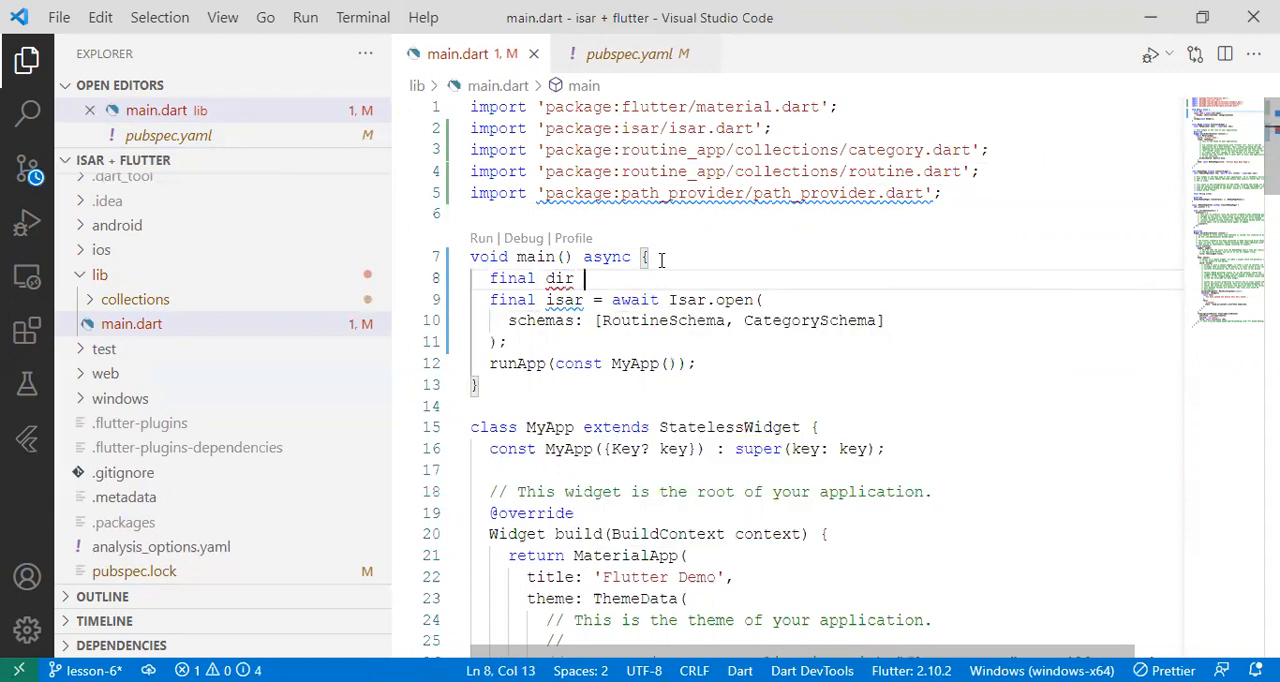
pyautogui.write('= await')
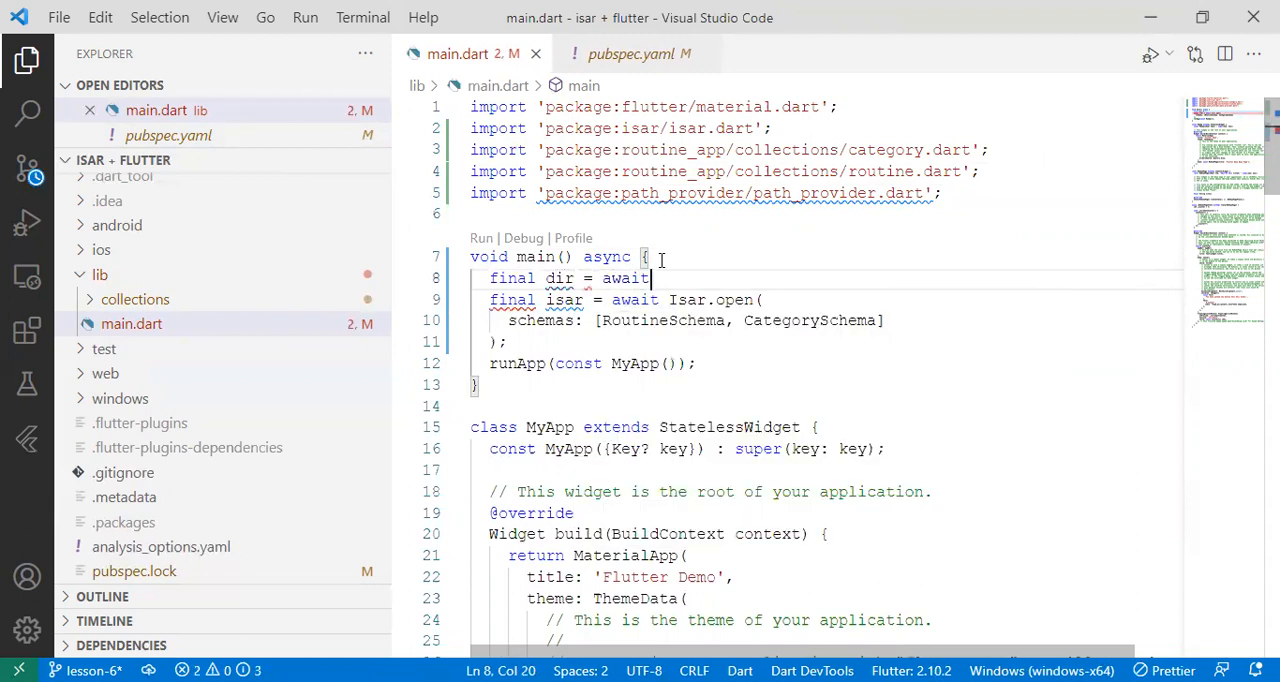
pyautogui.write('getA')
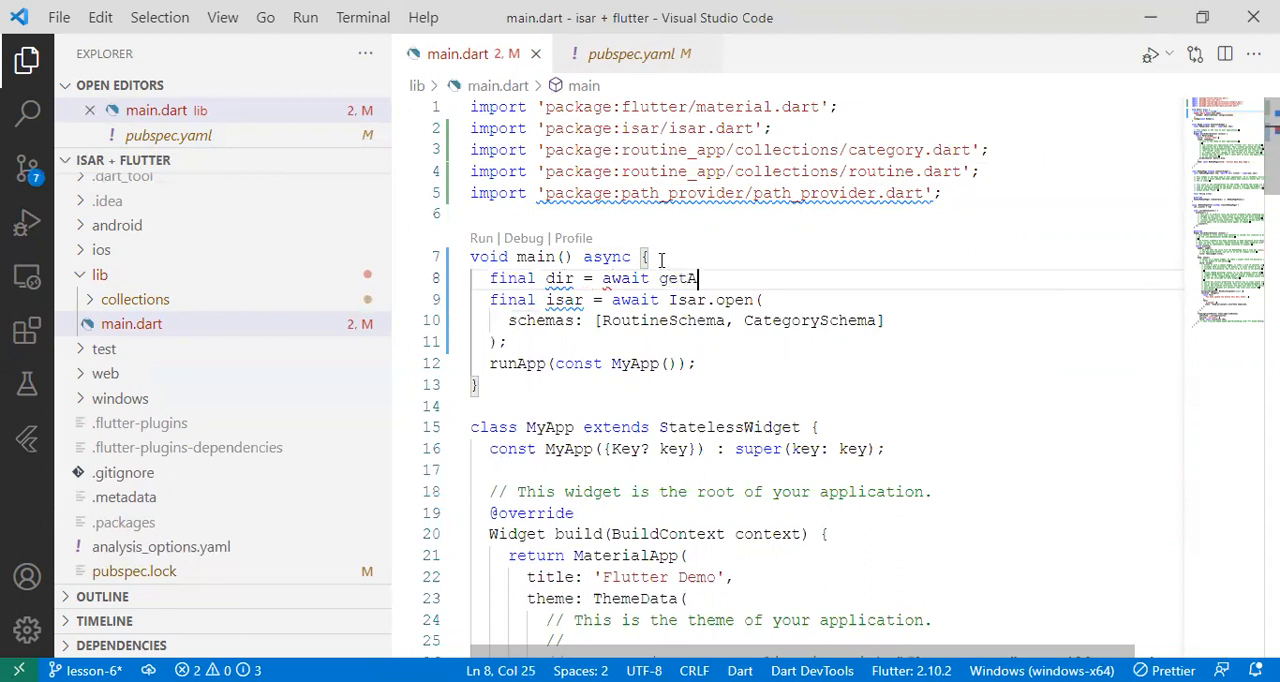
pyautogui.write('pplica')
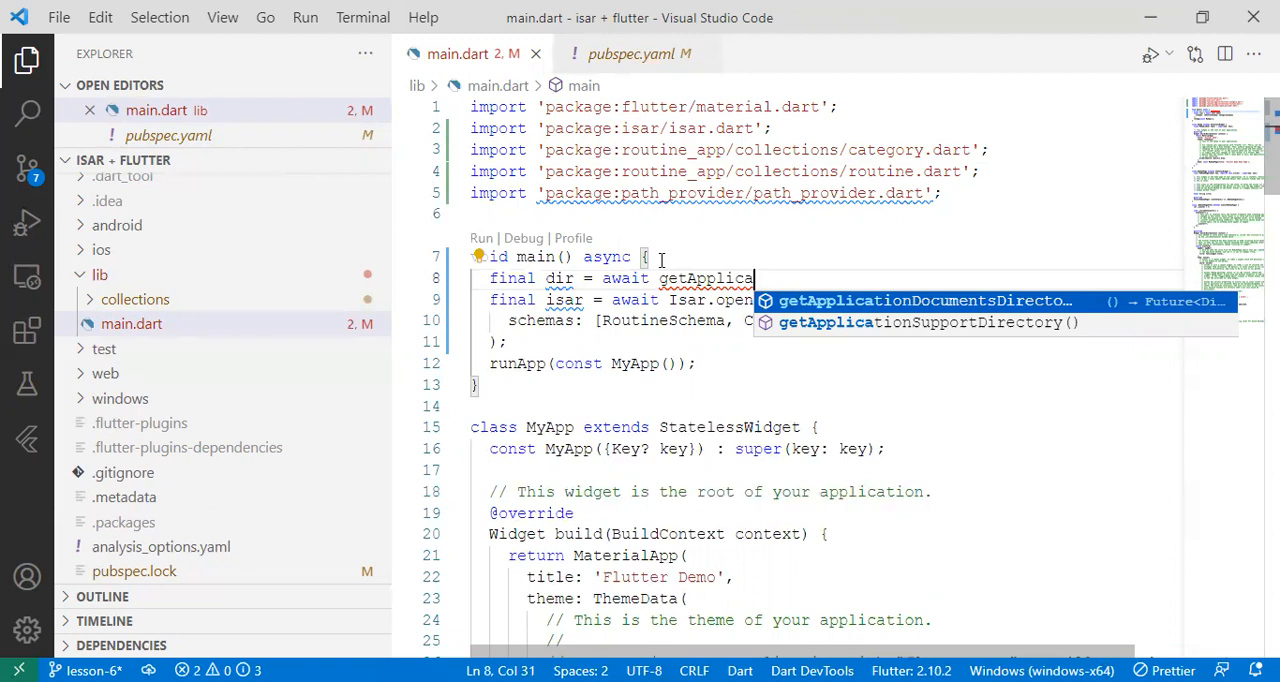
pyautogui.press('Down')
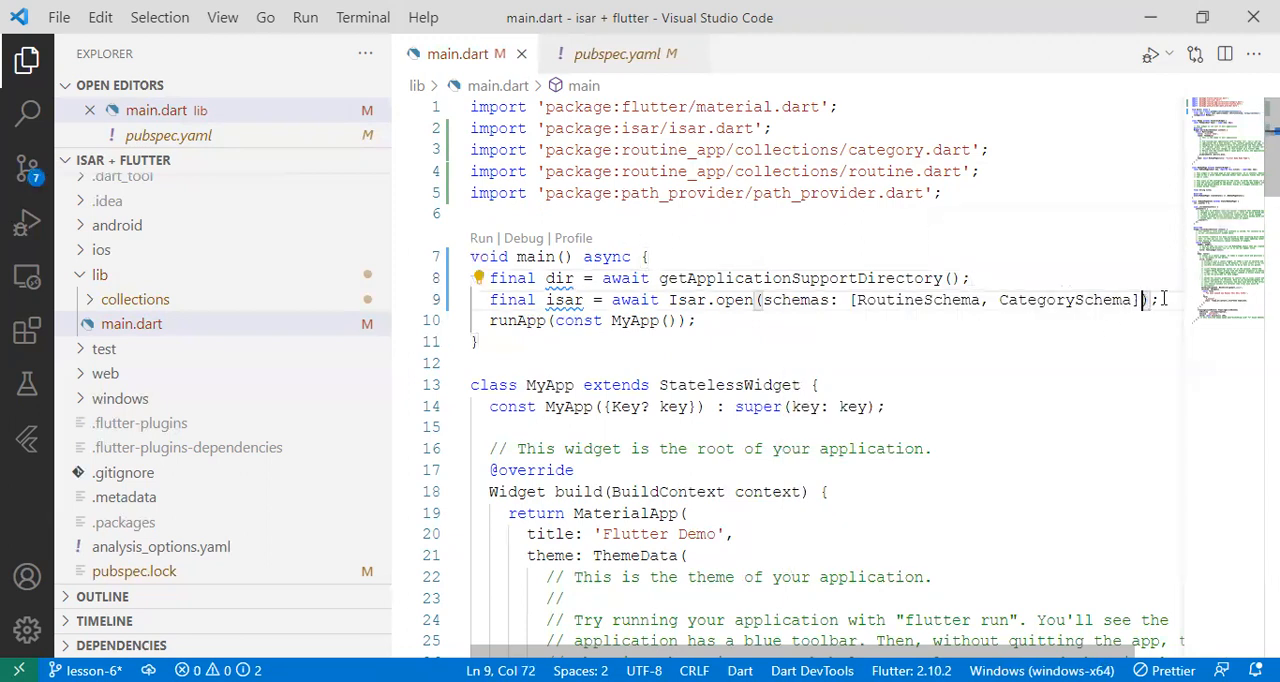
# - Start adding ', directory: dir.path' after the schemas list in Isar.open
pyautogui.write(', directory: dir.path')
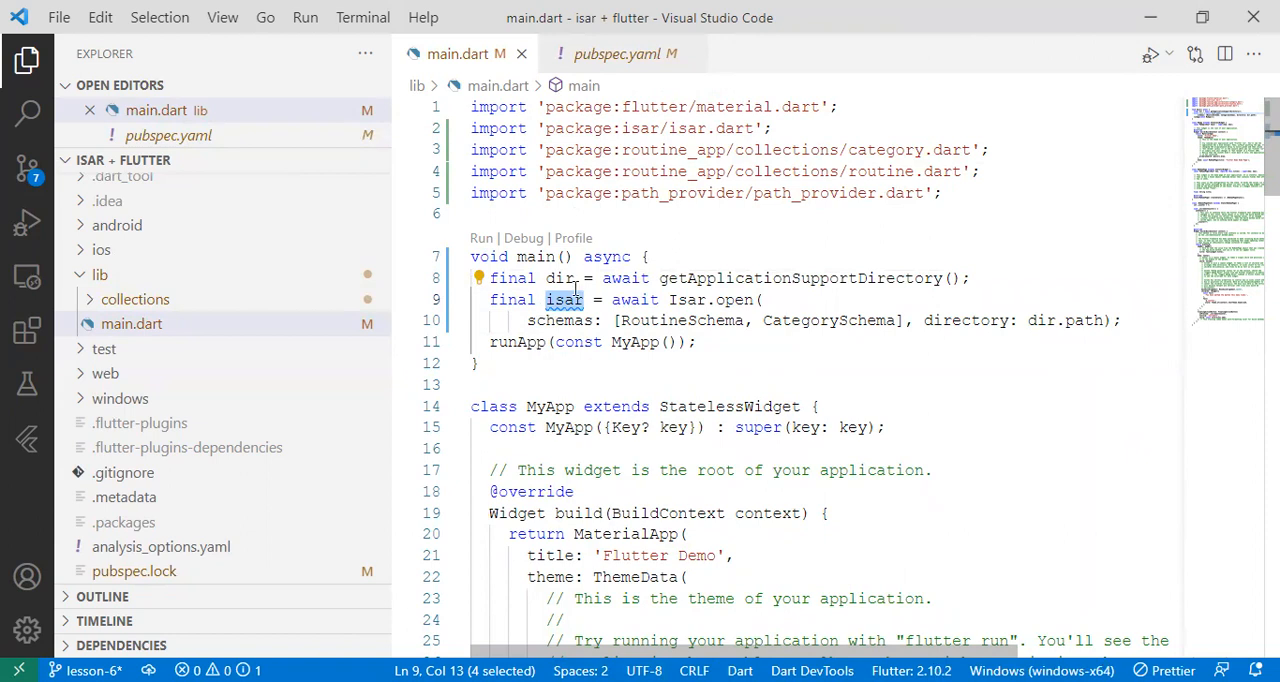
pyautogui.moveTo(564, 299)
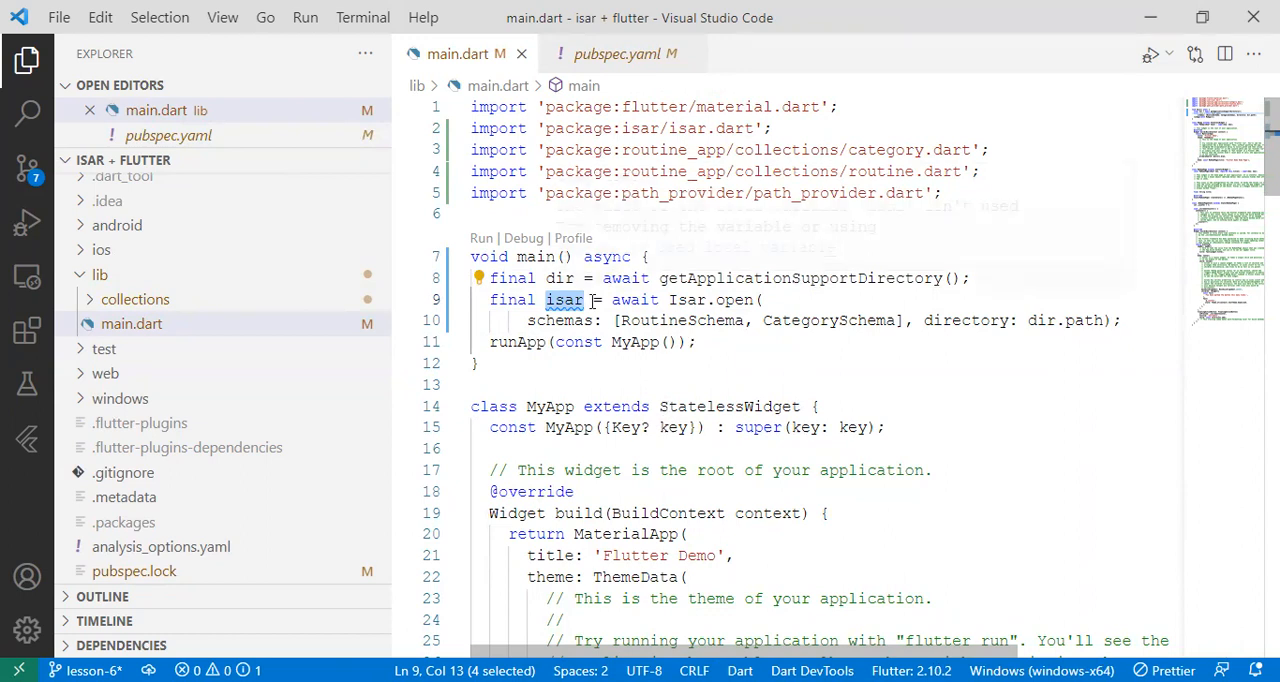
pyautogui.moveTo(564, 300)
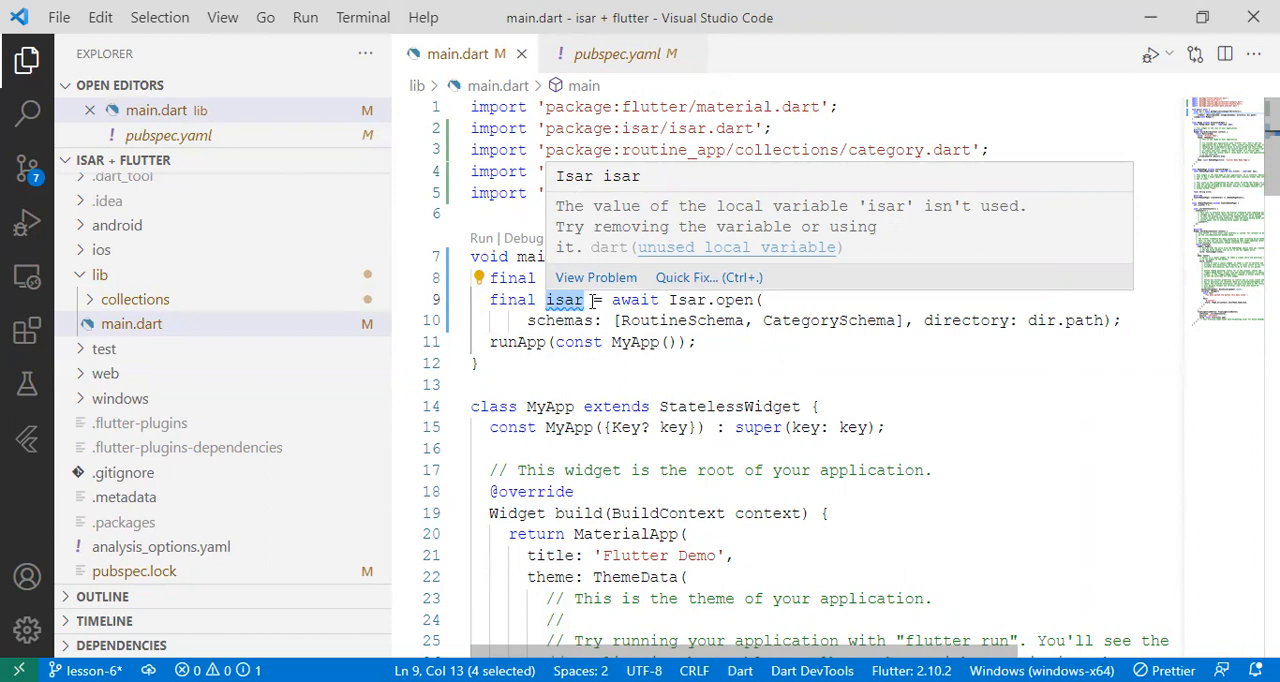
pyautogui.moveTo(590, 300)
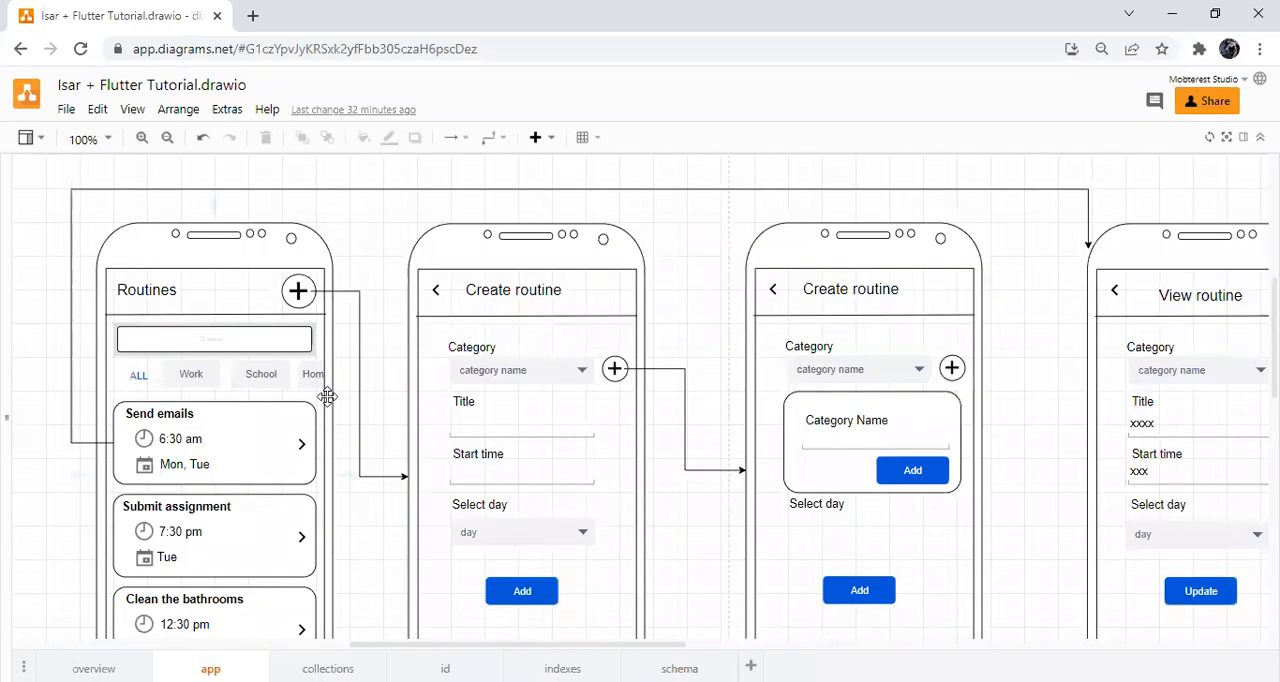
pyautogui.moveTo(688, 308)
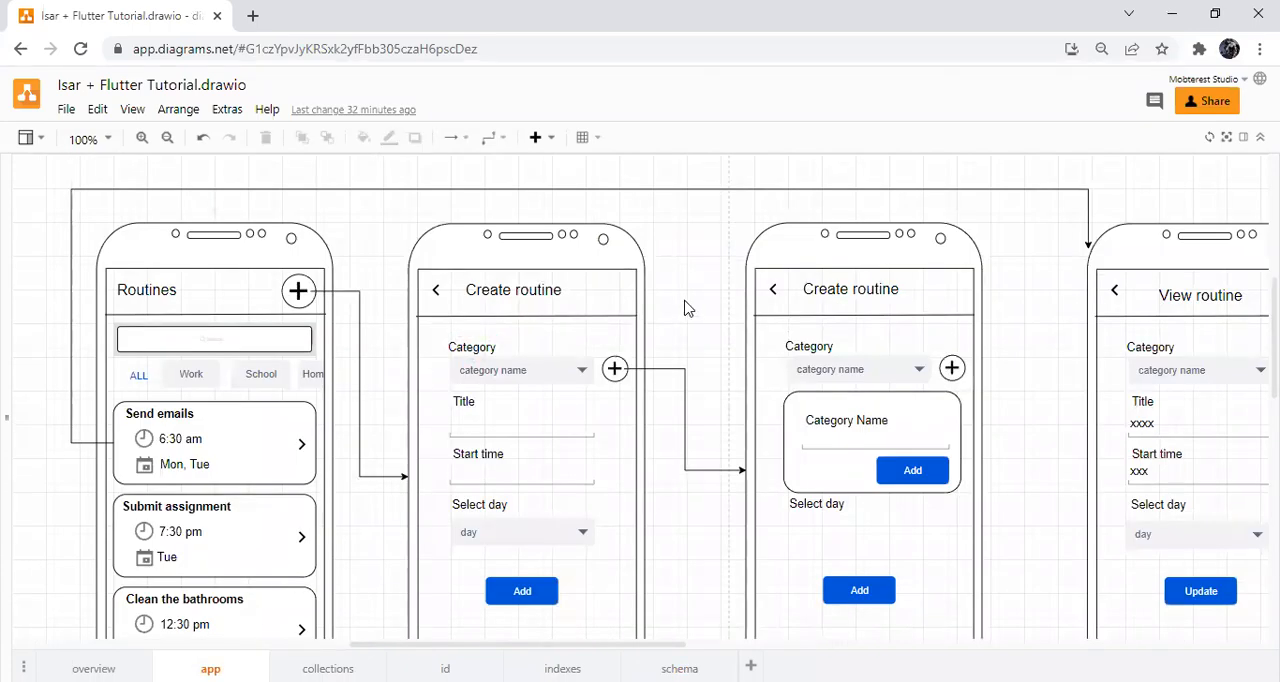
pyautogui.moveTo(673, 311)
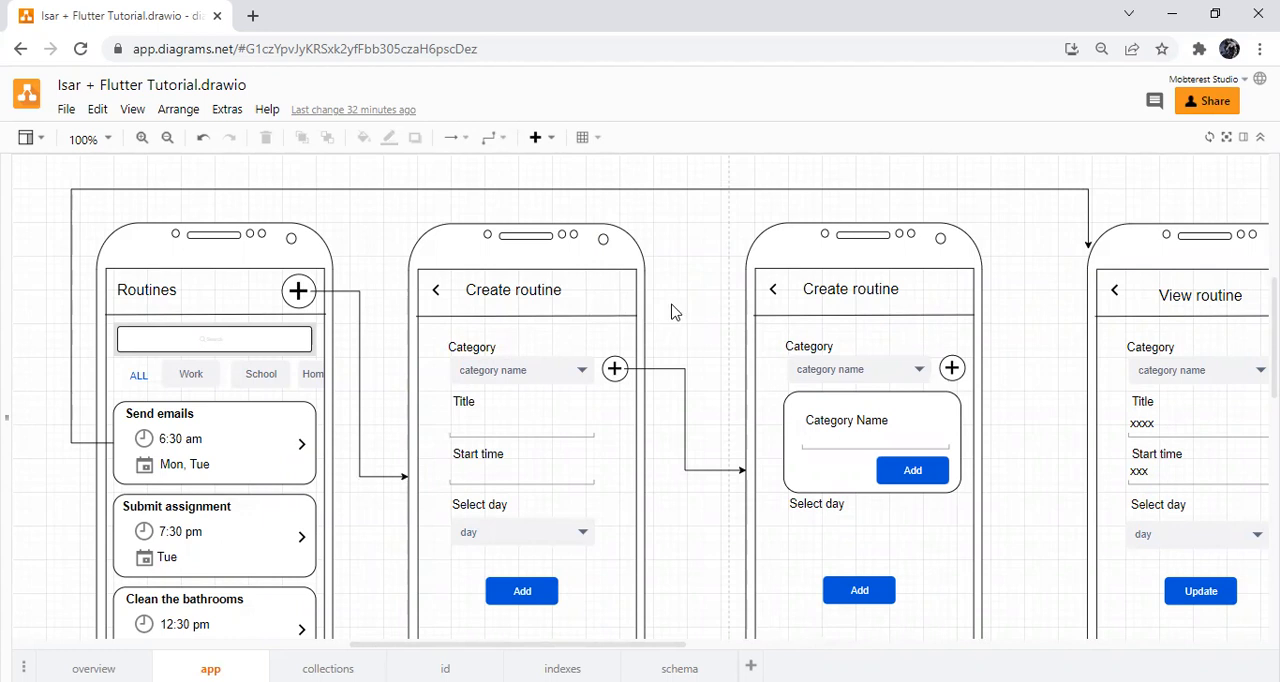
pyautogui.moveTo(455, 105)
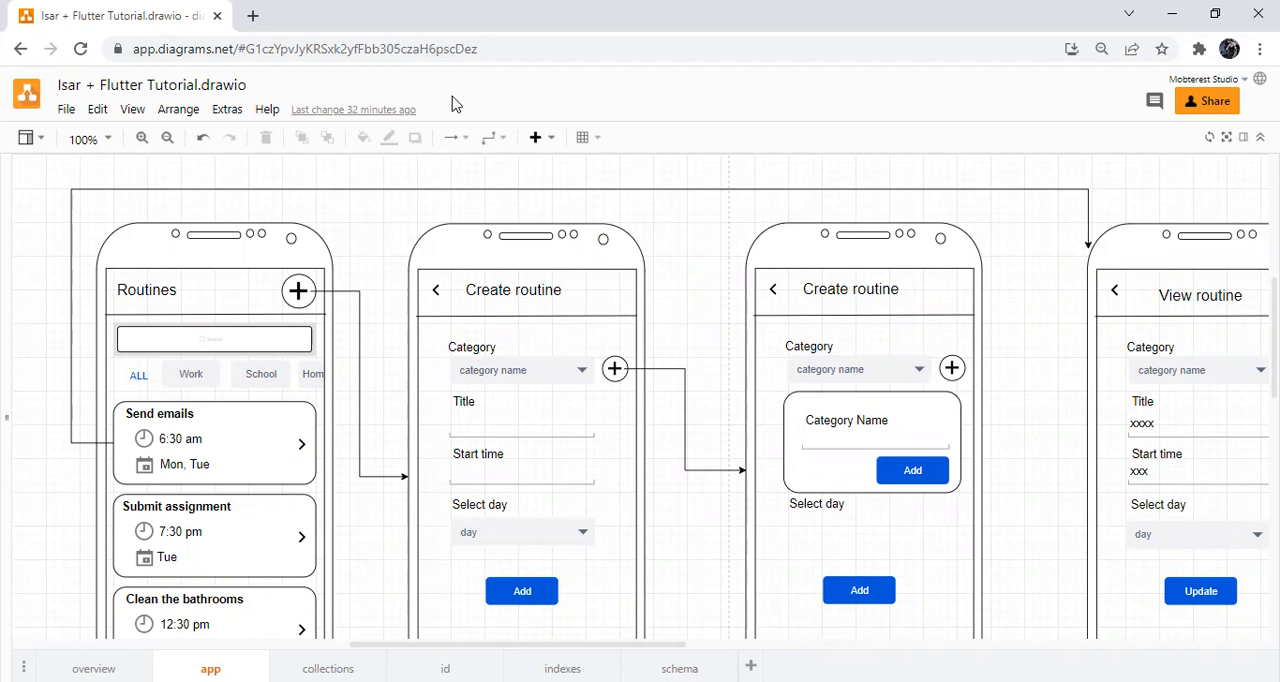